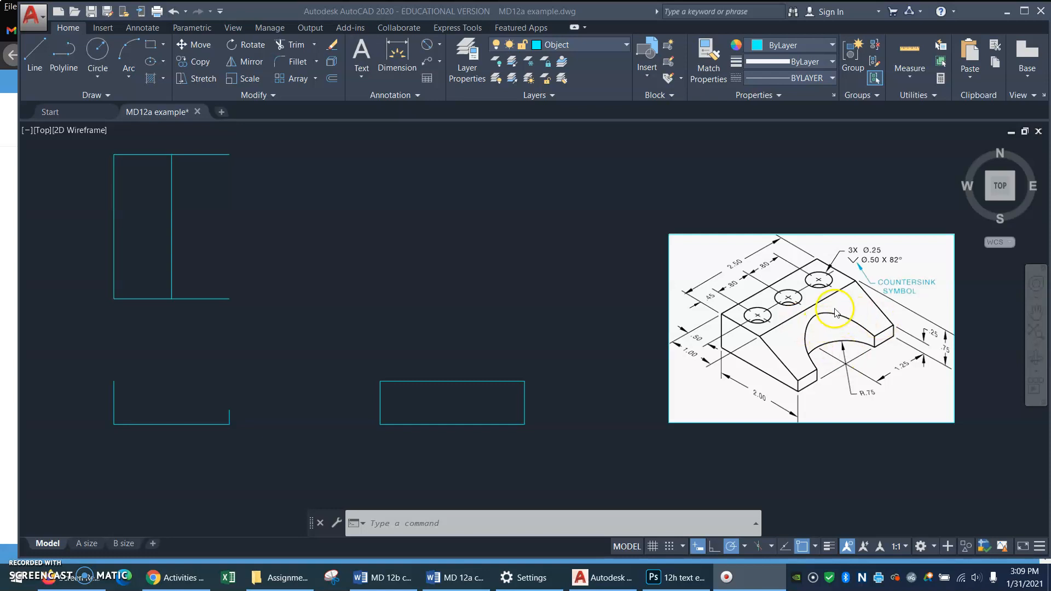
{"action": "mouse_move", "coordinate": [147, 399]}
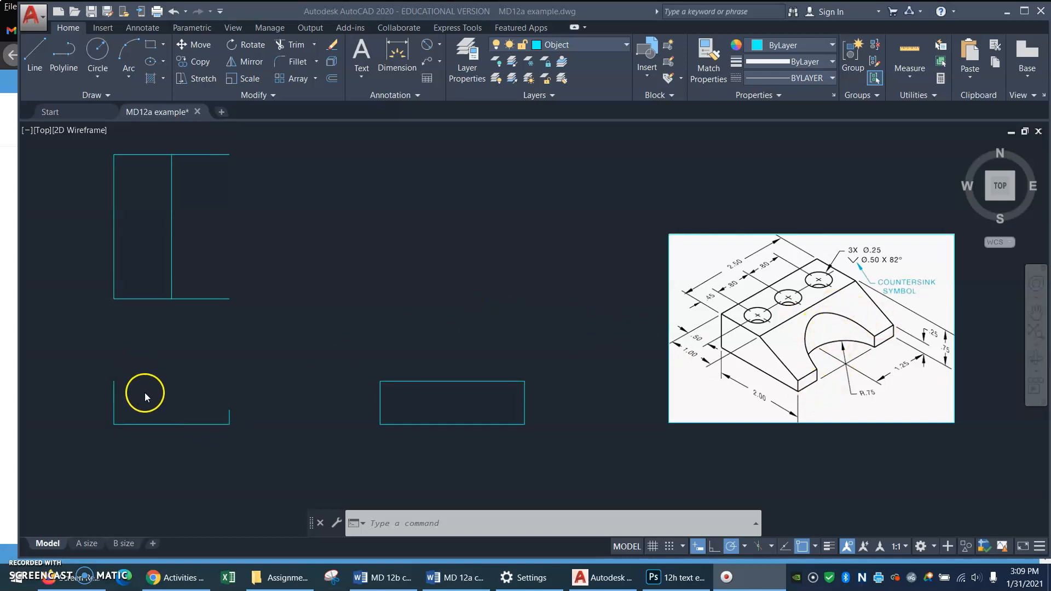
{"action": "mouse_move", "coordinate": [727, 370]}
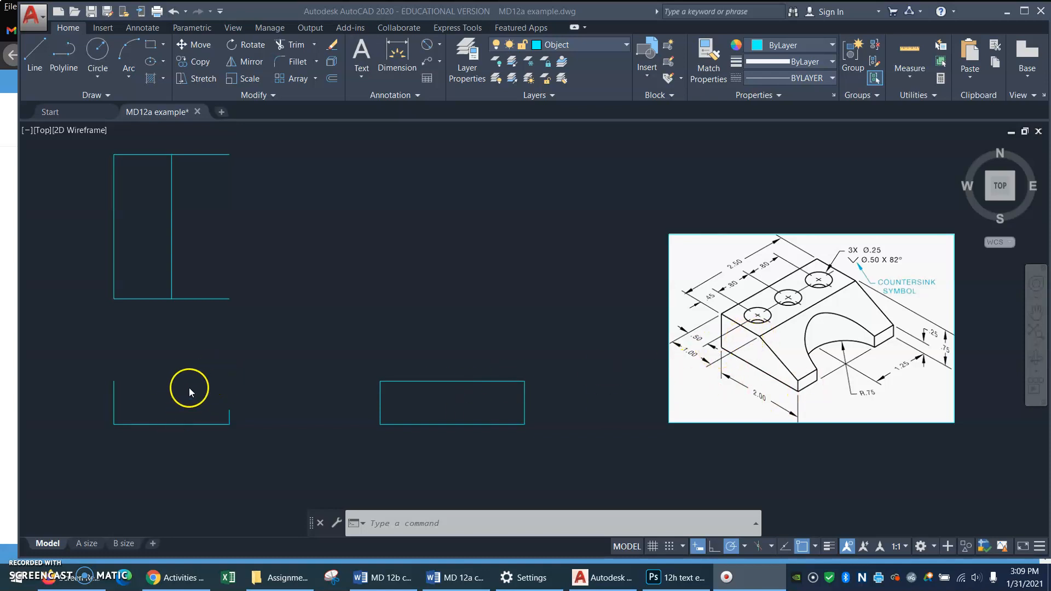
{"action": "mouse_move", "coordinate": [223, 369]}
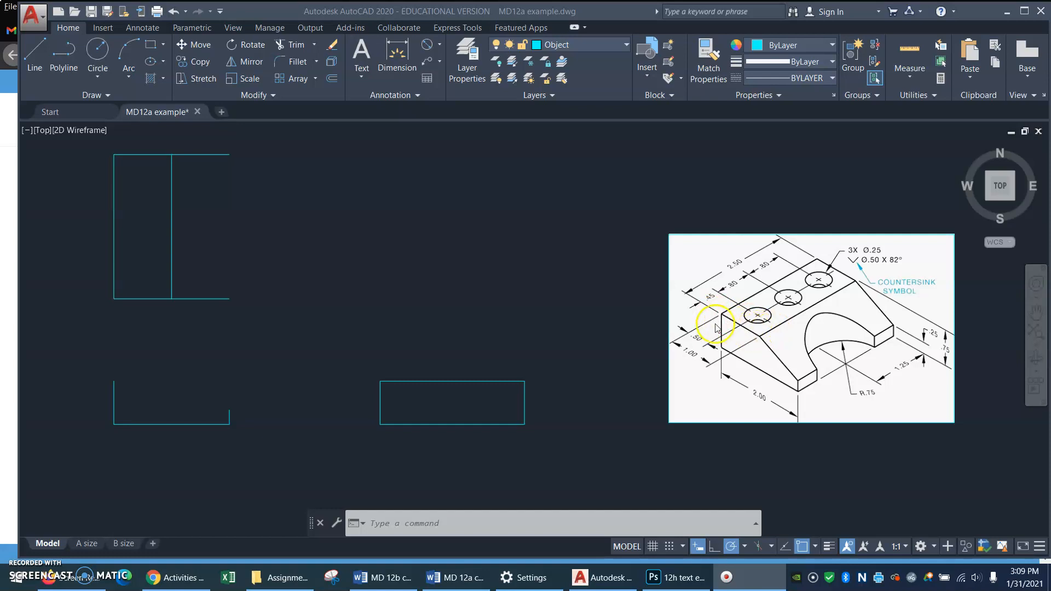
{"action": "mouse_move", "coordinate": [200, 348]}
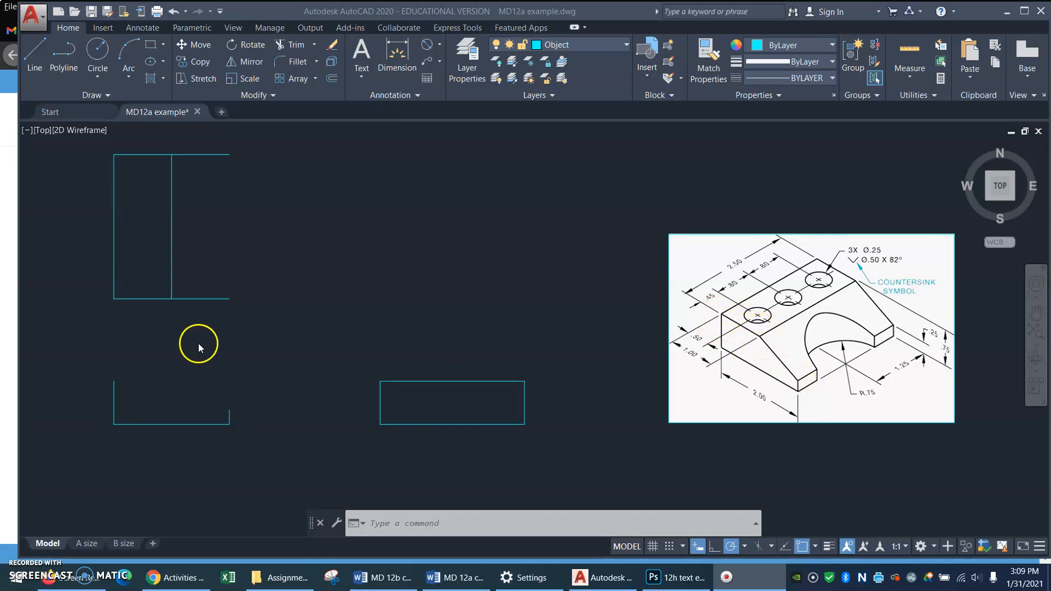
{"action": "mouse_move", "coordinate": [751, 305]}
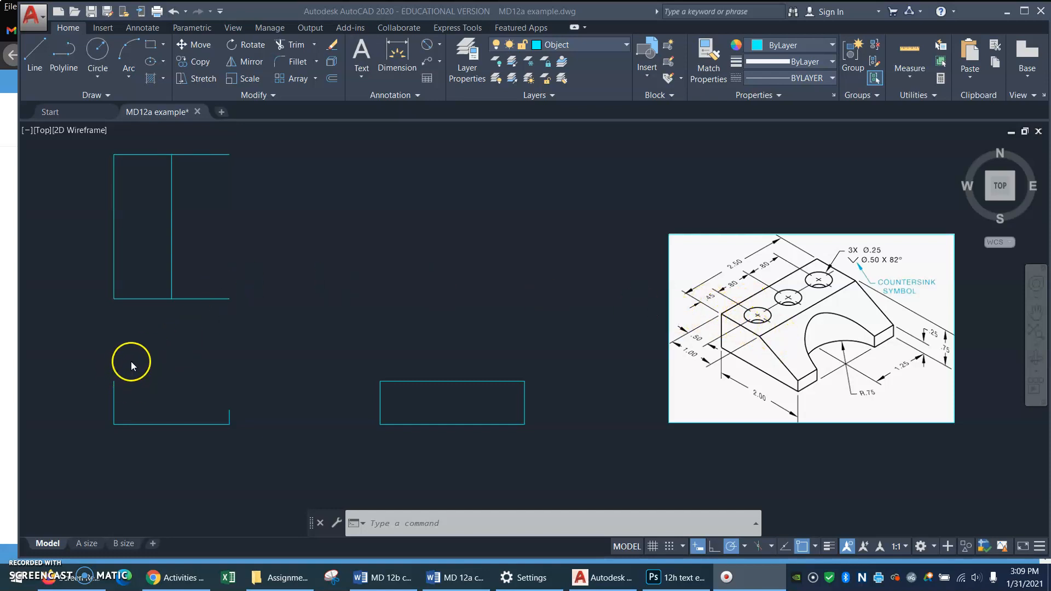
{"action": "mouse_move", "coordinate": [205, 361]}
{"action": "type", "text": "1"}
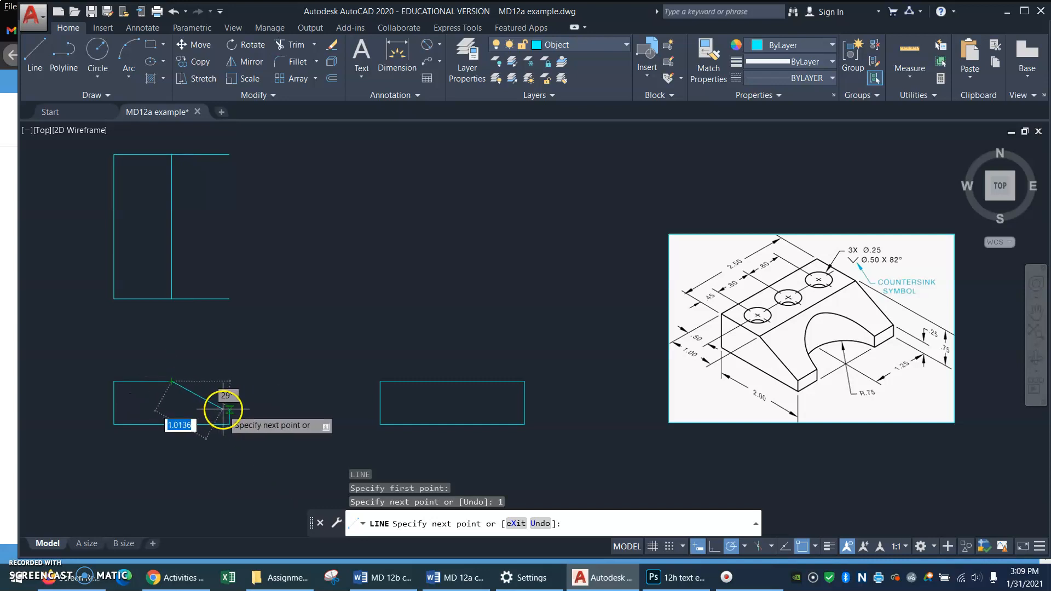
Finish the sloped top-right edge closing the front view, then start OFFSET
{"action": "left_click", "coordinate": [228, 412]}
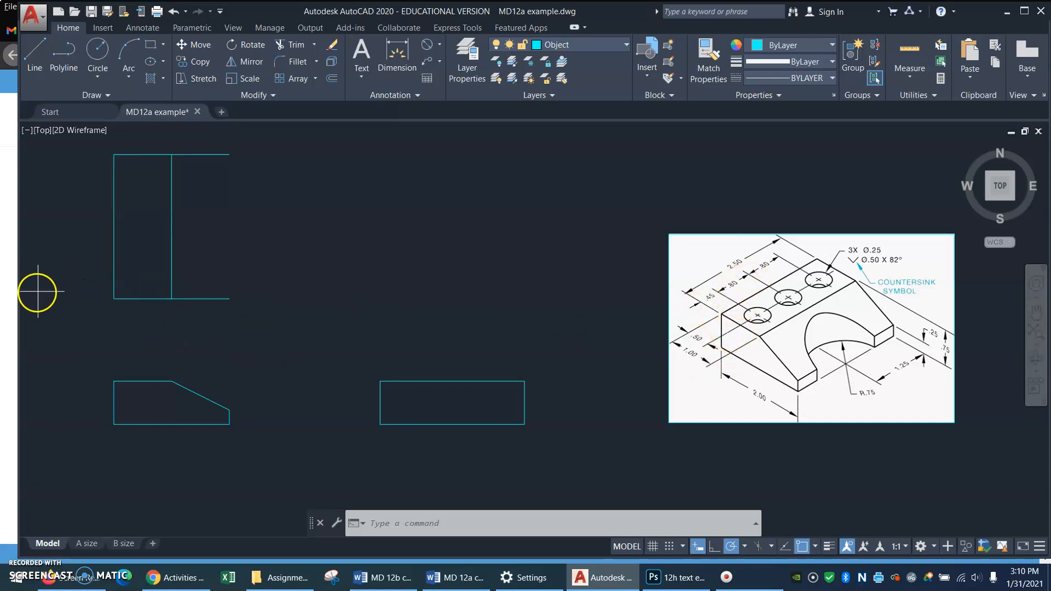
{"action": "type", "text": "OFFSET"}
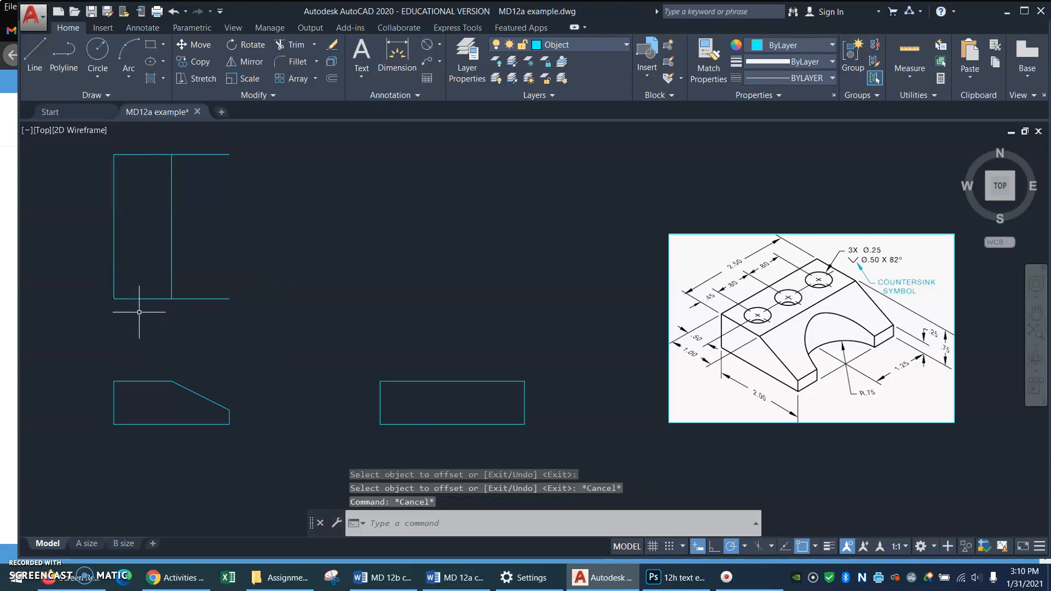
Offset the top view's edges inward by .45, .8 and .5 to locate the hole centres
{"action": "type", "text": ".45"}
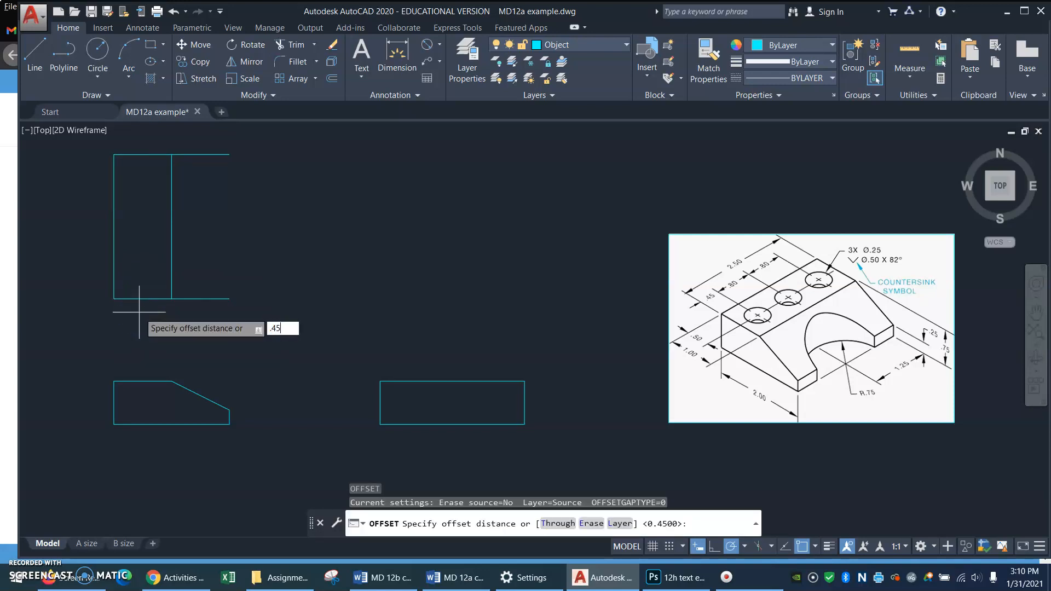
{"action": "key", "text": "Enter"}
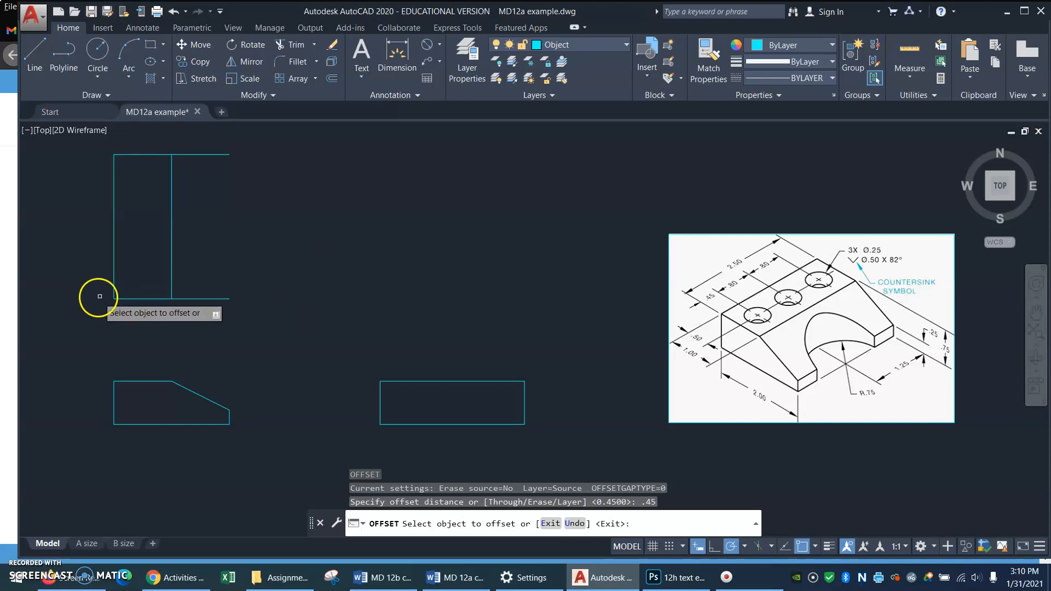
{"action": "left_click", "coordinate": [141, 300]}
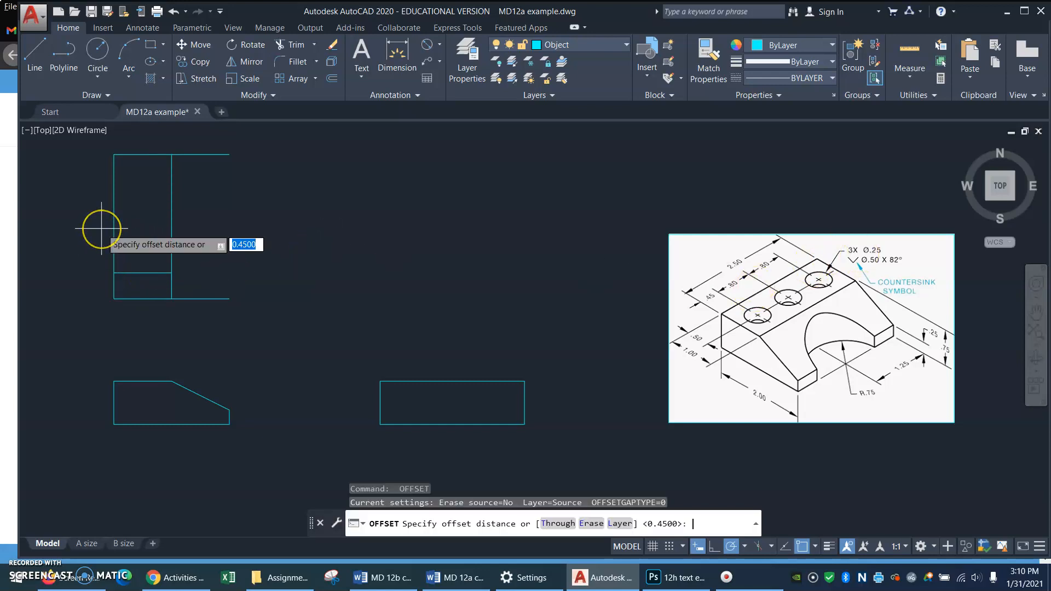
{"action": "type", "text": ".8"}
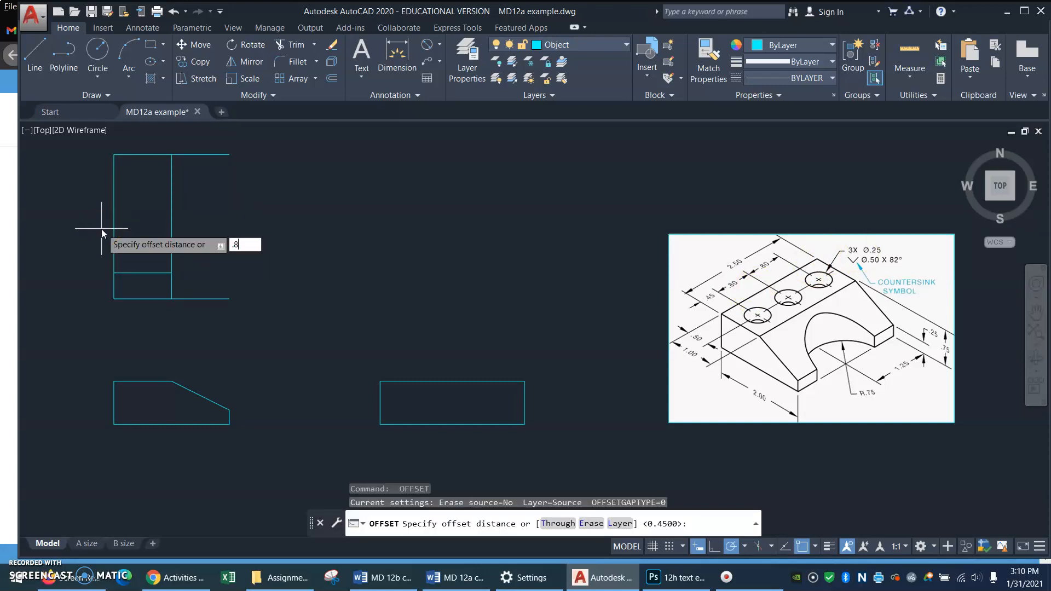
{"action": "key", "text": "Enter"}
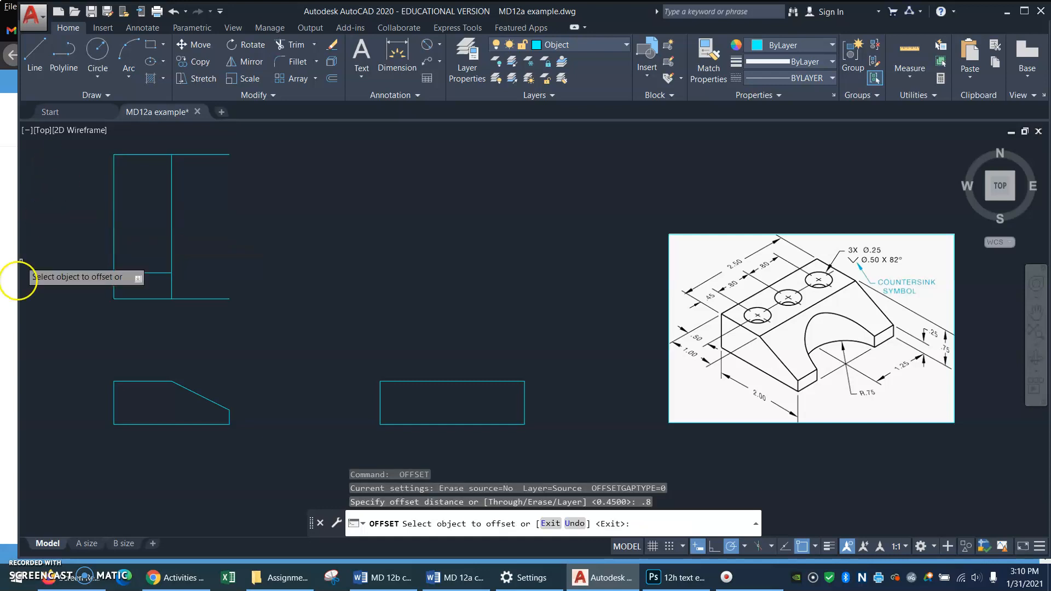
{"action": "left_click", "coordinate": [161, 218]}
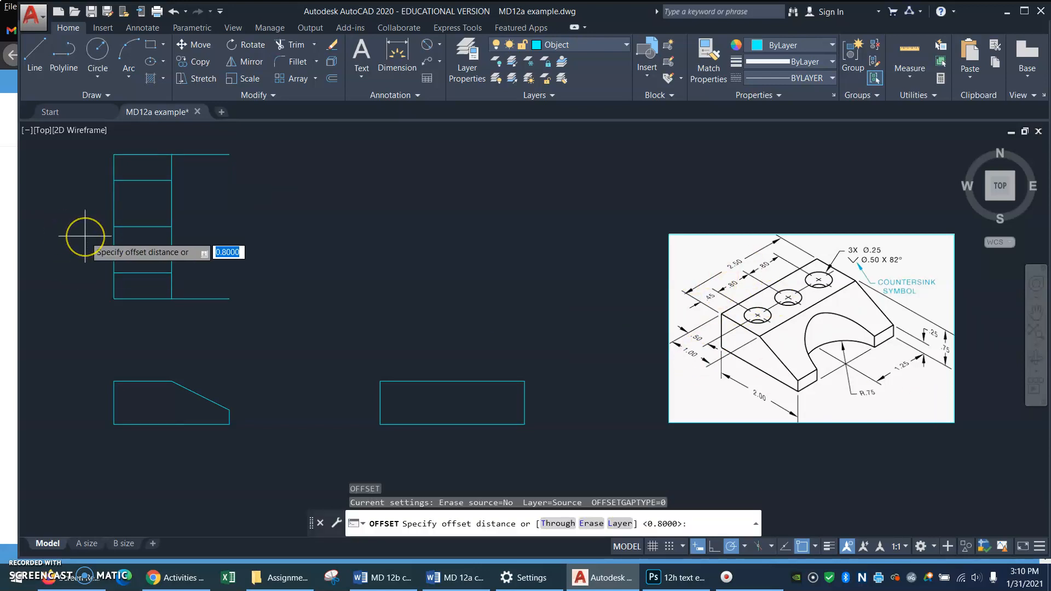
{"action": "type", "text": ".5"}
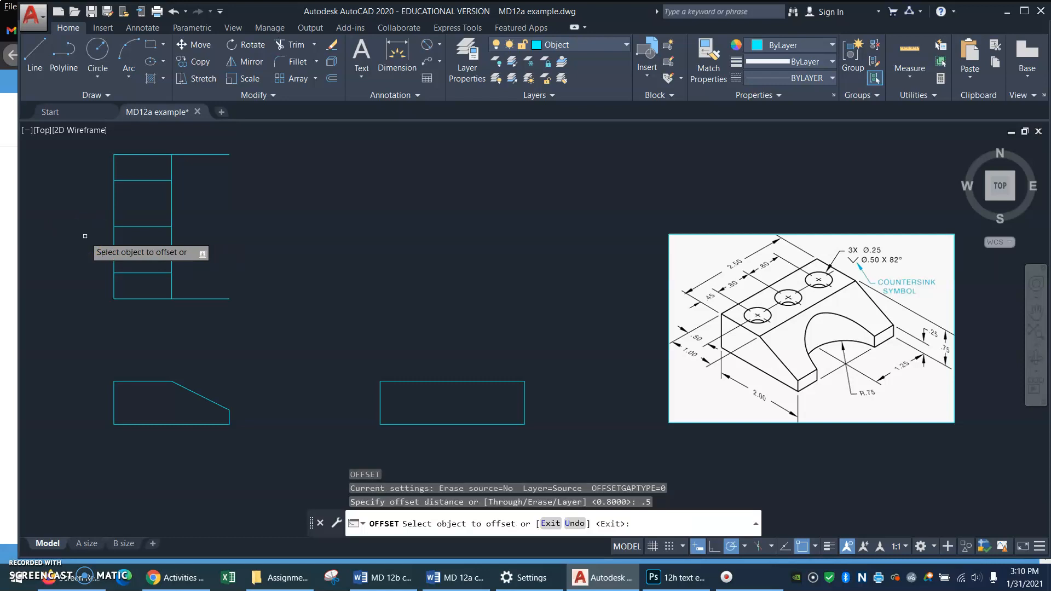
{"action": "mouse_move", "coordinate": [113, 246]}
{"action": "type", "text": "C"}
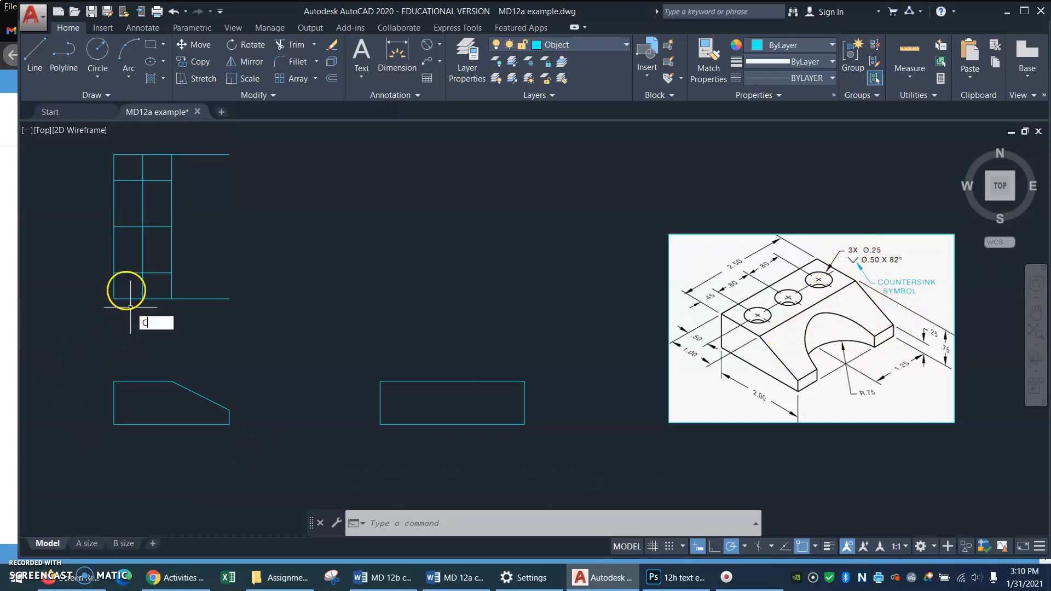
Draw a radius .25 hole circle centred on the lowest construction-line intersection
{"action": "key", "text": "Enter"}
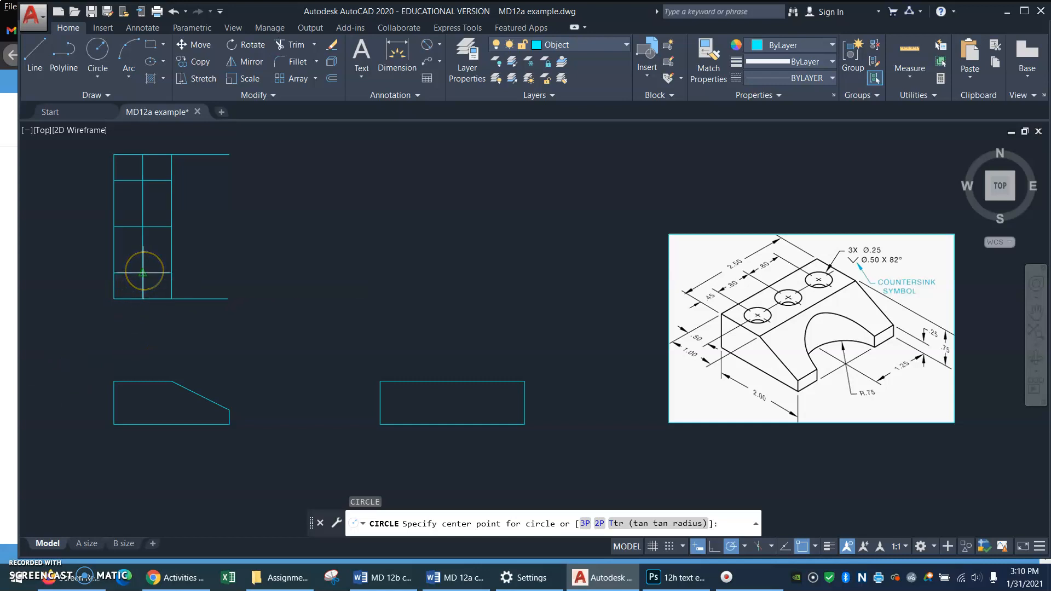
{"action": "left_click", "coordinate": [144, 273]}
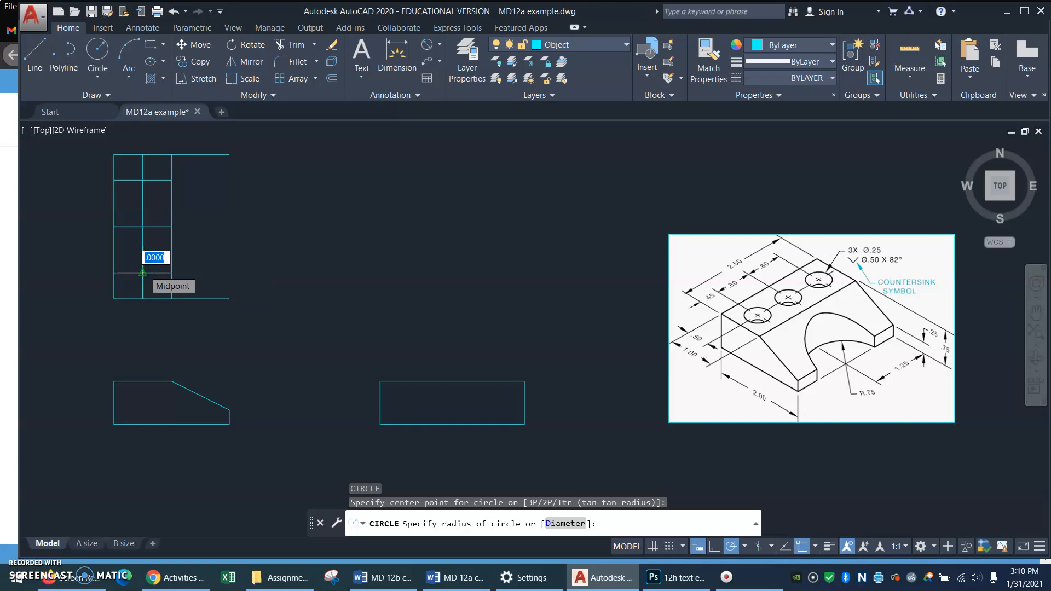
{"action": "type", "text": ".25"}
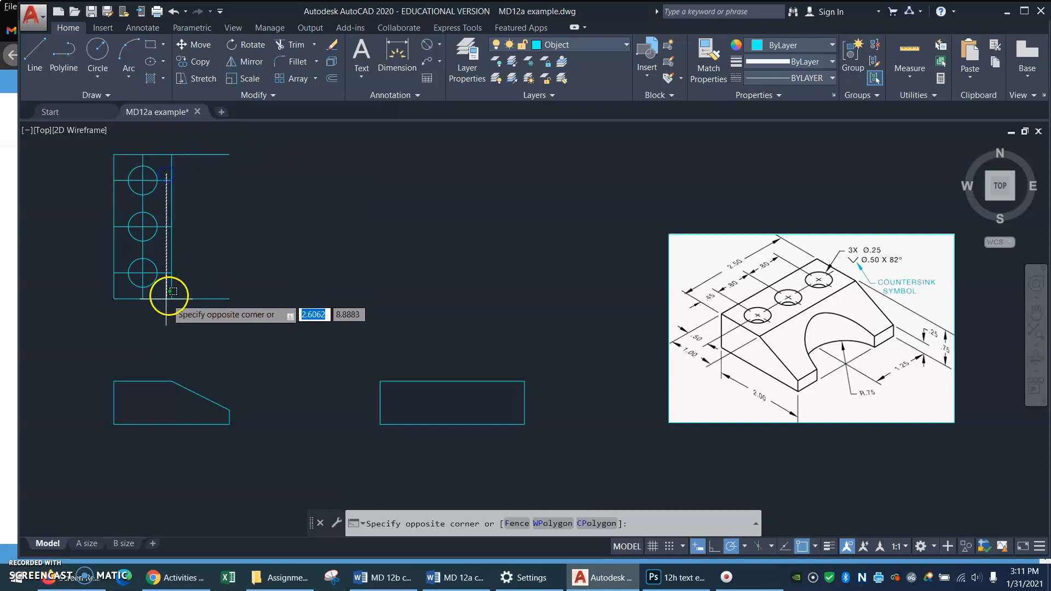
Move the window-selected construction lines onto the Center layer
{"action": "left_click", "coordinate": [169, 293]}
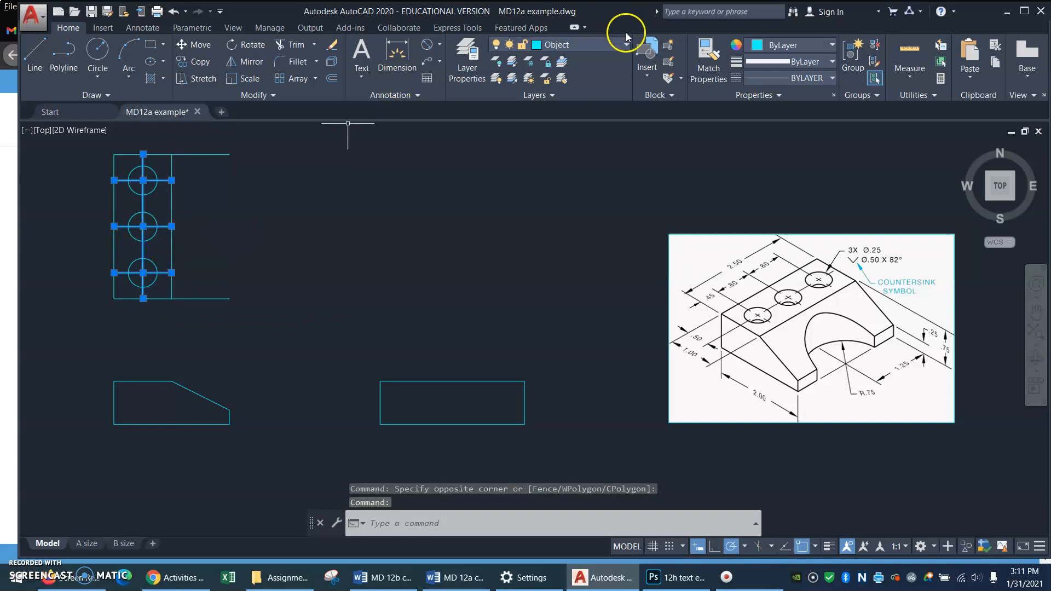
{"action": "left_click", "coordinate": [626, 44]}
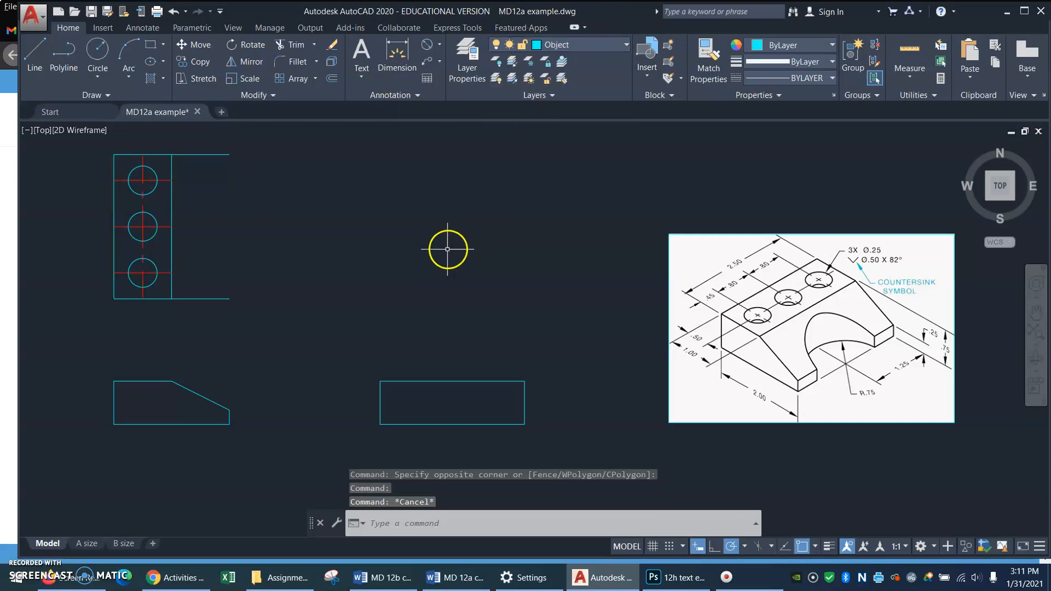
{"action": "mouse_move", "coordinate": [446, 331]}
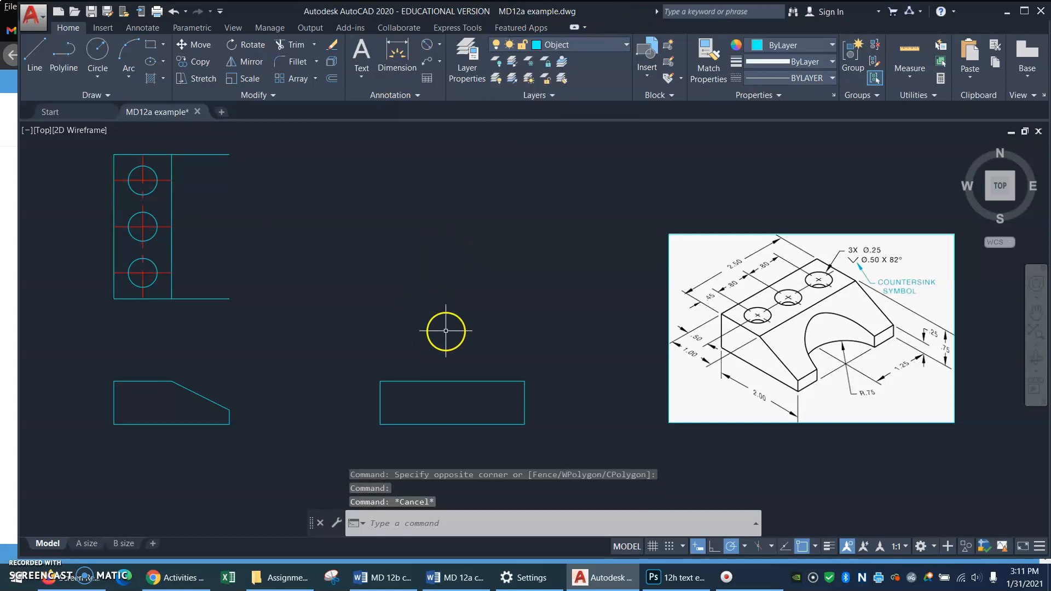
{"action": "mouse_move", "coordinate": [96, 354]}
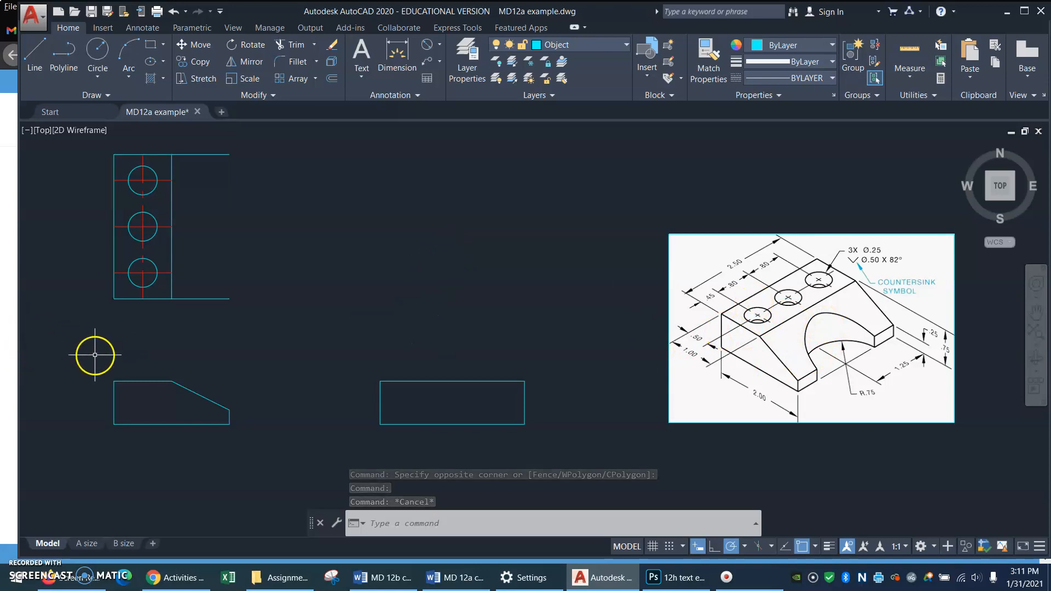
{"action": "mouse_move", "coordinate": [101, 379]}
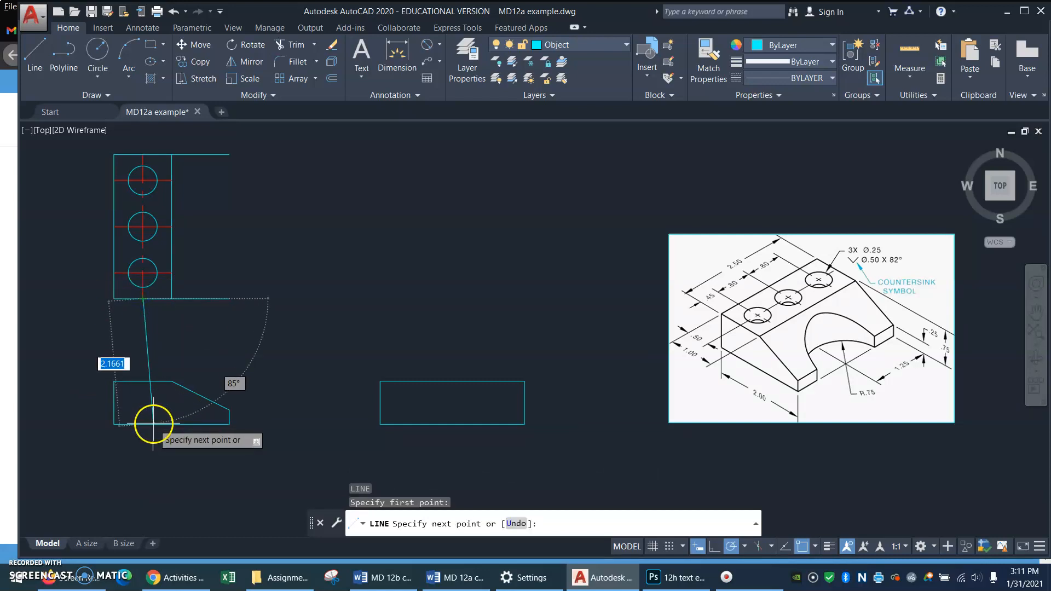
Draw vertical projection lines from the lowest hole into the front view and offset one .125
{"action": "left_click", "coordinate": [153, 425]}
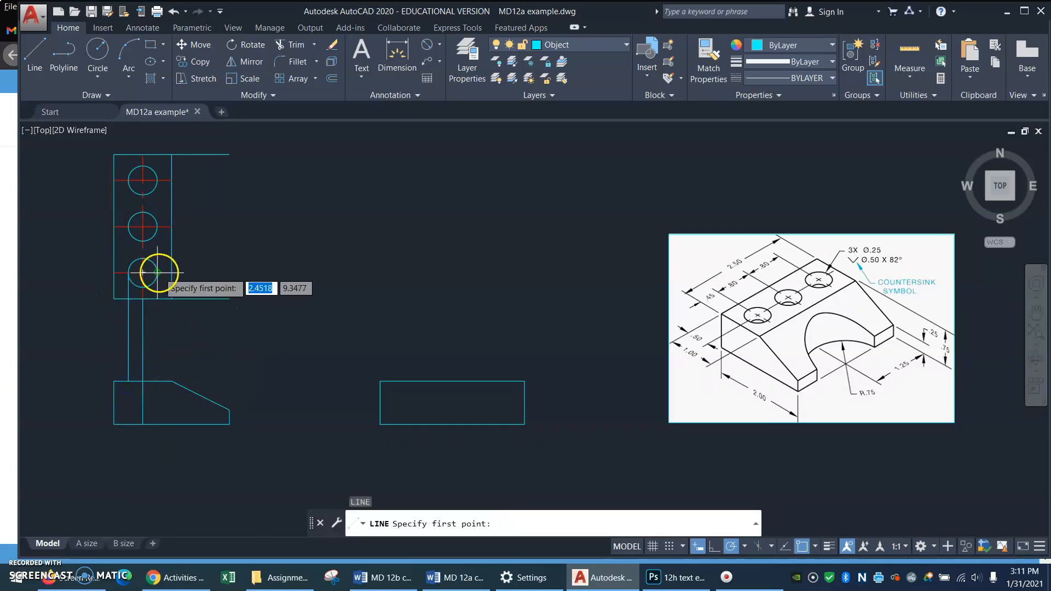
{"action": "left_click", "coordinate": [158, 273]}
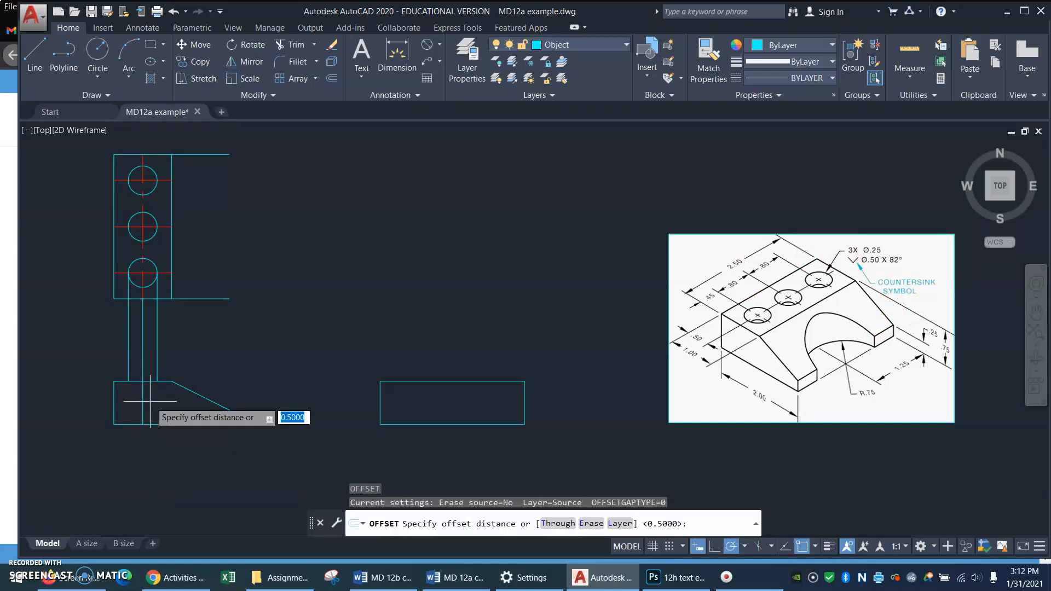
{"action": "mouse_move", "coordinate": [144, 388]}
{"action": "type", "text": ".125"}
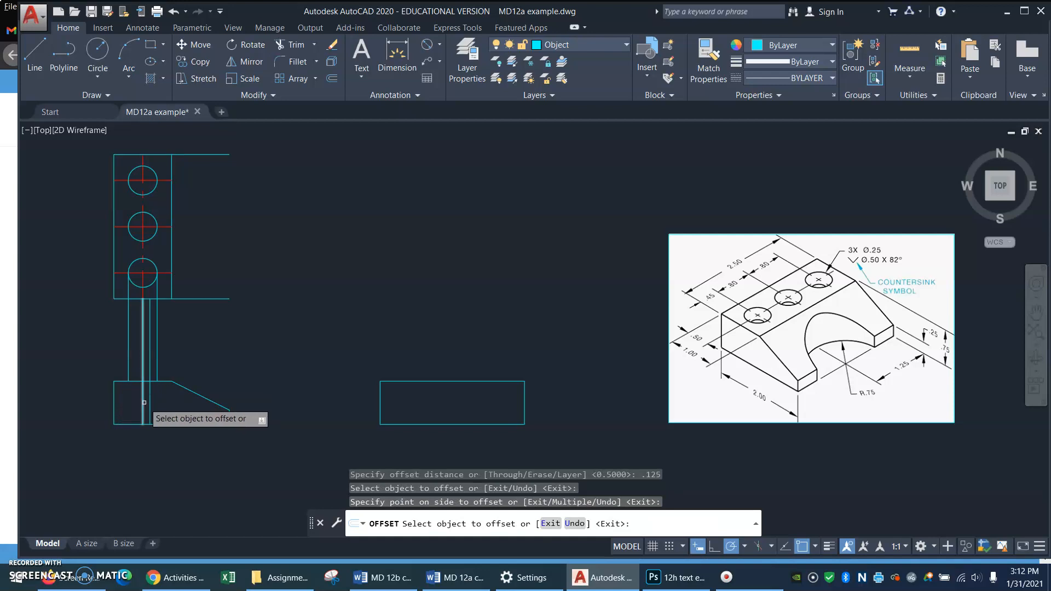
{"action": "left_click", "coordinate": [123, 403]}
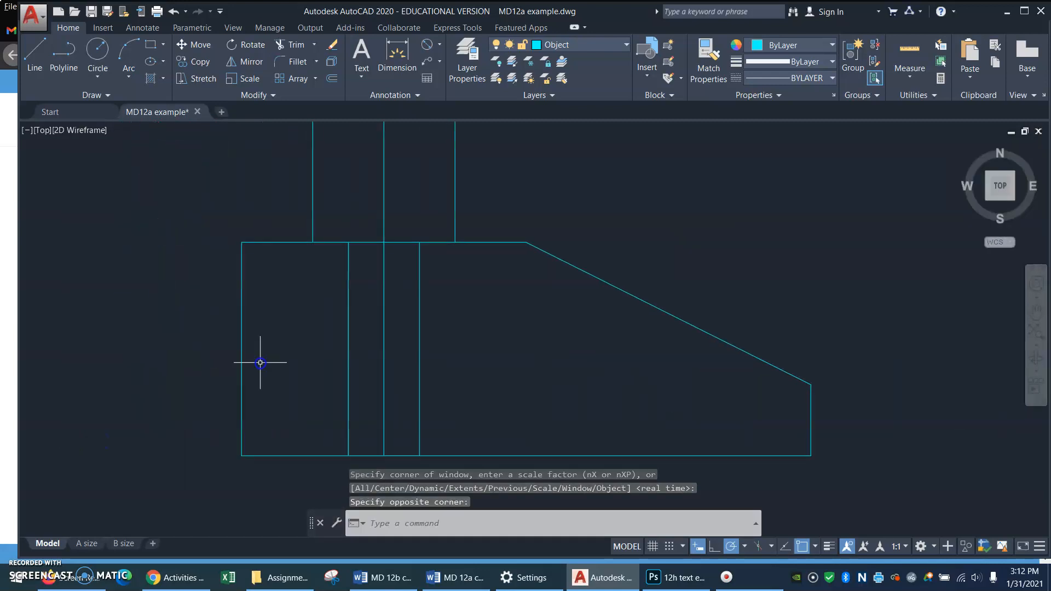
{"action": "mouse_move", "coordinate": [384, 335]}
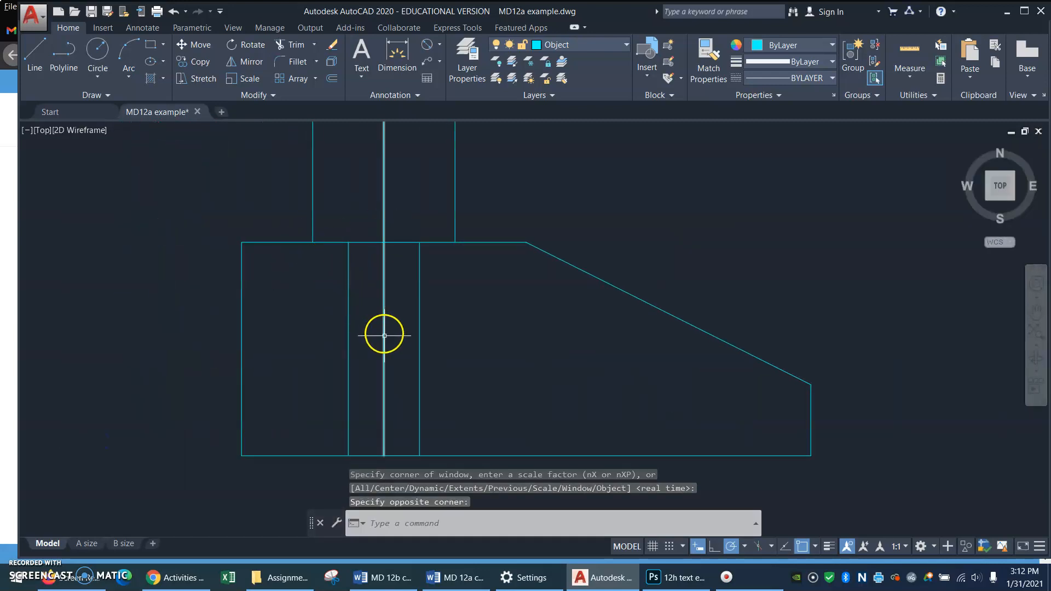
{"action": "mouse_move", "coordinate": [476, 245]}
{"action": "type", "text": "L"}
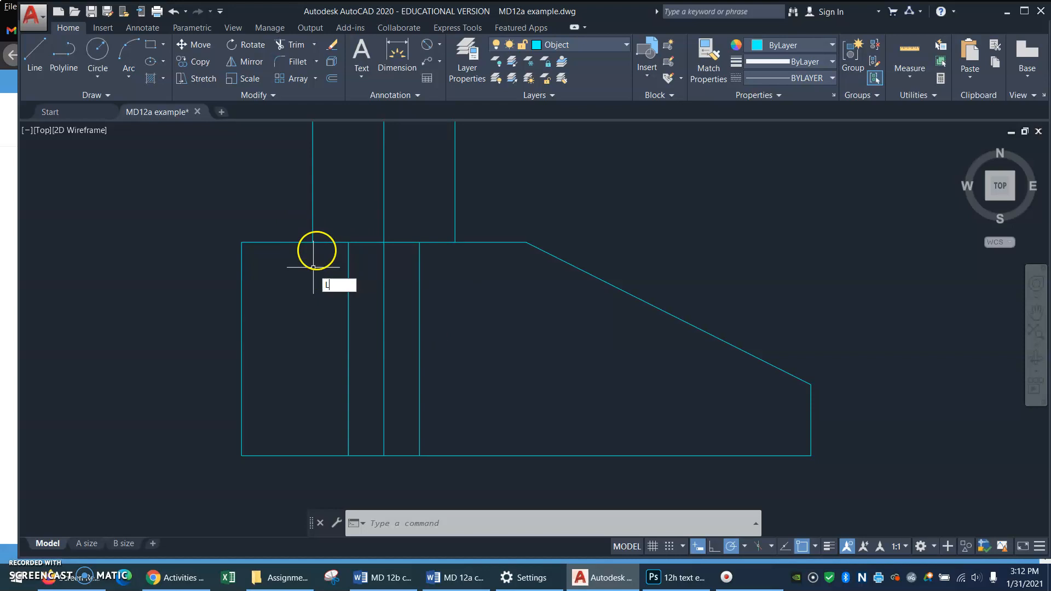
Abandon a misplaced line, then fix the countersink line's direction at 131 degrees
{"action": "left_click", "coordinate": [313, 243]}
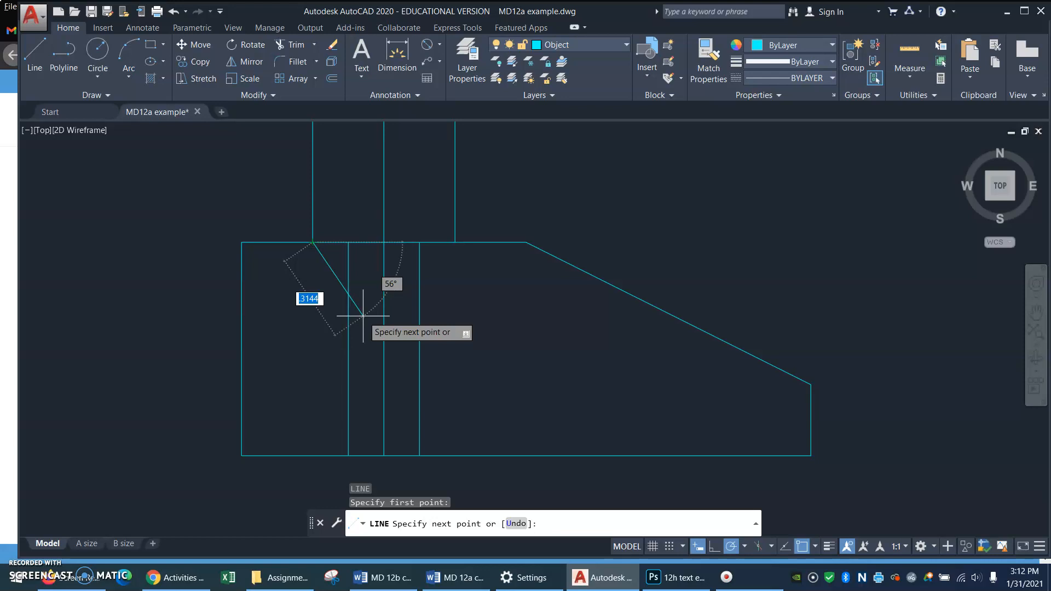
{"action": "key", "text": "Escape"}
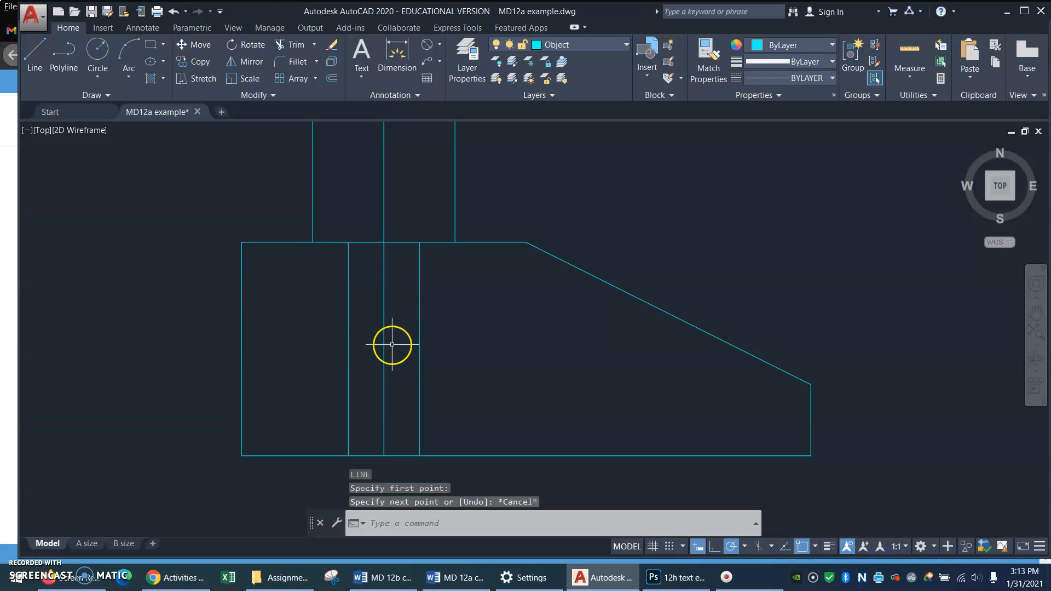
{"action": "mouse_move", "coordinate": [389, 381]}
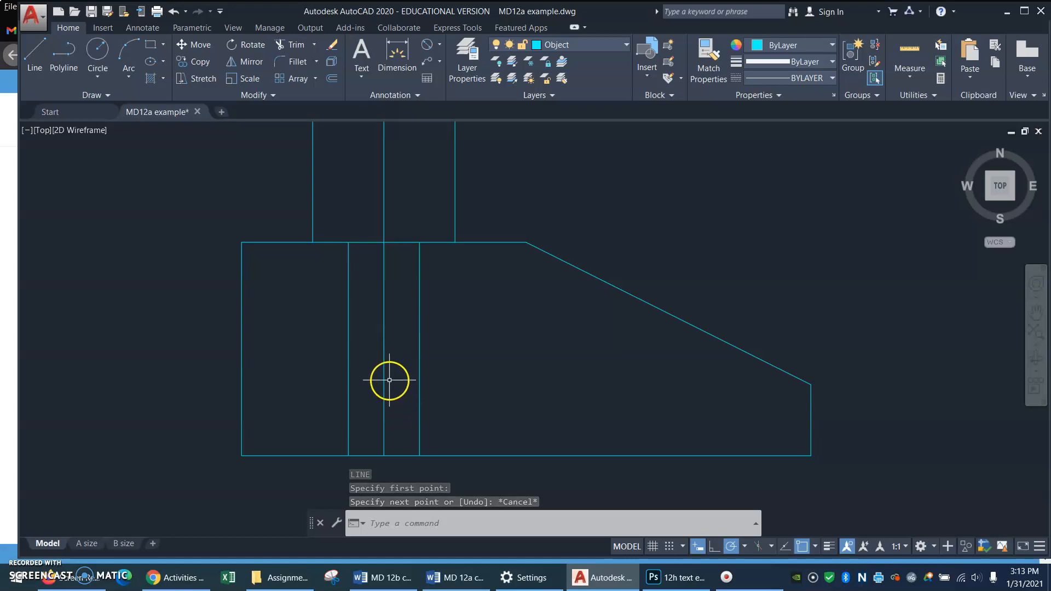
{"action": "mouse_move", "coordinate": [385, 458]}
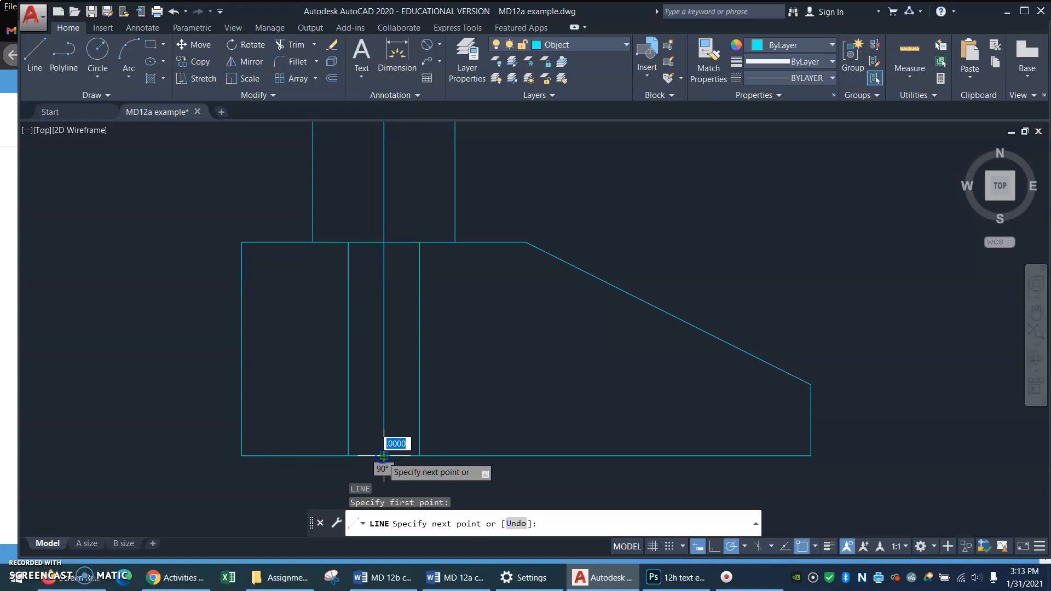
{"action": "mouse_move", "coordinate": [384, 295]}
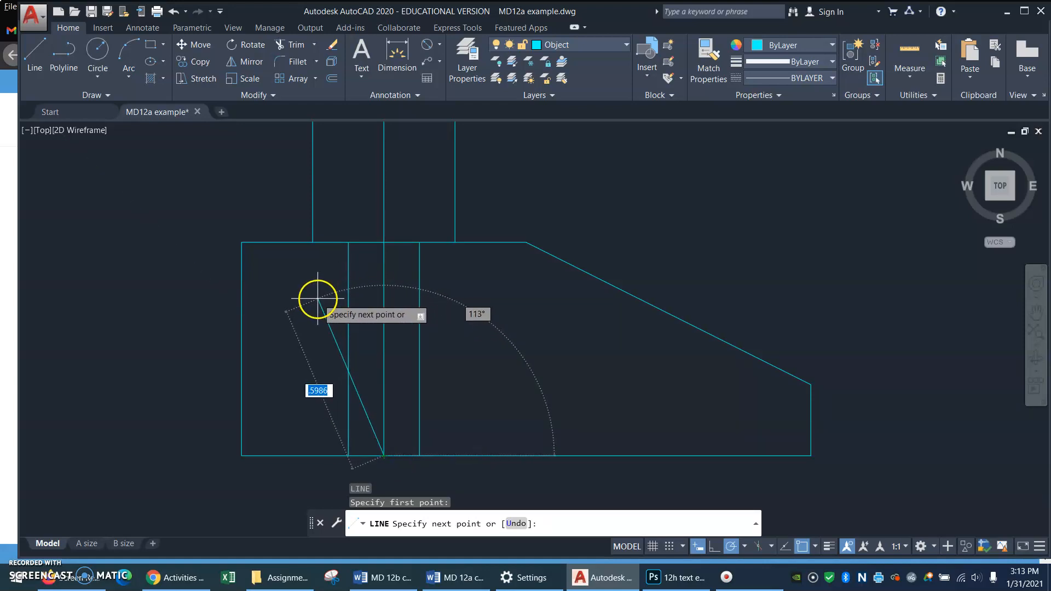
{"action": "mouse_move", "coordinate": [293, 315]}
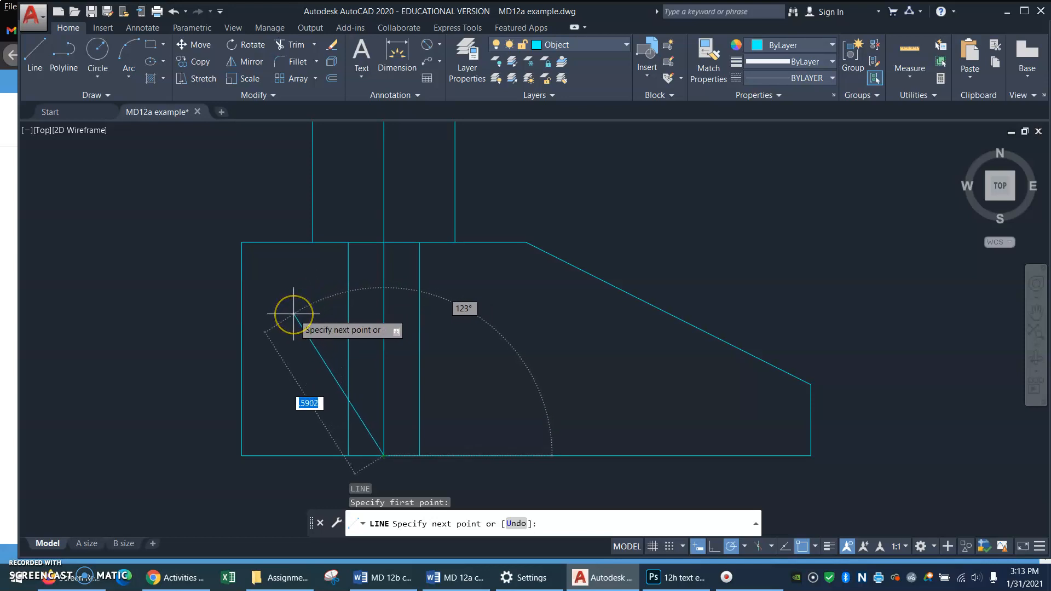
{"action": "mouse_move", "coordinate": [312, 309]}
{"action": "type", "text": "131"}
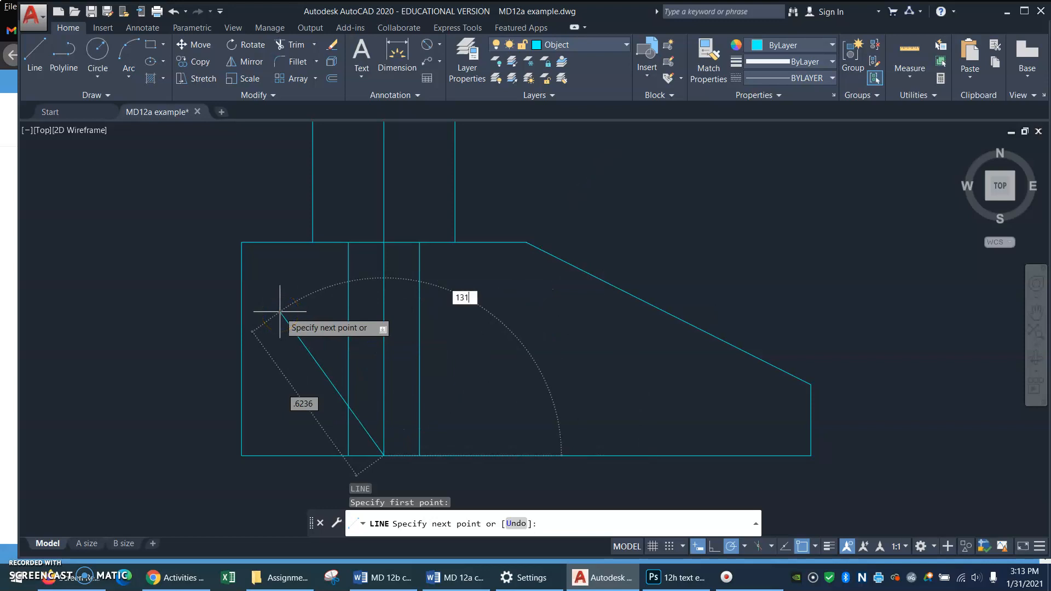
{"action": "key", "text": "Enter"}
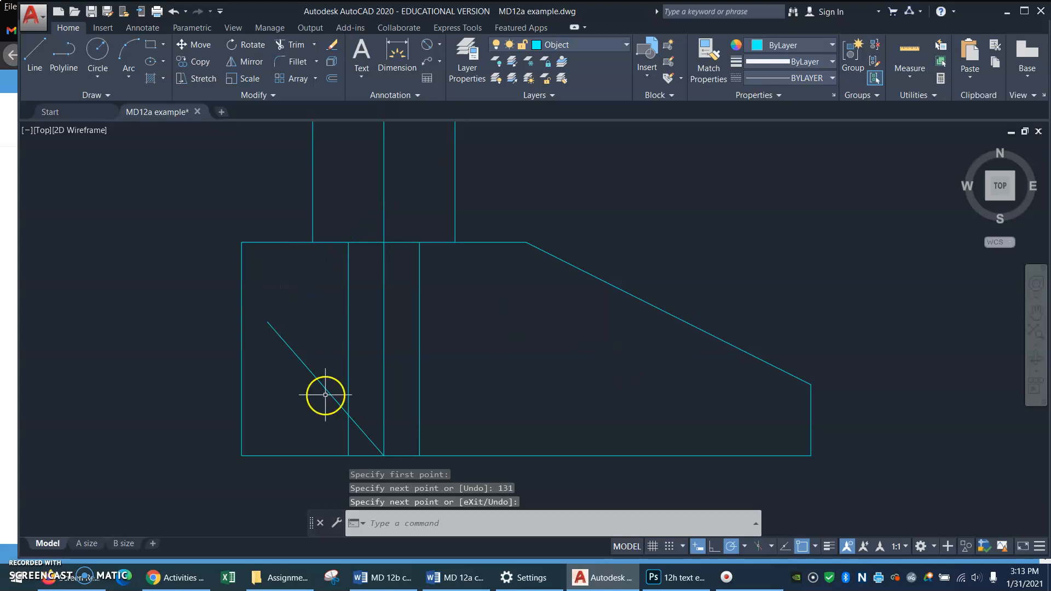
{"action": "mouse_move", "coordinate": [429, 300]}
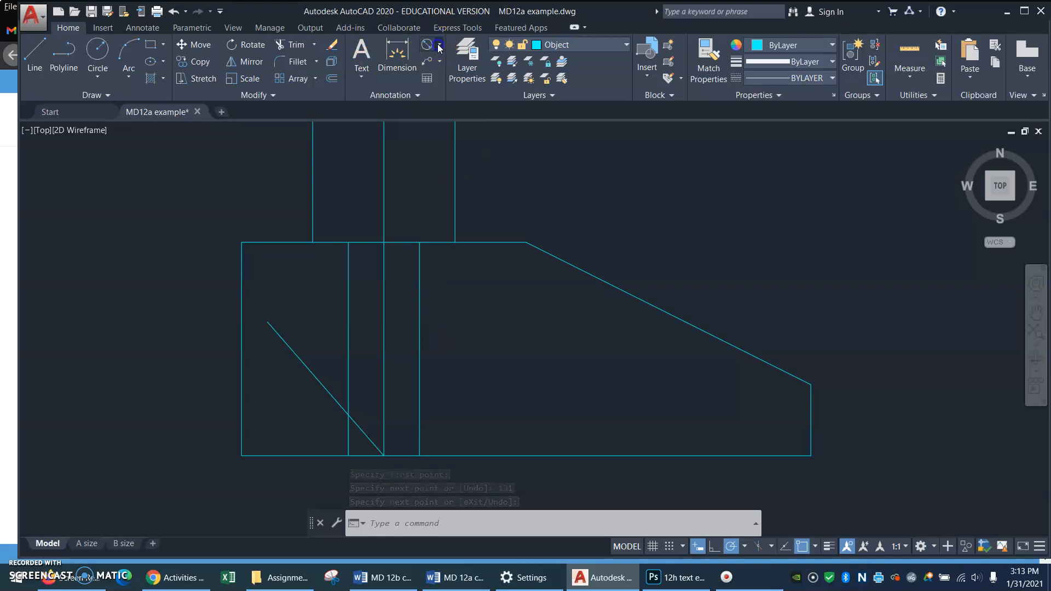
{"action": "left_click", "coordinate": [437, 45]}
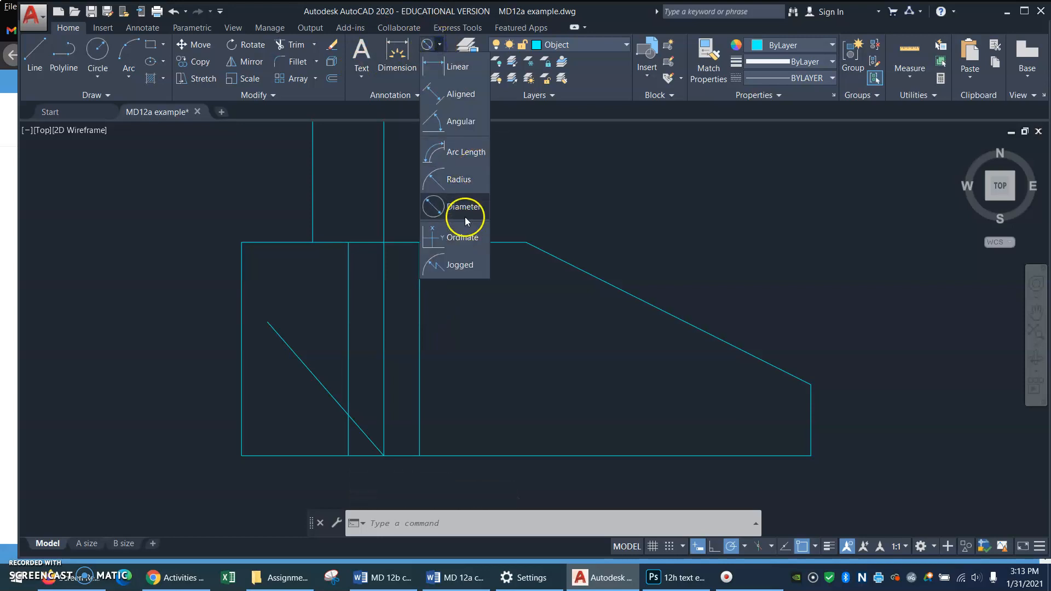
{"action": "left_click", "coordinate": [461, 121]}
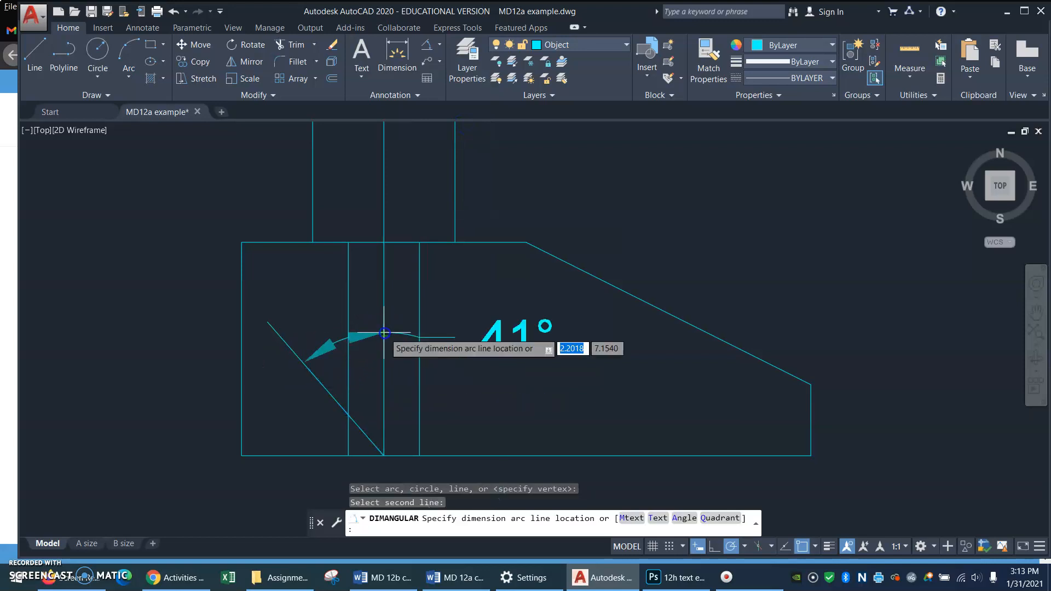
{"action": "key", "text": "Escape"}
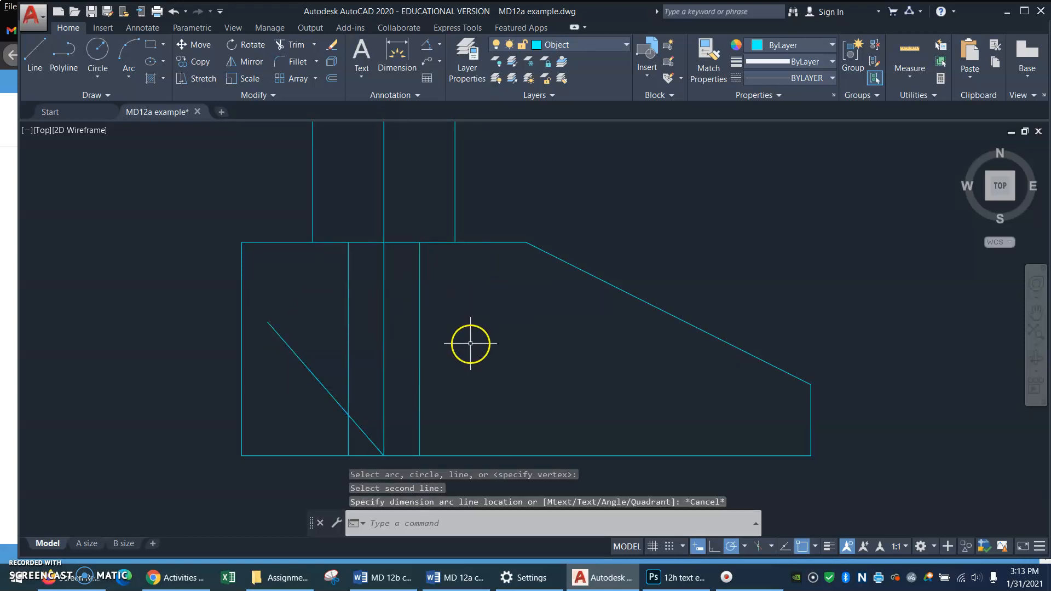
{"action": "mouse_move", "coordinate": [463, 353]}
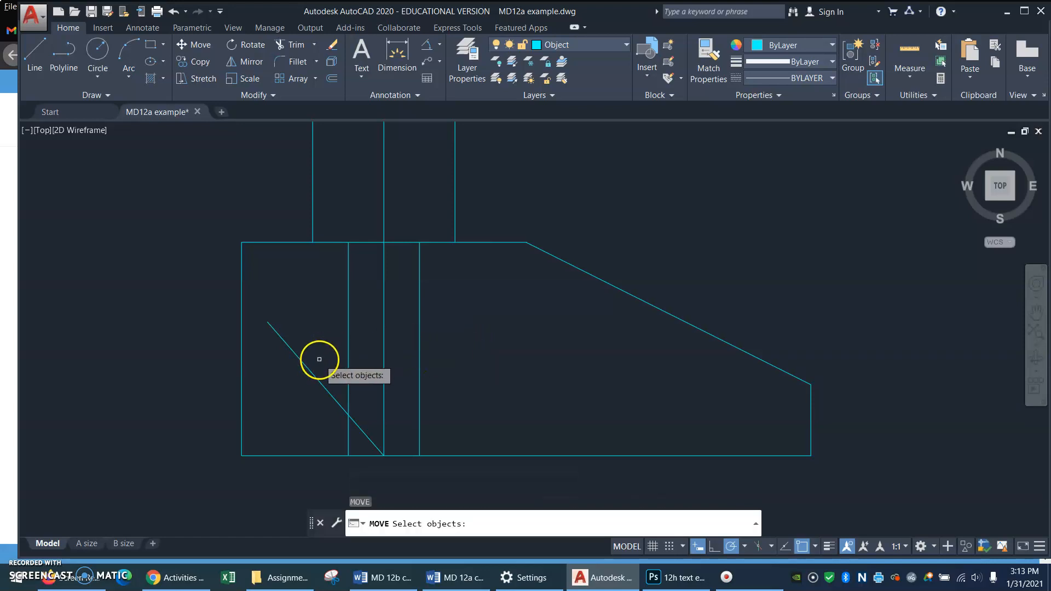
Move the slanted line by its upper end to the left hole line, then start TR
{"action": "left_click", "coordinate": [303, 363]}
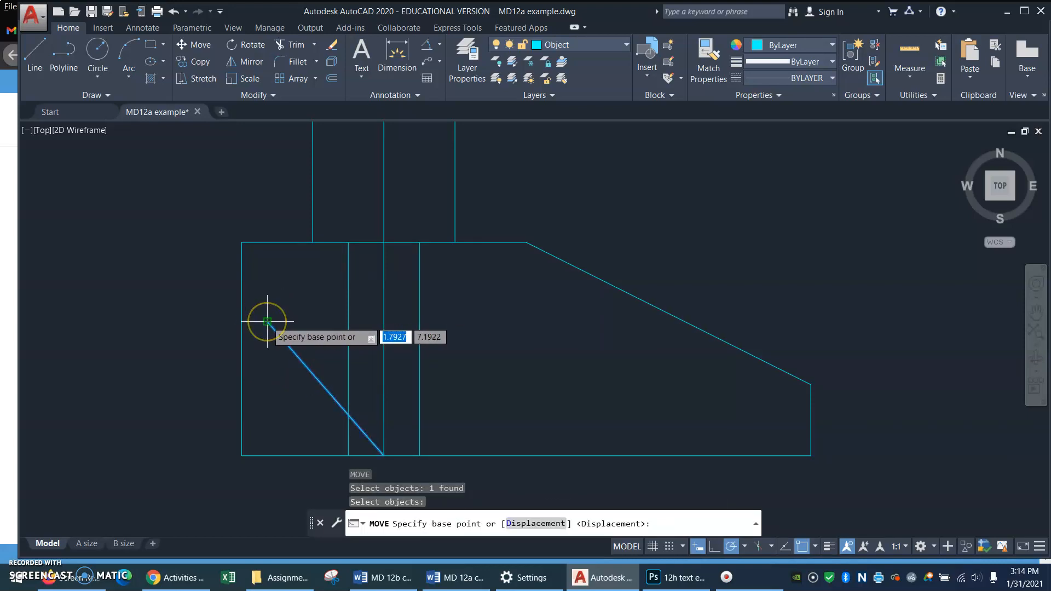
{"action": "left_click", "coordinate": [267, 322]}
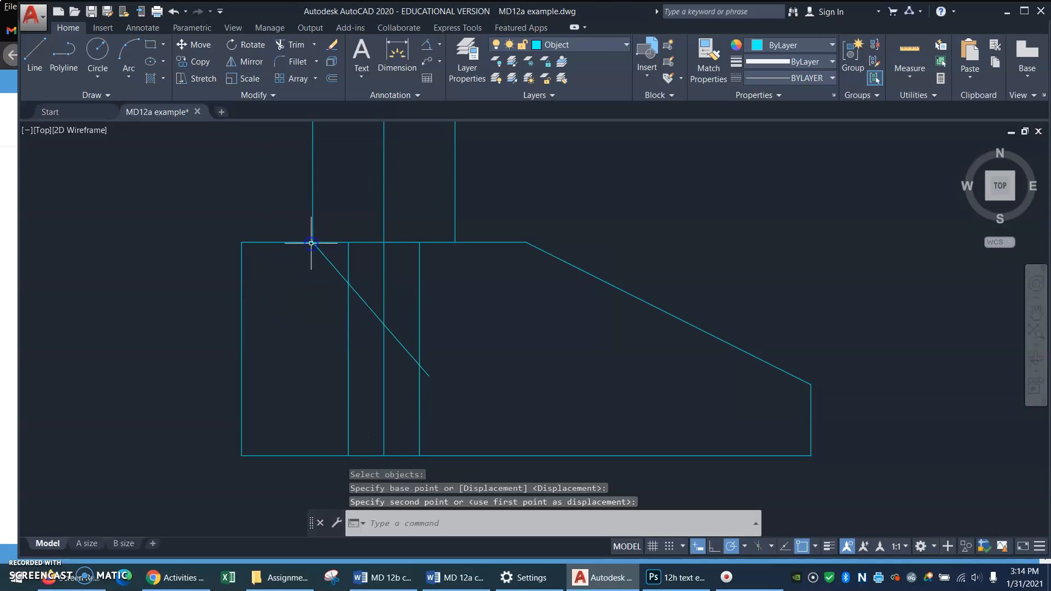
{"action": "mouse_move", "coordinate": [346, 295]}
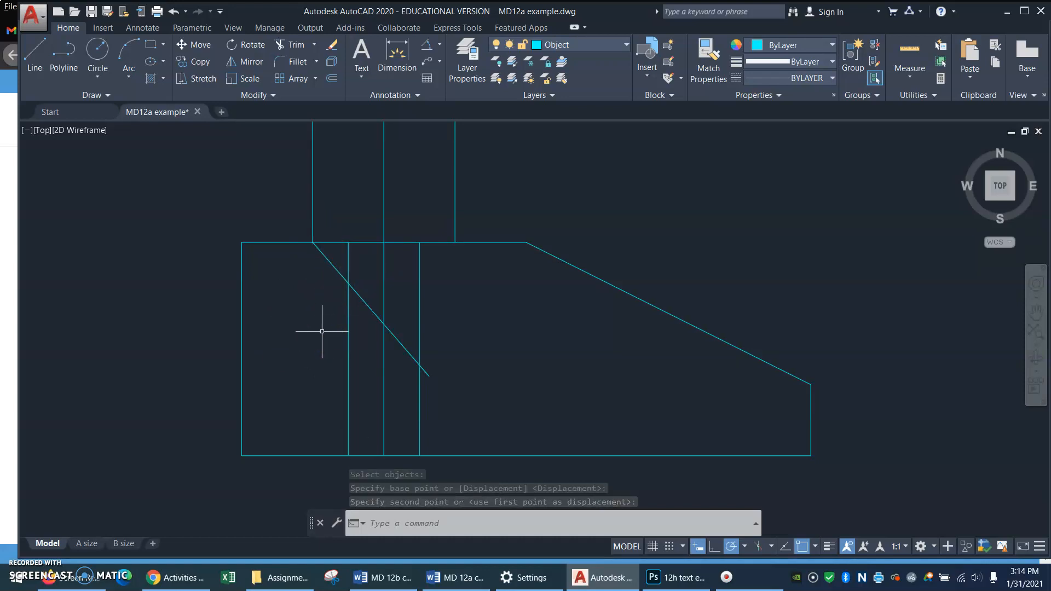
{"action": "type", "text": "TR"}
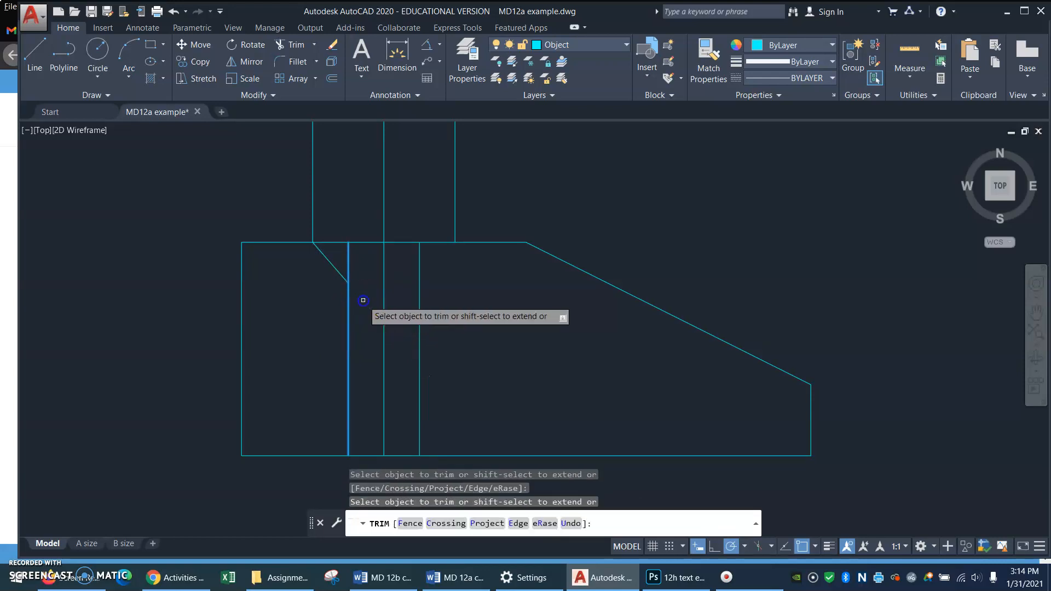
Trim the slanted line where it extends past the left hole line
{"action": "left_click", "coordinate": [362, 300]}
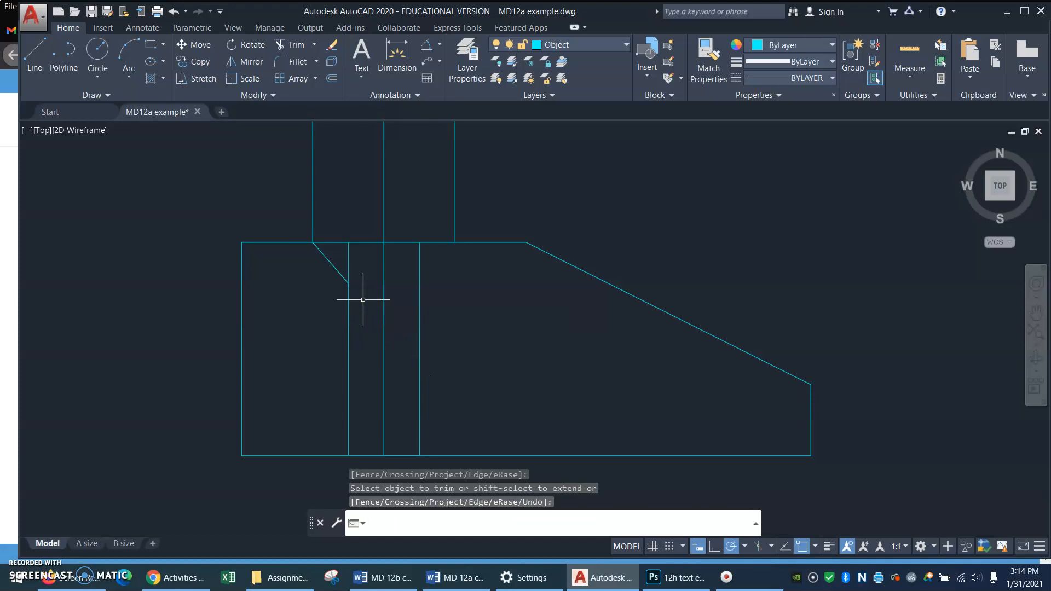
{"action": "mouse_move", "coordinate": [327, 261]}
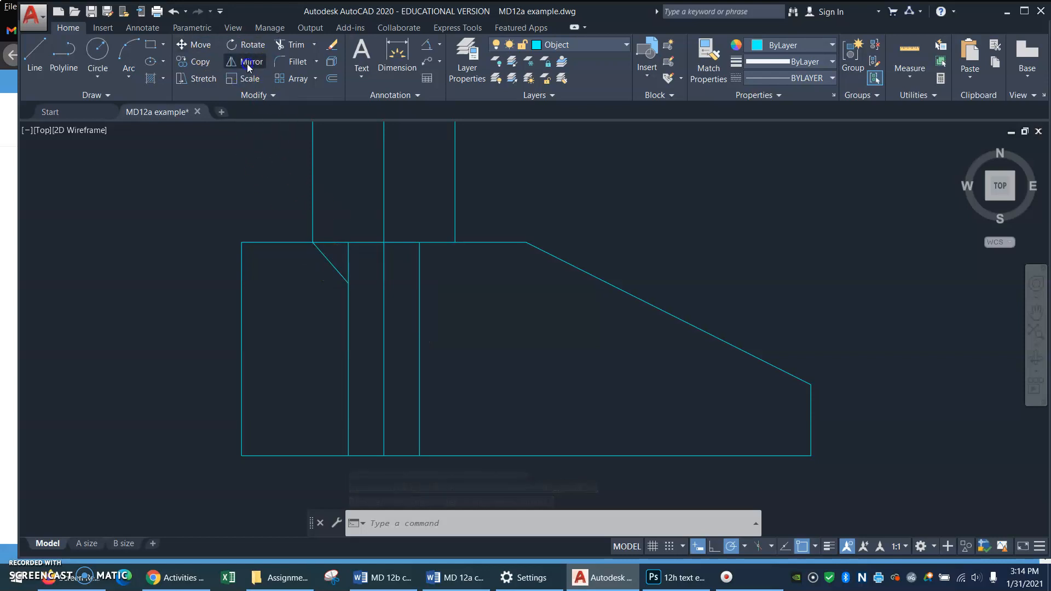
Mirror the left countersink edge across the hole's vertical centre line, keeping the source
{"action": "left_click", "coordinate": [252, 61]}
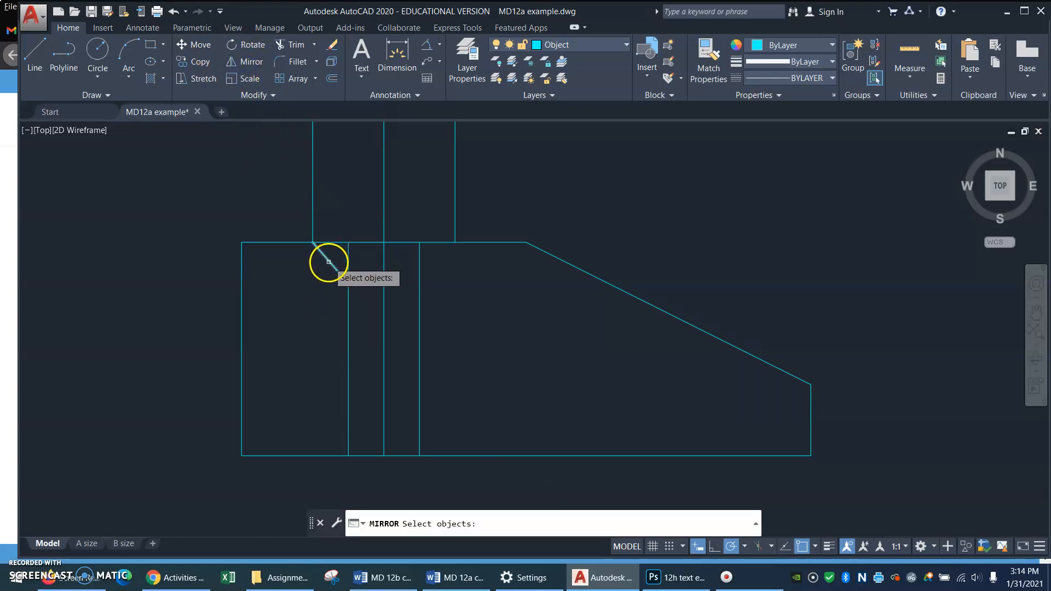
{"action": "left_click", "coordinate": [329, 263]}
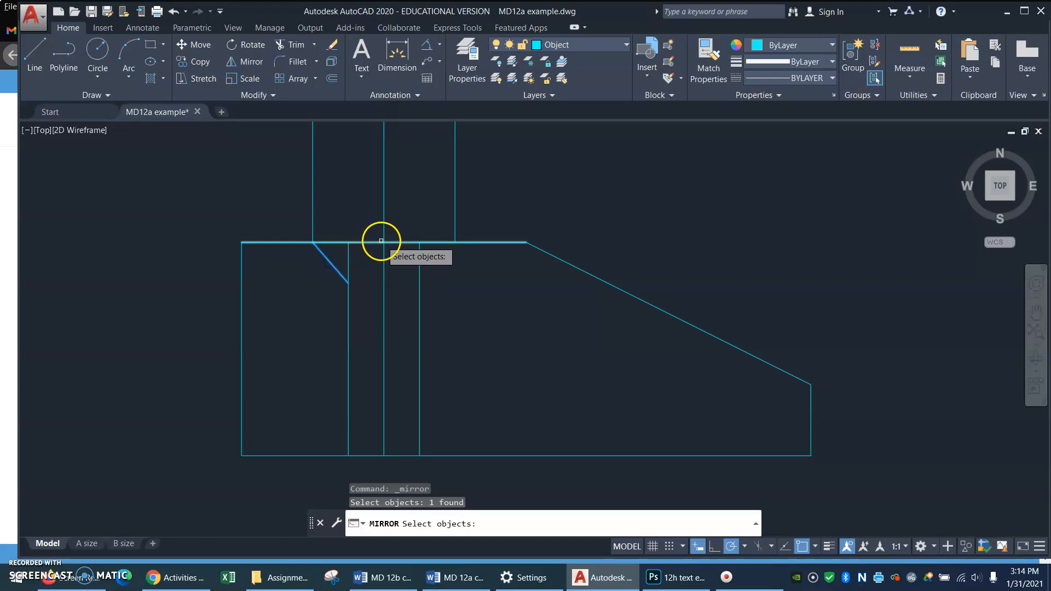
{"action": "key", "text": "enter"}
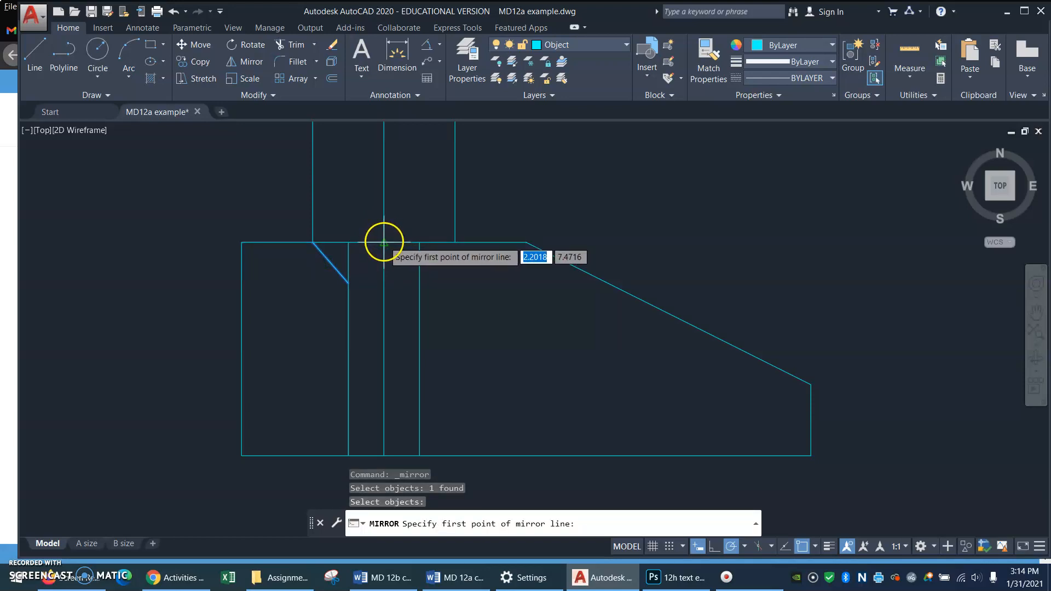
{"action": "left_click", "coordinate": [383, 242]}
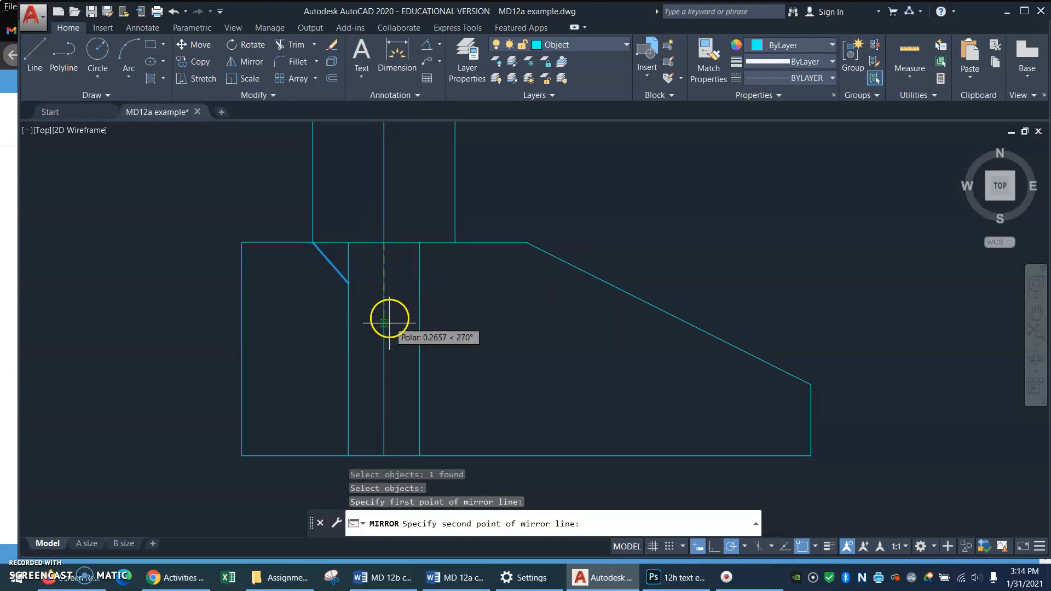
{"action": "mouse_move", "coordinate": [383, 456]}
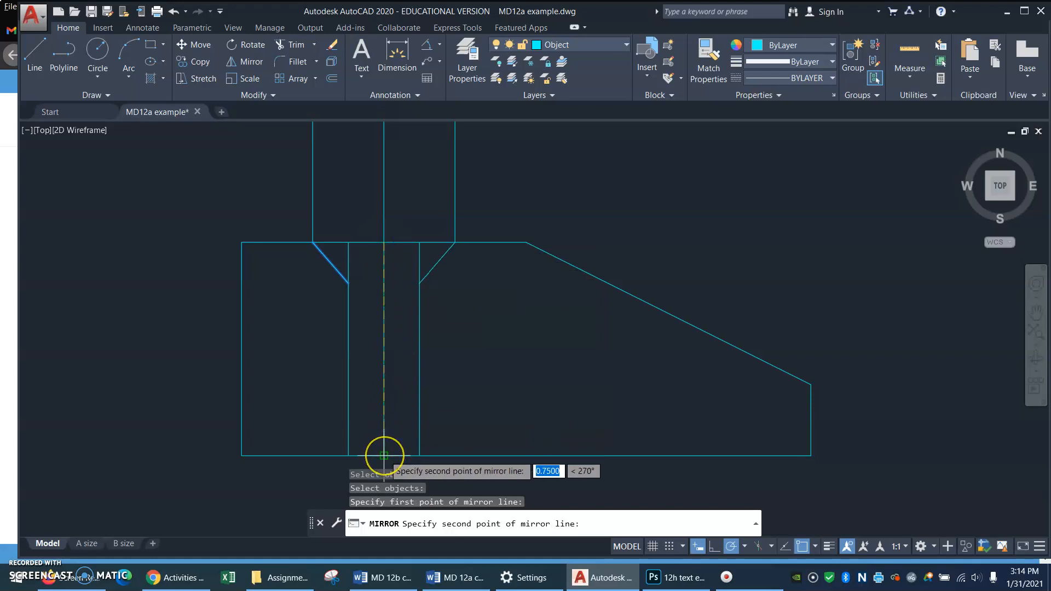
{"action": "left_click", "coordinate": [384, 455]}
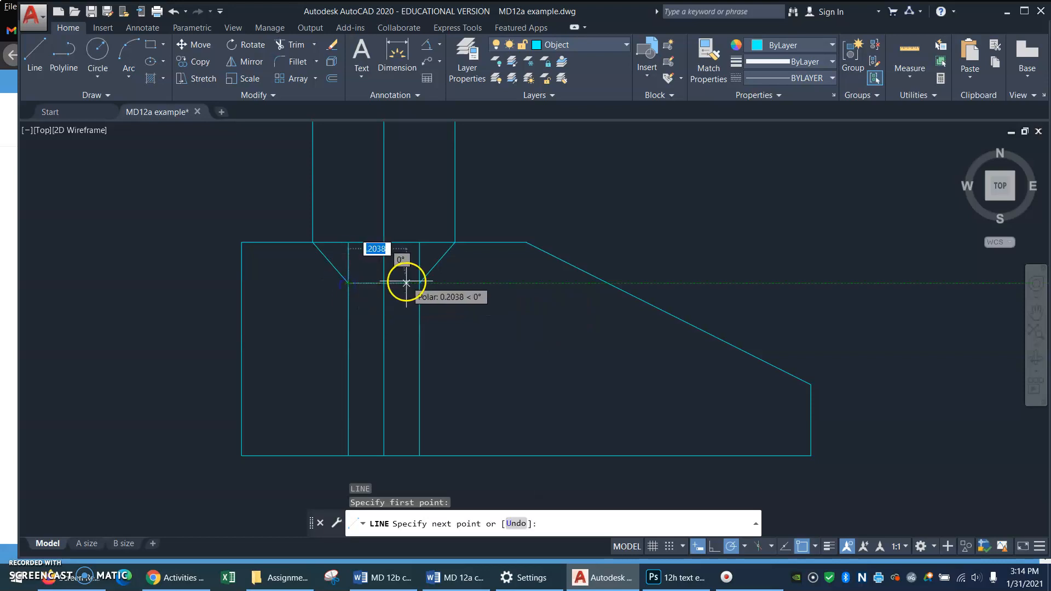
Join both countersink edges with a horizontal line and trim the extra hole line inside
{"action": "left_click", "coordinate": [407, 282]}
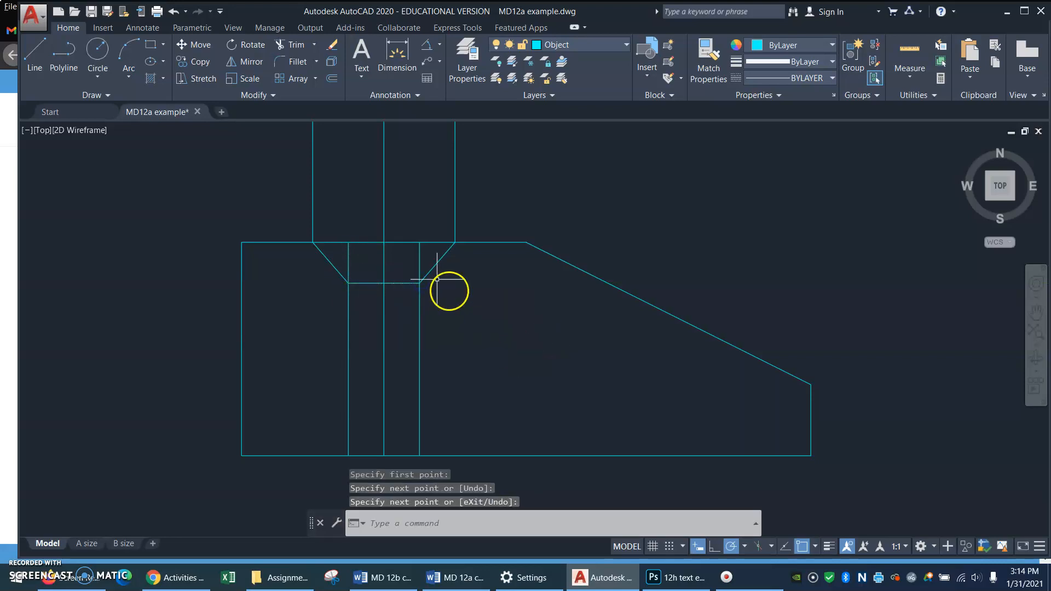
{"action": "mouse_move", "coordinate": [401, 271]}
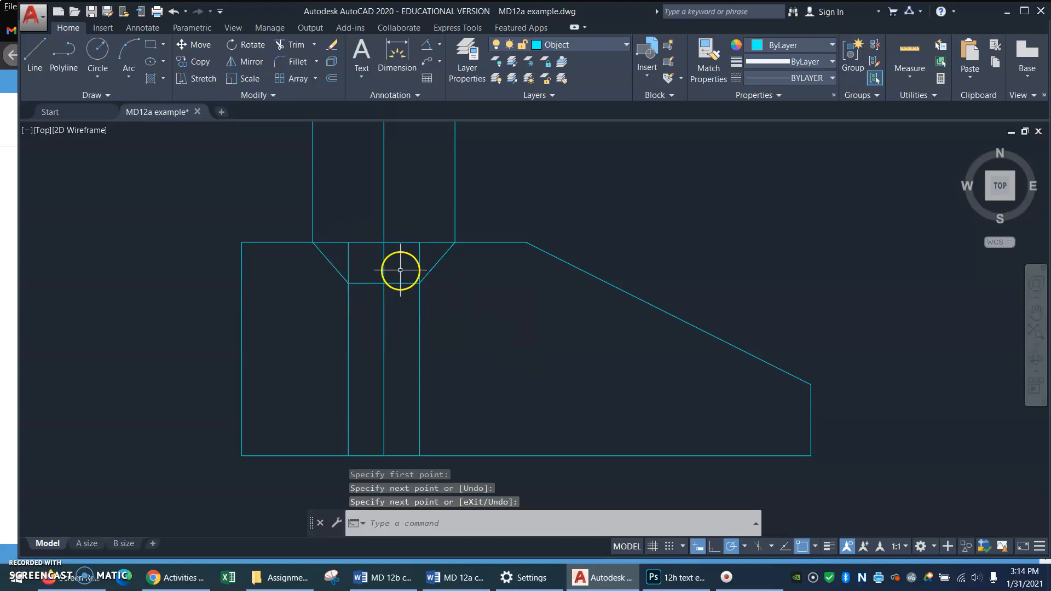
{"action": "mouse_move", "coordinate": [392, 276]}
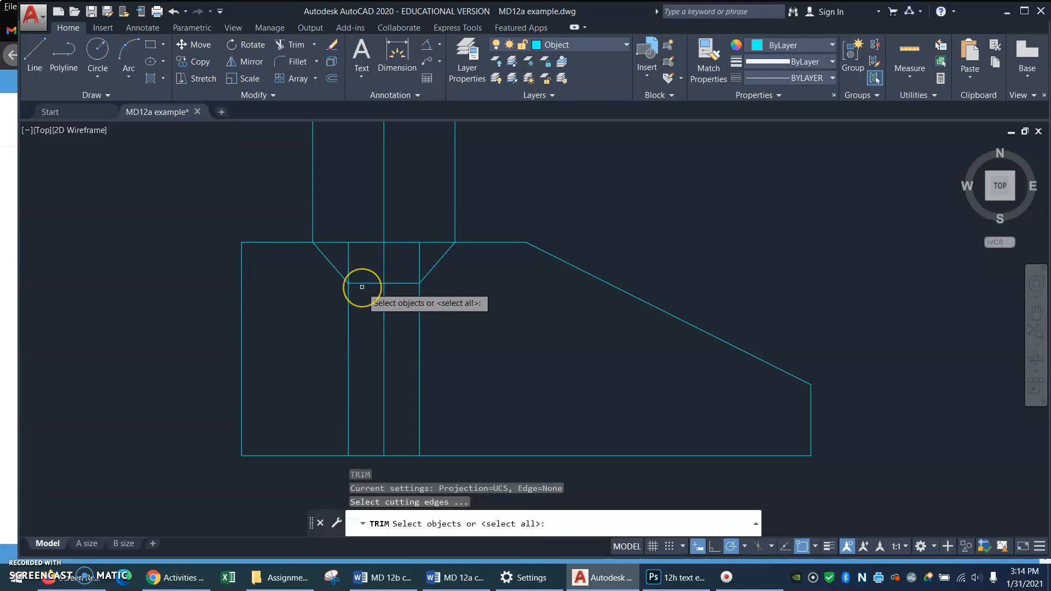
{"action": "left_click", "coordinate": [361, 287]}
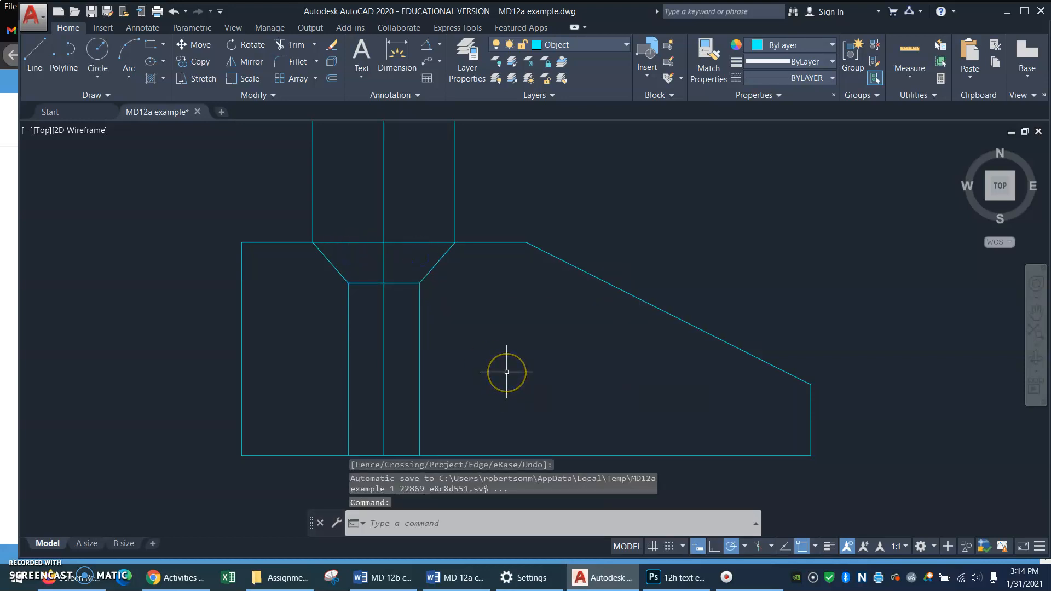
{"action": "mouse_move", "coordinate": [269, 482]}
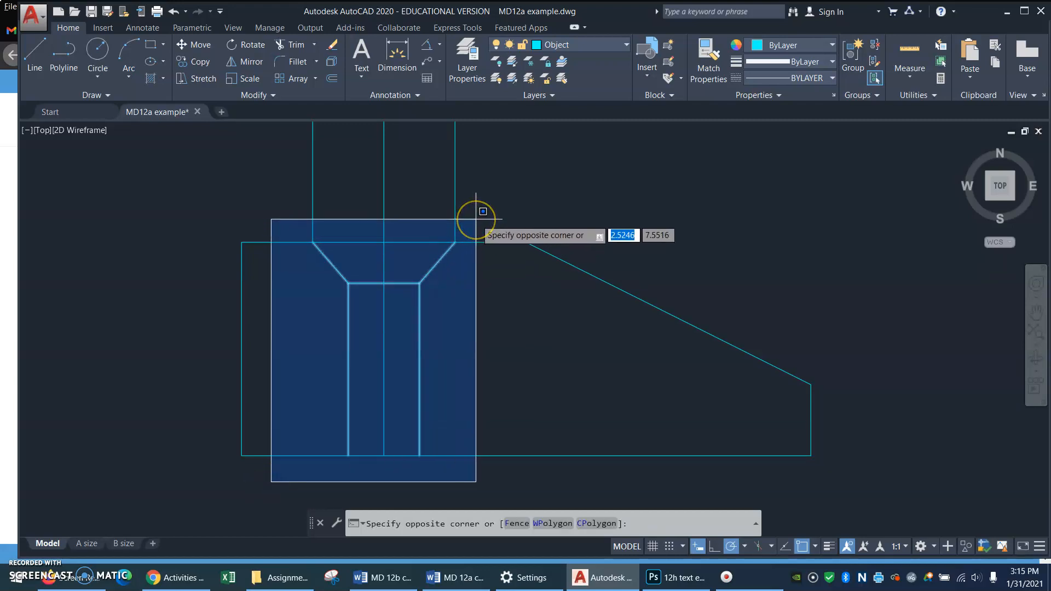
Move the countersunk hole lines onto the Hidden layer so they show dashed yellow
{"action": "left_click", "coordinate": [475, 219]}
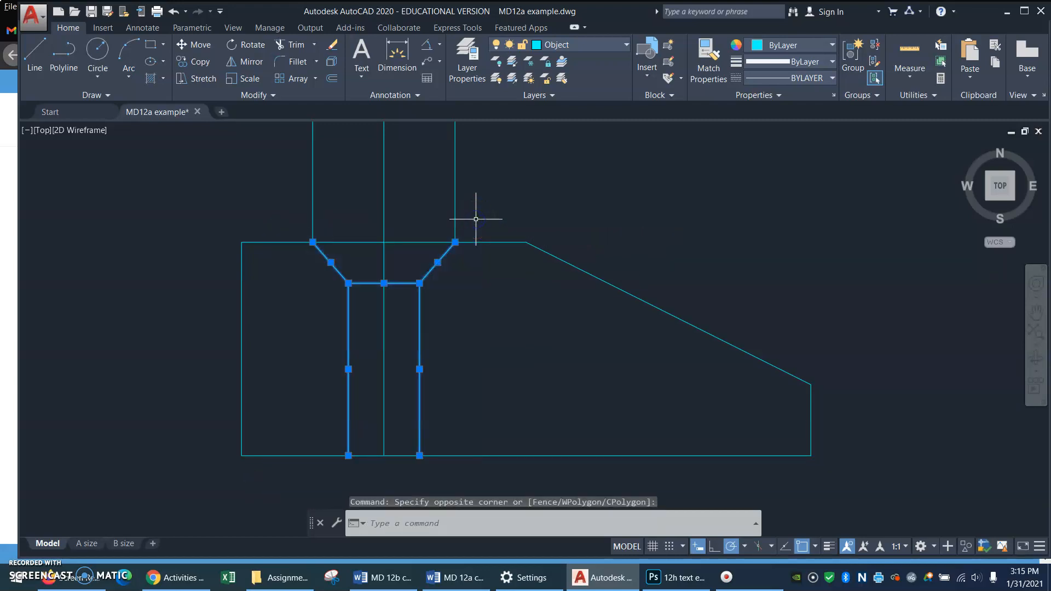
{"action": "mouse_move", "coordinate": [523, 168]}
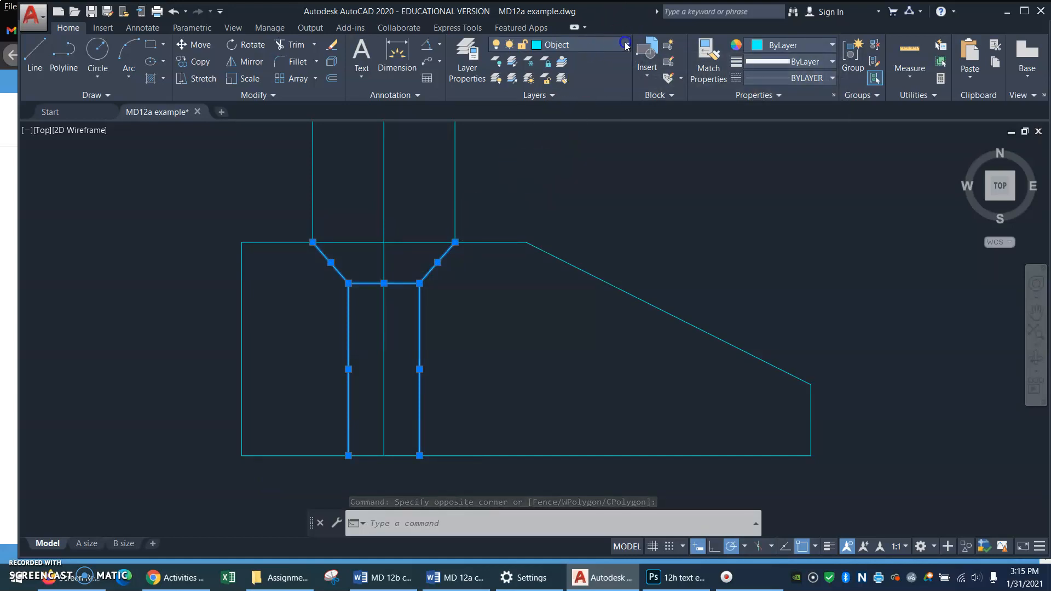
{"action": "left_click", "coordinate": [623, 44]}
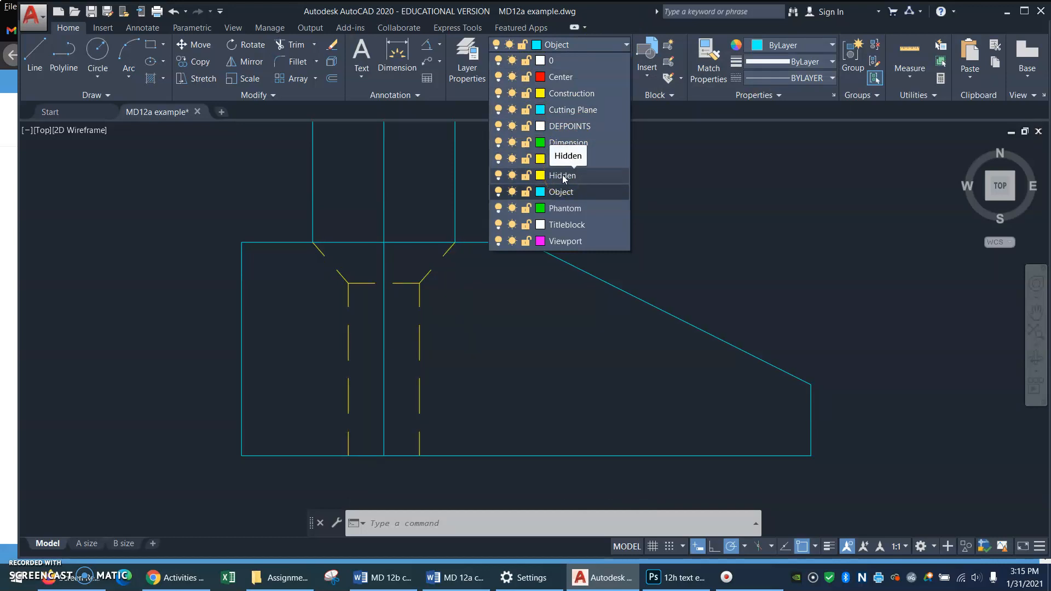
{"action": "left_click", "coordinate": [563, 175]}
{"action": "type", "text": "P"}
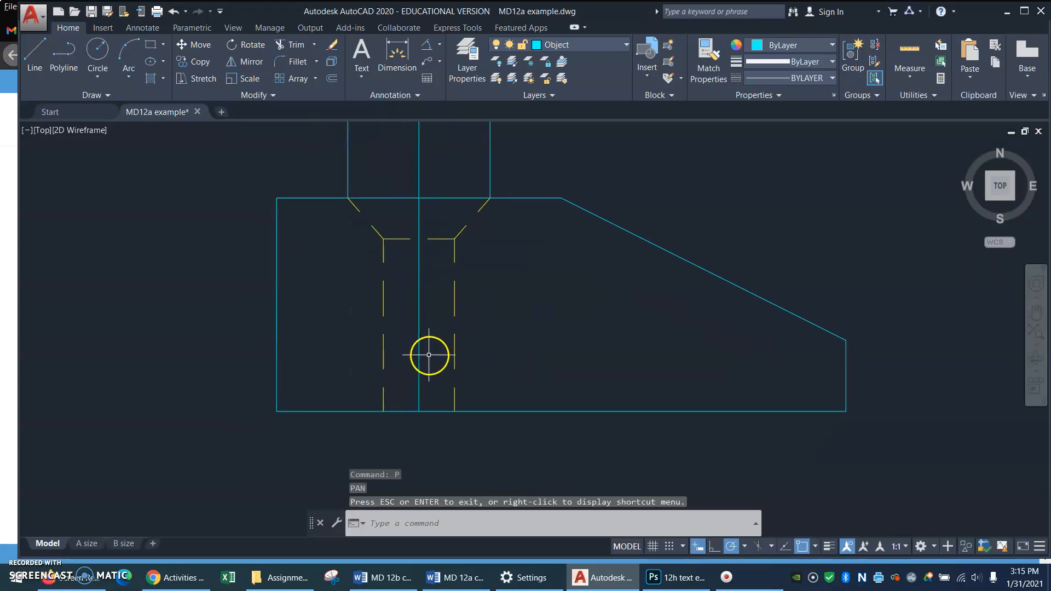
Put the line through the hole's centre on the Center layer and erase the projection lines
{"action": "left_click", "coordinate": [412, 414]}
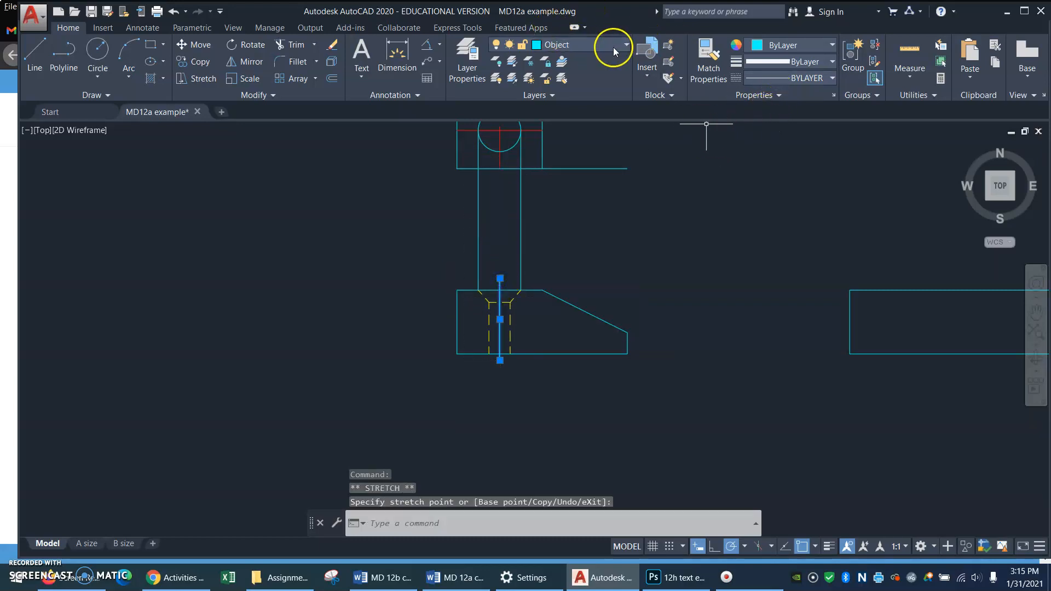
{"action": "left_click", "coordinate": [625, 44]}
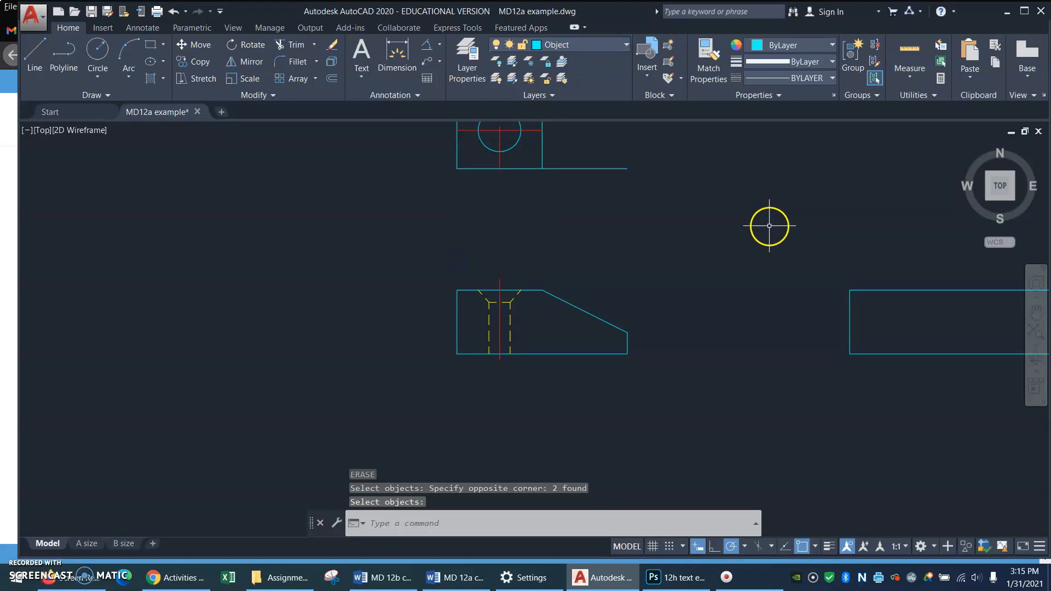
{"action": "mouse_move", "coordinate": [763, 230]}
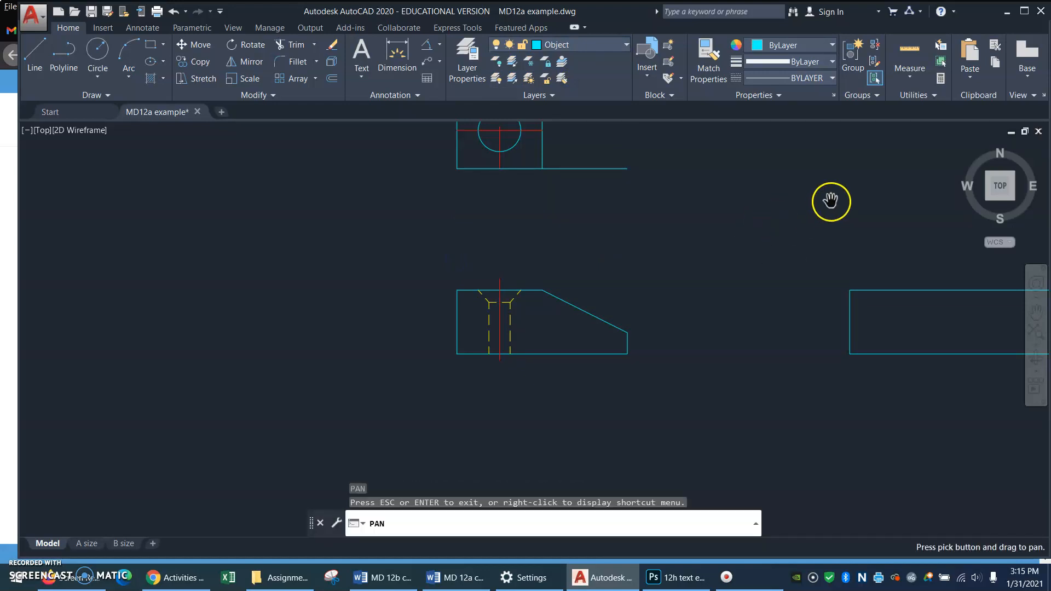
Draw a radius .75 circle at the right edge midpoint and trim it to a semicircular cutout
{"action": "left_click_drag", "start_coordinate": [831, 201], "coordinate": [886, 309]}
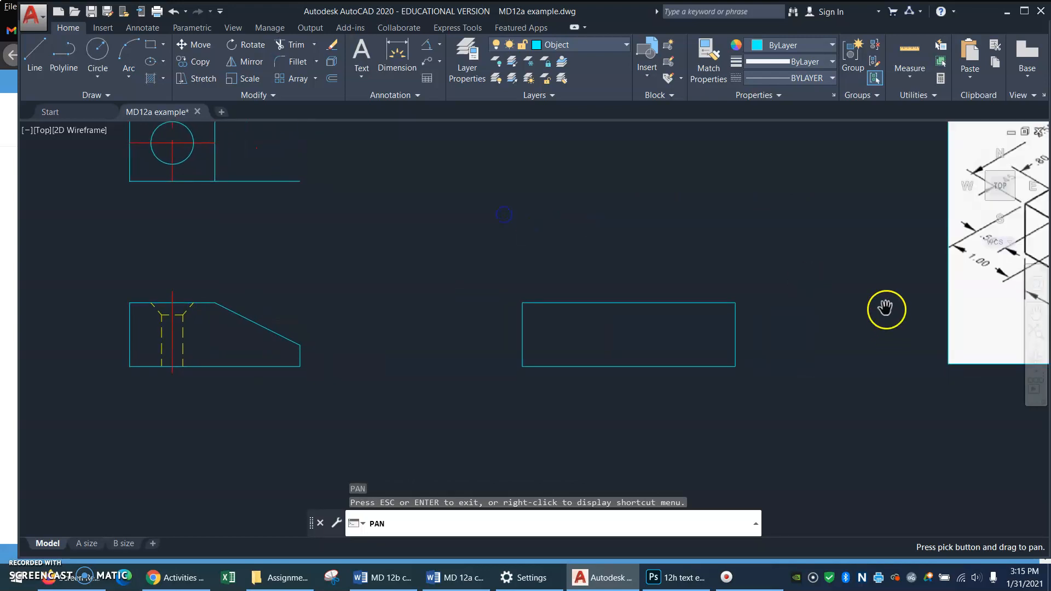
{"action": "mouse_move", "coordinate": [789, 248]}
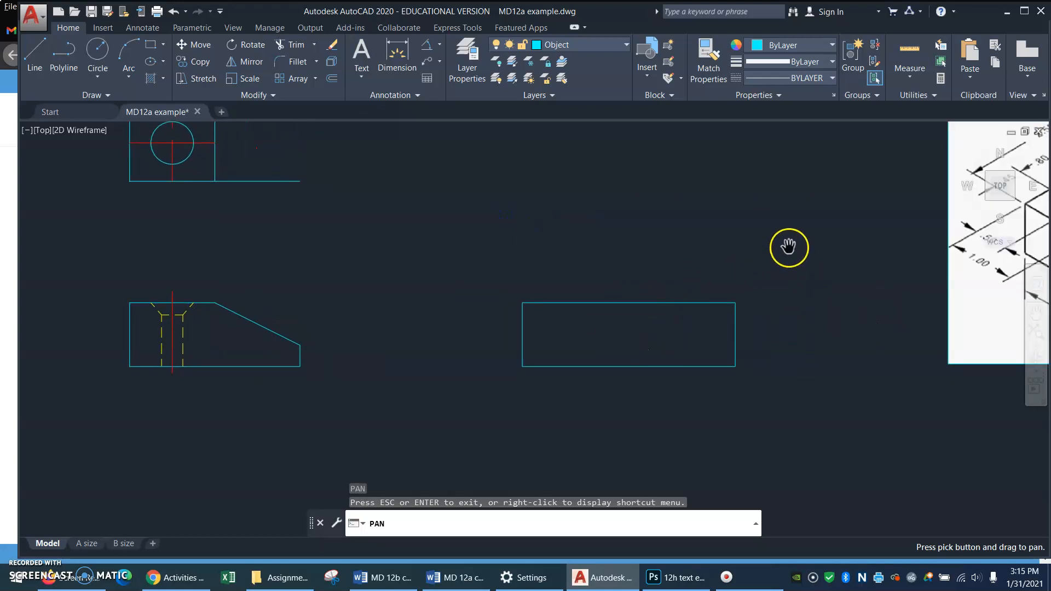
{"action": "mouse_move", "coordinate": [816, 230]}
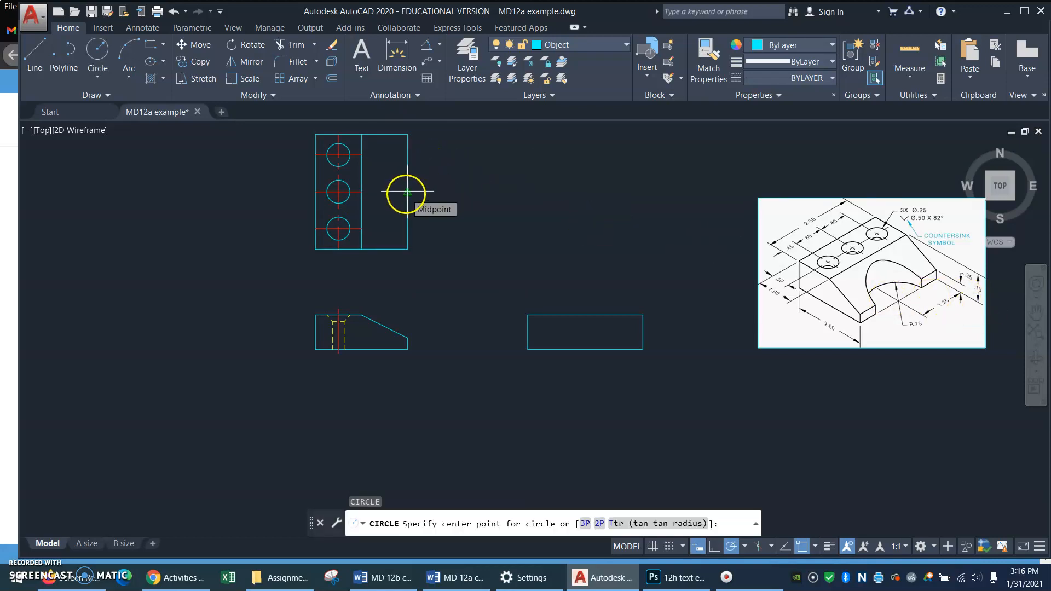
{"action": "left_click", "coordinate": [408, 192]}
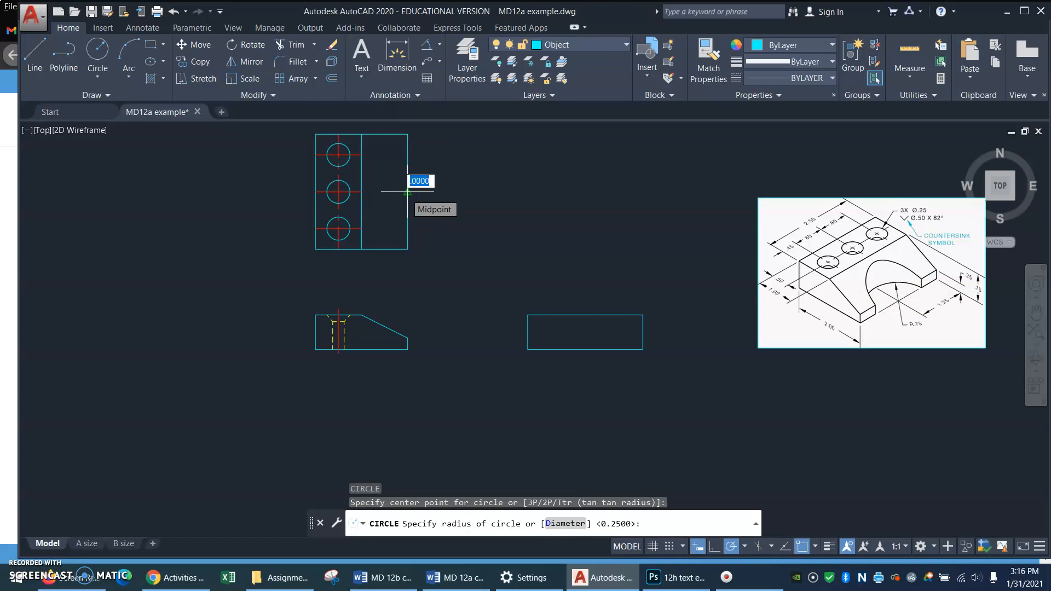
{"action": "type", "text": ".75"}
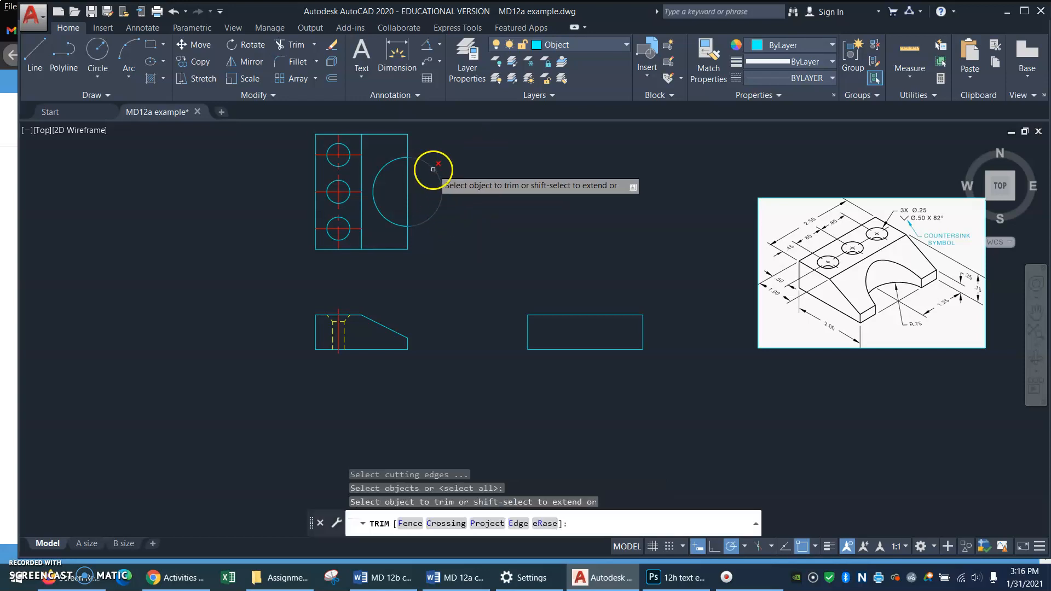
{"action": "left_click", "coordinate": [433, 169]}
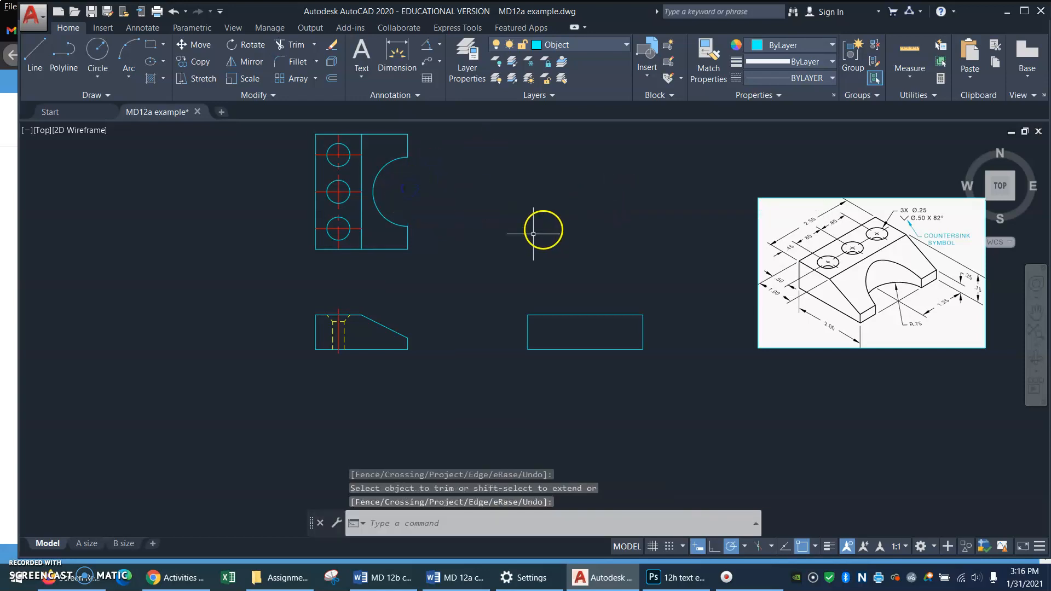
{"action": "mouse_move", "coordinate": [586, 314]}
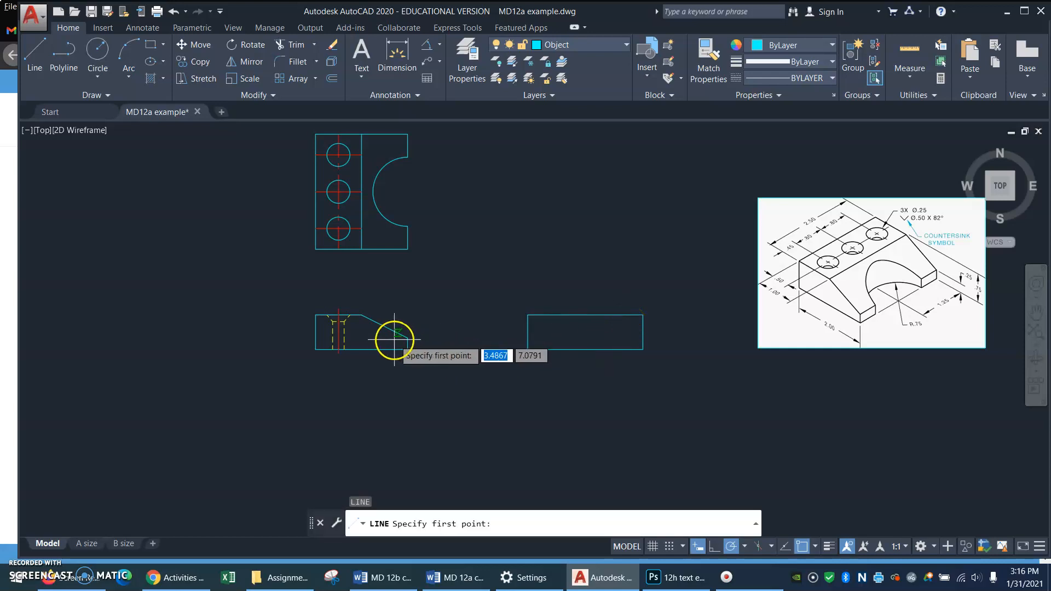
Draw the side view's horizontal line and vertical centre line, offset .75 each side
{"action": "left_click", "coordinate": [394, 339]}
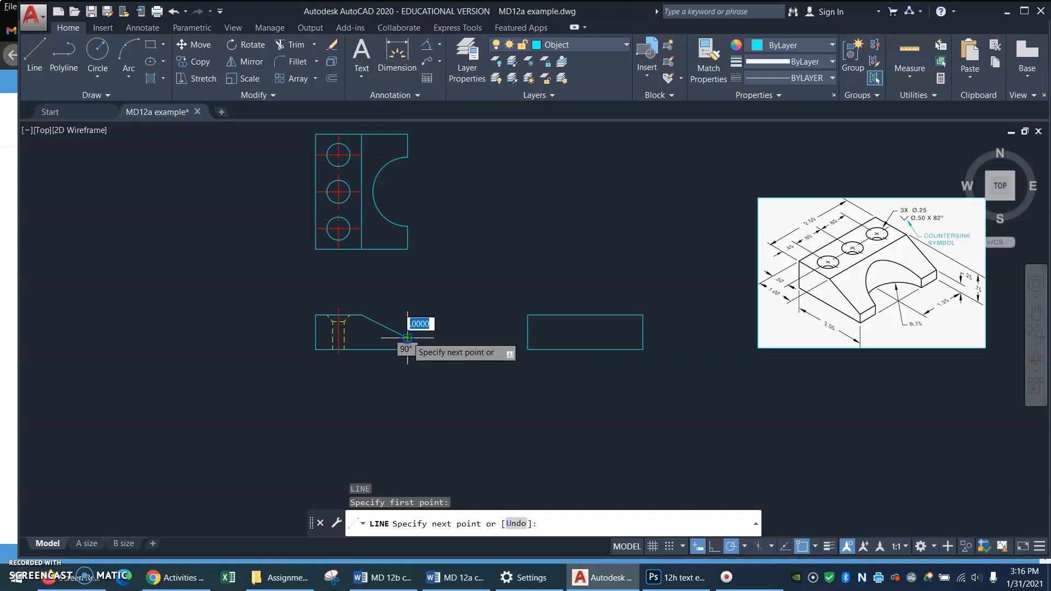
{"action": "mouse_move", "coordinate": [650, 338]}
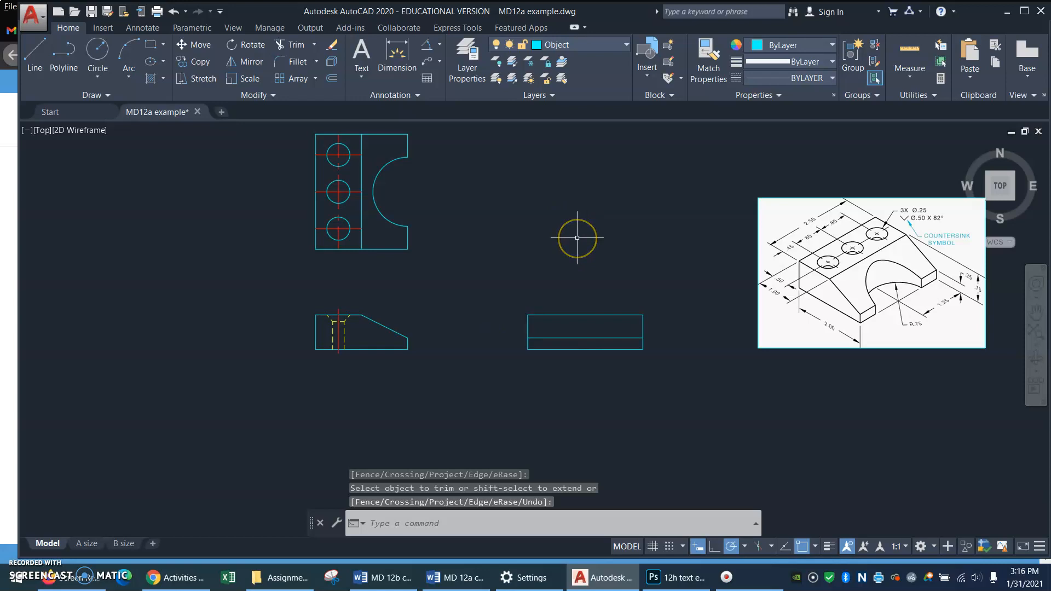
{"action": "mouse_move", "coordinate": [609, 313]}
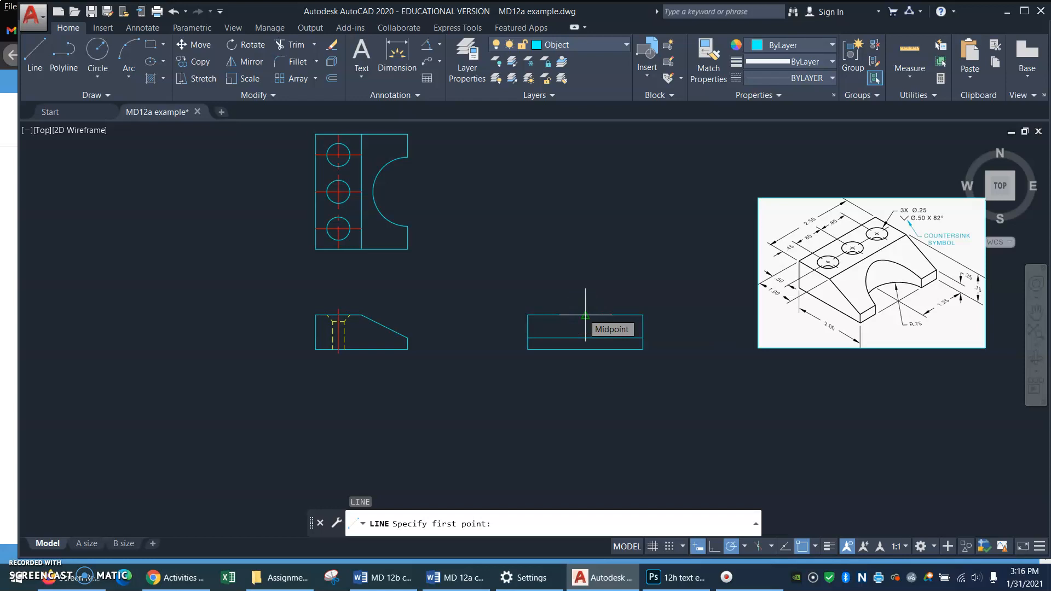
{"action": "mouse_move", "coordinate": [585, 353]}
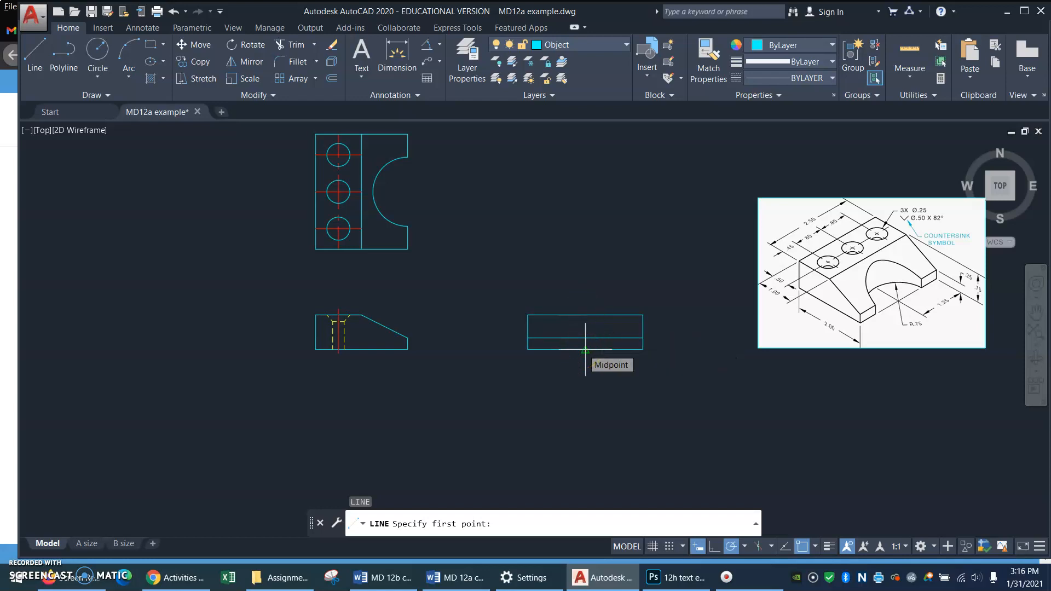
{"action": "left_click", "coordinate": [585, 351]}
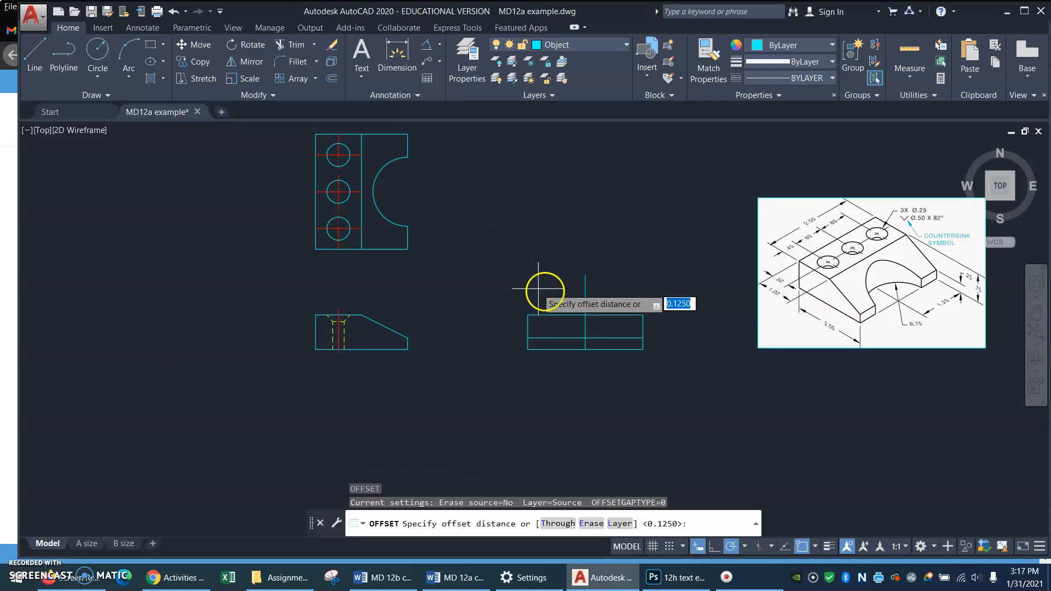
{"action": "mouse_move", "coordinate": [560, 297]}
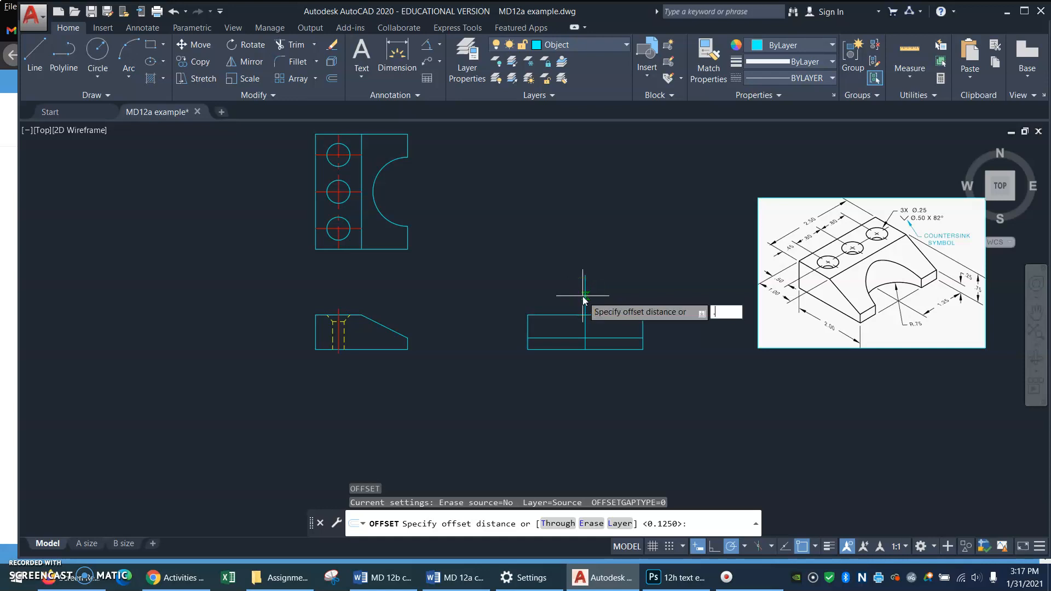
{"action": "type", "text": ".75"}
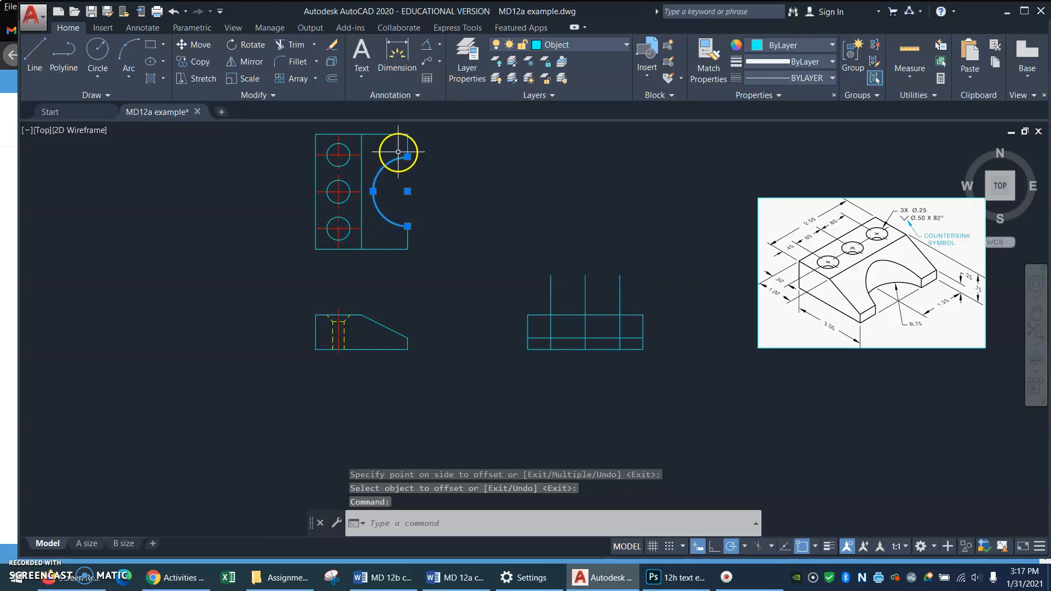
Start a projection line from the top-view cutout arc's centre
{"action": "left_click", "coordinate": [407, 190]}
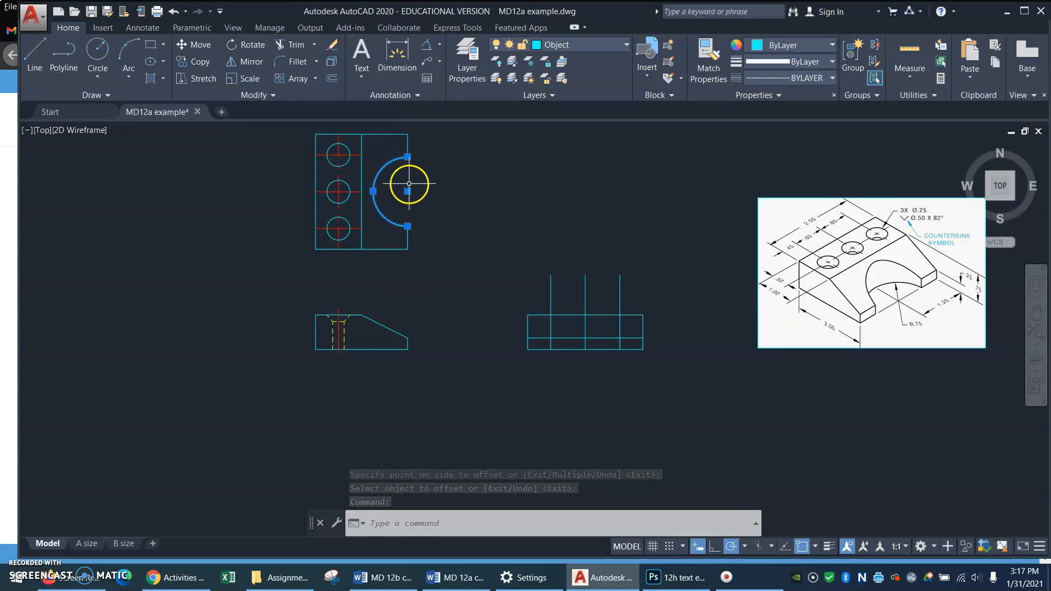
{"action": "left_click", "coordinate": [408, 156]}
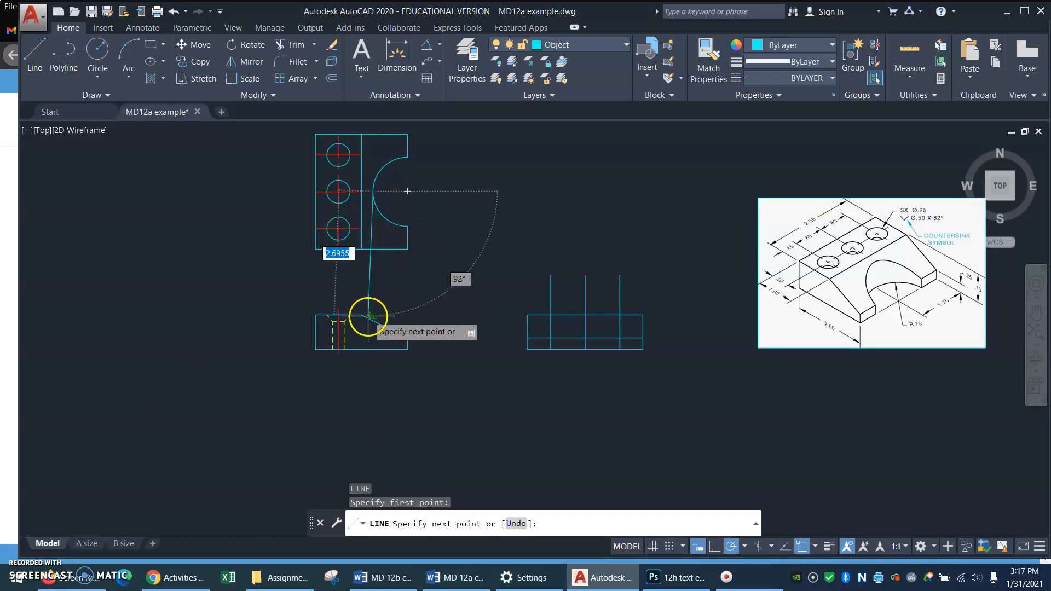
Project the cutout edge to the front view and run a horizontal line past the right view
{"action": "left_click", "coordinate": [368, 315]}
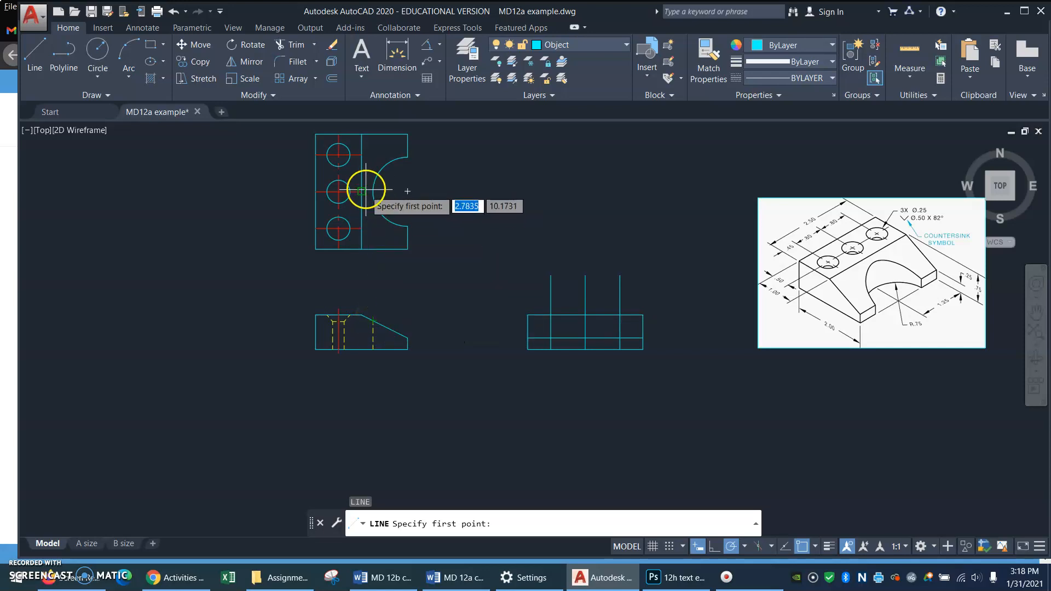
{"action": "mouse_move", "coordinate": [372, 321]}
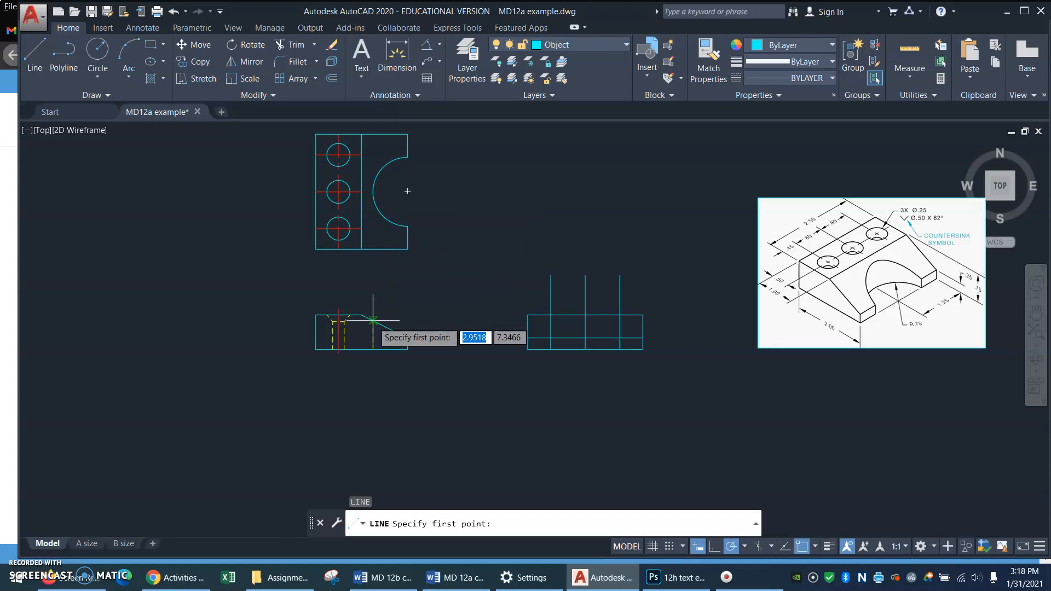
{"action": "left_click", "coordinate": [372, 320]}
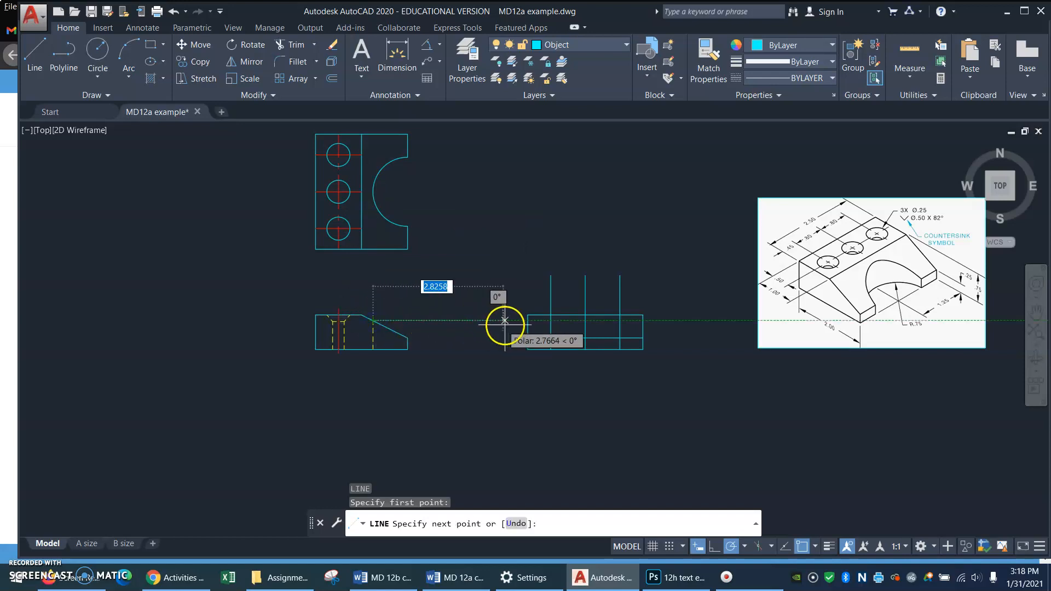
{"action": "mouse_move", "coordinate": [664, 322]}
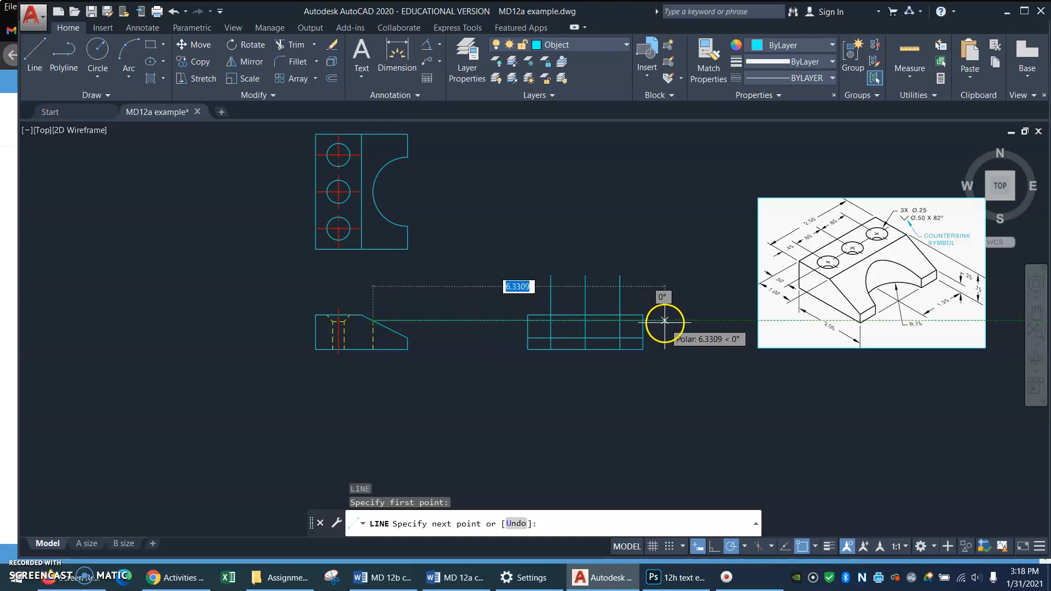
{"action": "left_click", "coordinate": [664, 322]}
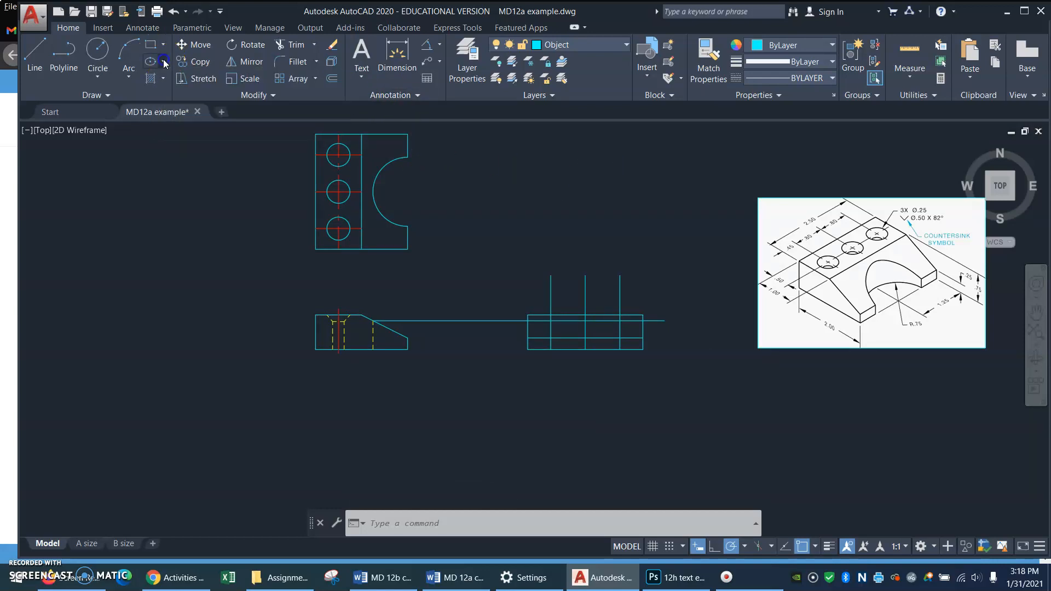
Draw the cutout's ellipse by Axis, End and trim away its lower half
{"action": "left_click", "coordinate": [164, 61]}
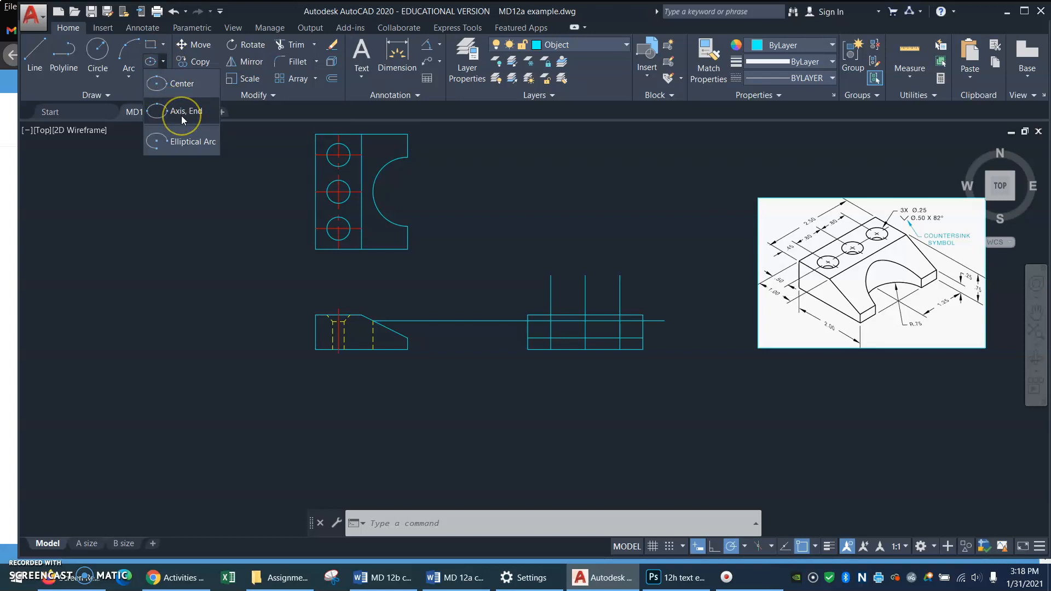
{"action": "mouse_move", "coordinate": [181, 116]}
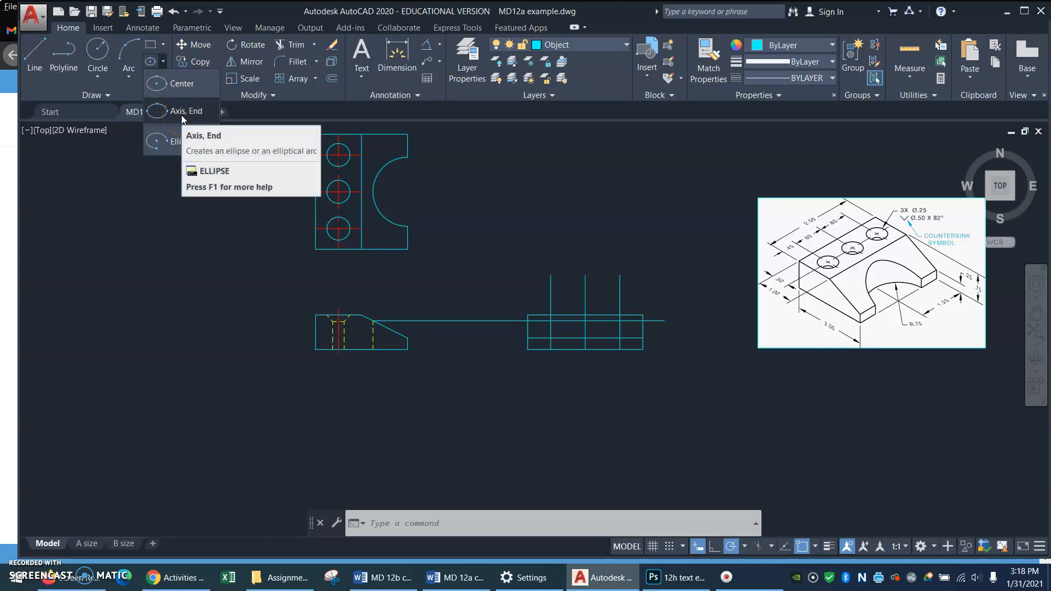
{"action": "mouse_move", "coordinate": [181, 119]}
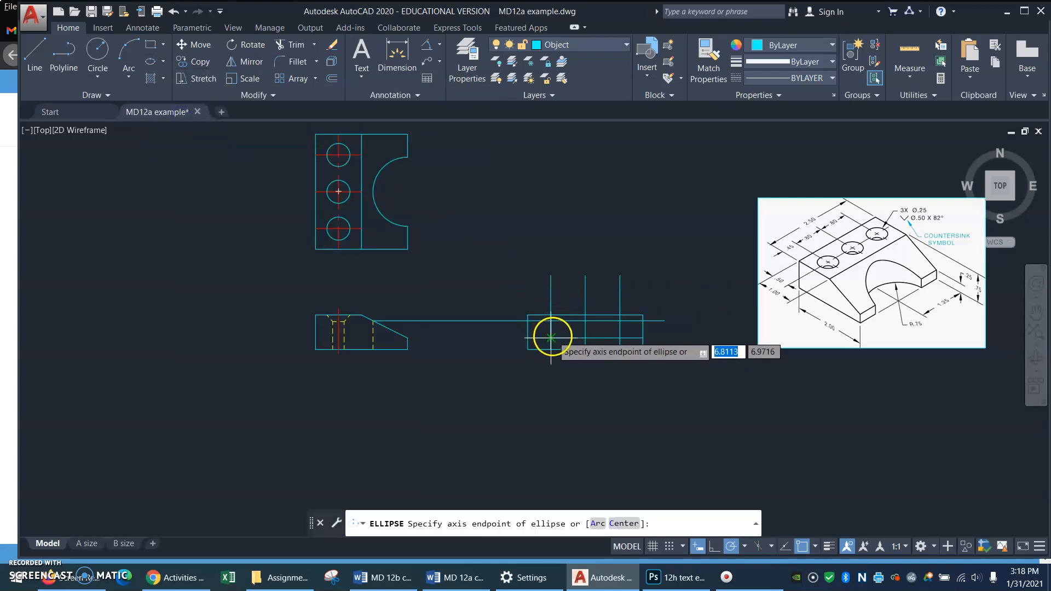
{"action": "left_click", "coordinate": [551, 336]}
{"action": "type", "text": "TRIM"}
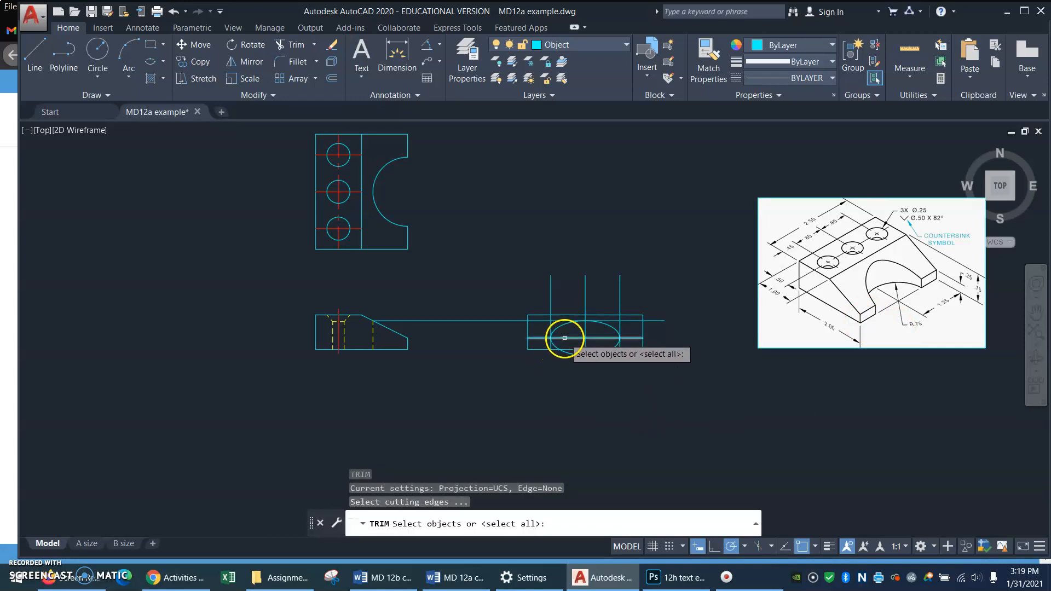
{"action": "left_click", "coordinate": [565, 337]}
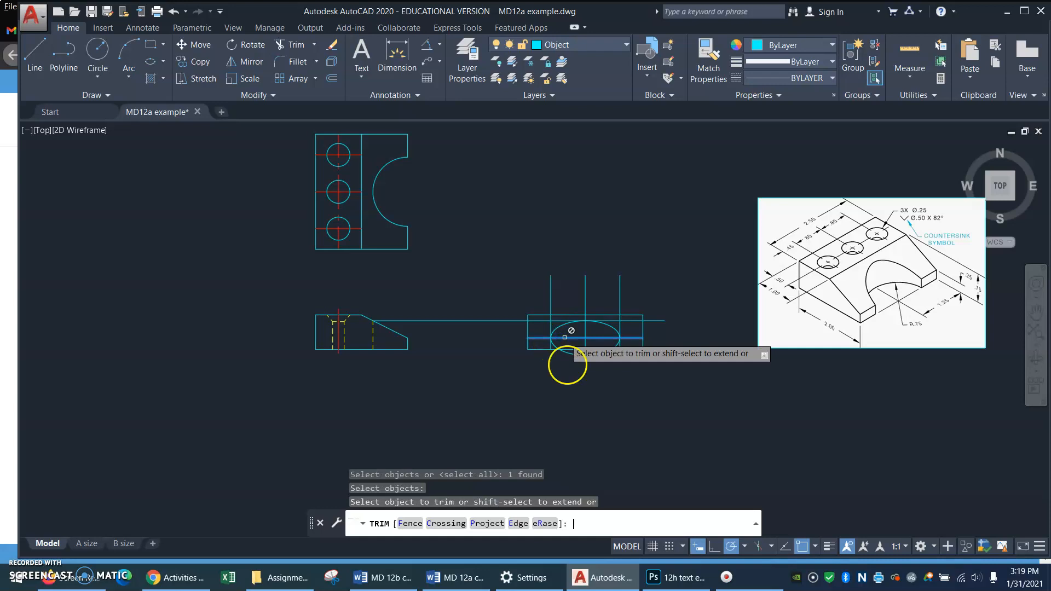
{"action": "left_click", "coordinate": [565, 337]}
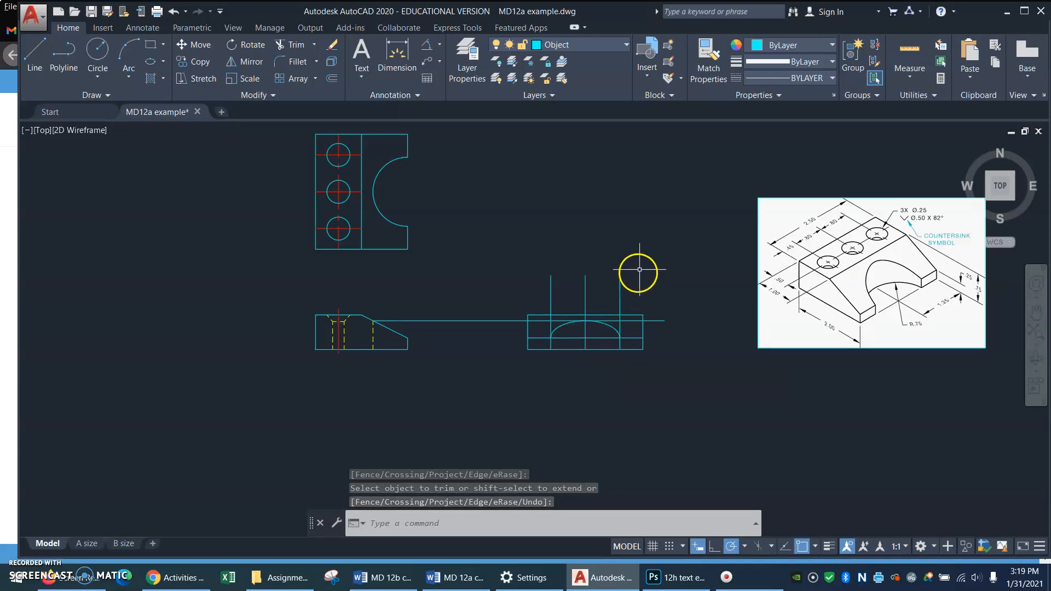
{"action": "mouse_move", "coordinate": [649, 272]}
{"action": "type", "text": "E"}
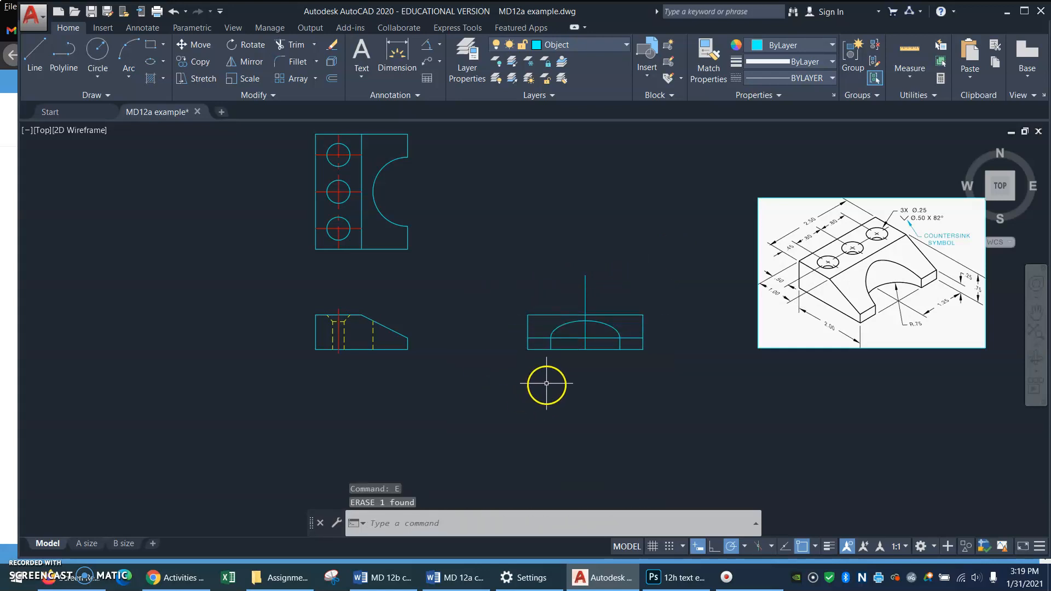
{"action": "mouse_move", "coordinate": [576, 397]}
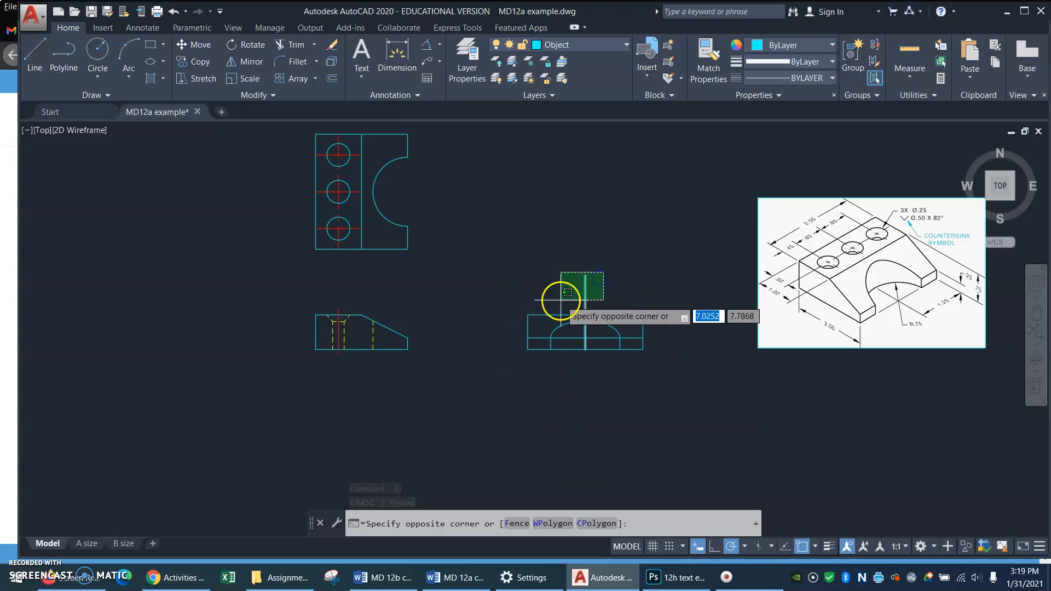
Erase and trim the leftover vertical construction lines in the right-side view
{"action": "left_click", "coordinate": [573, 349]}
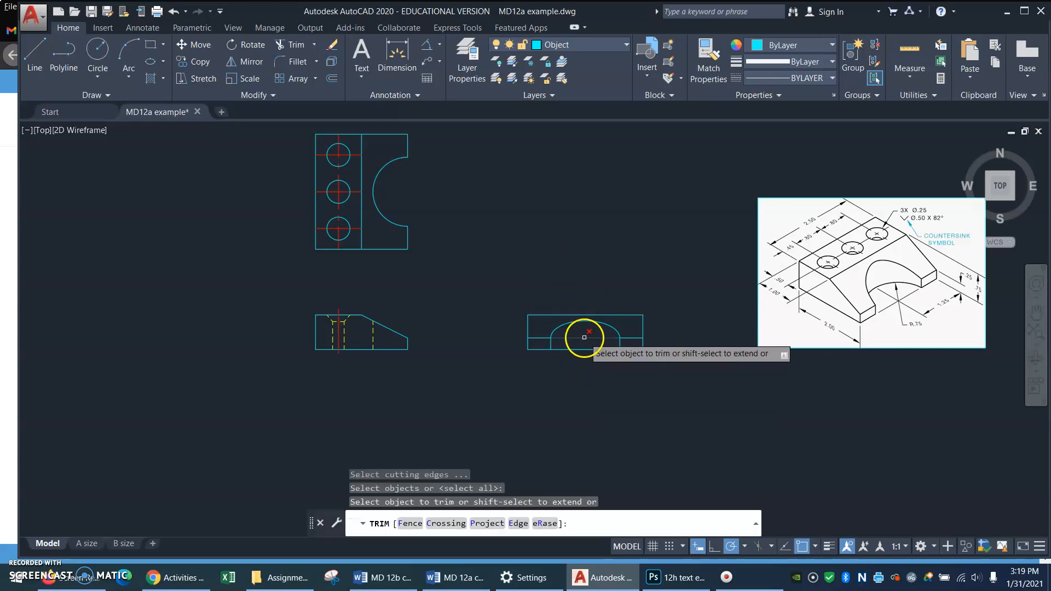
{"action": "left_click", "coordinate": [585, 338]}
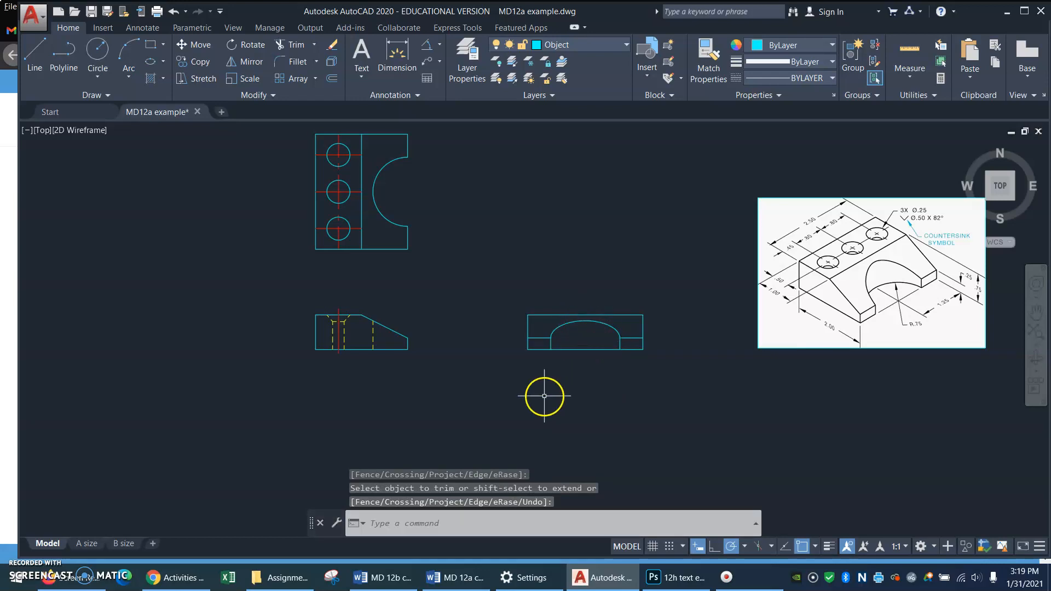
{"action": "mouse_move", "coordinate": [492, 282]}
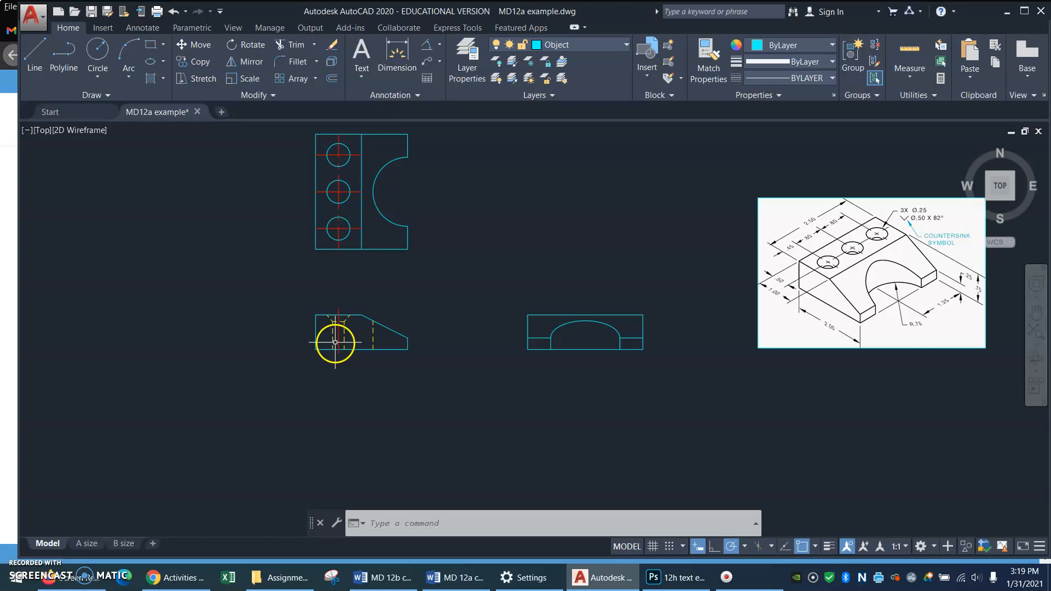
{"action": "mouse_move", "coordinate": [340, 228]}
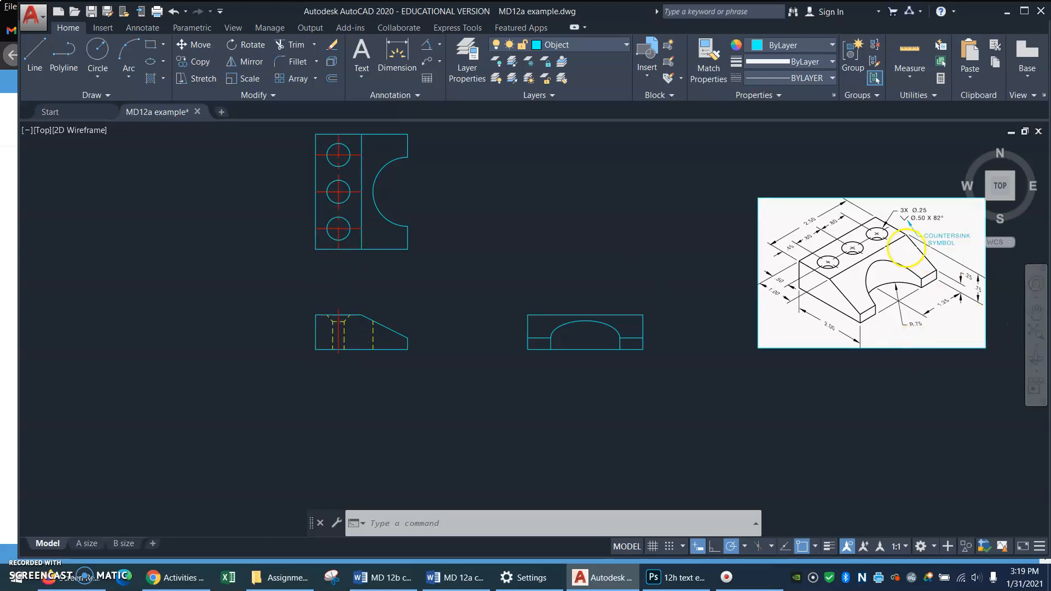
{"action": "mouse_move", "coordinate": [565, 225]}
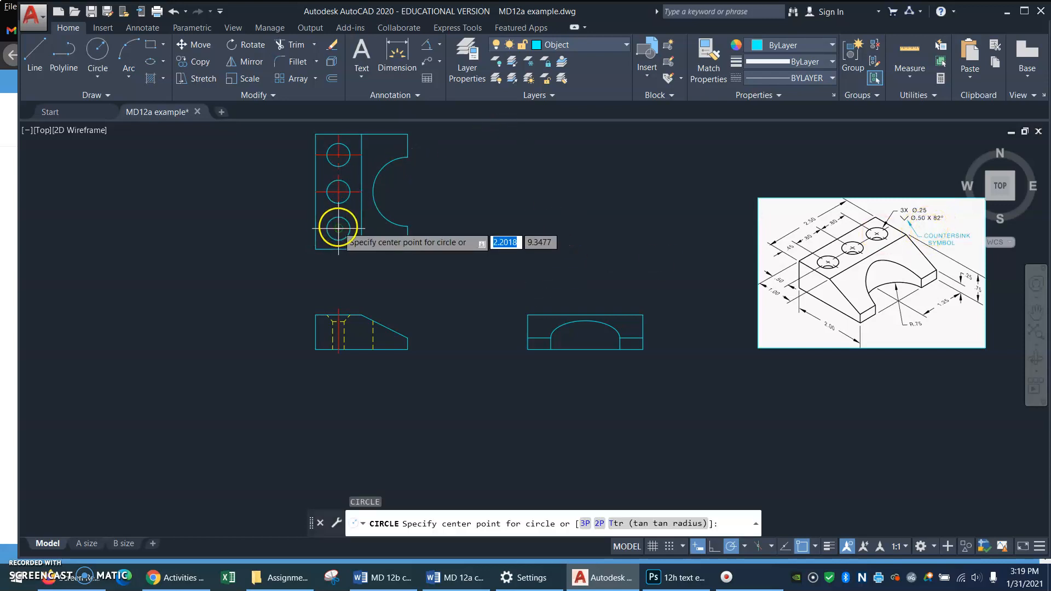
Draw a concentric countersink circle by Diameter at the bottom, middle and top holes
{"action": "left_click", "coordinate": [338, 227]}
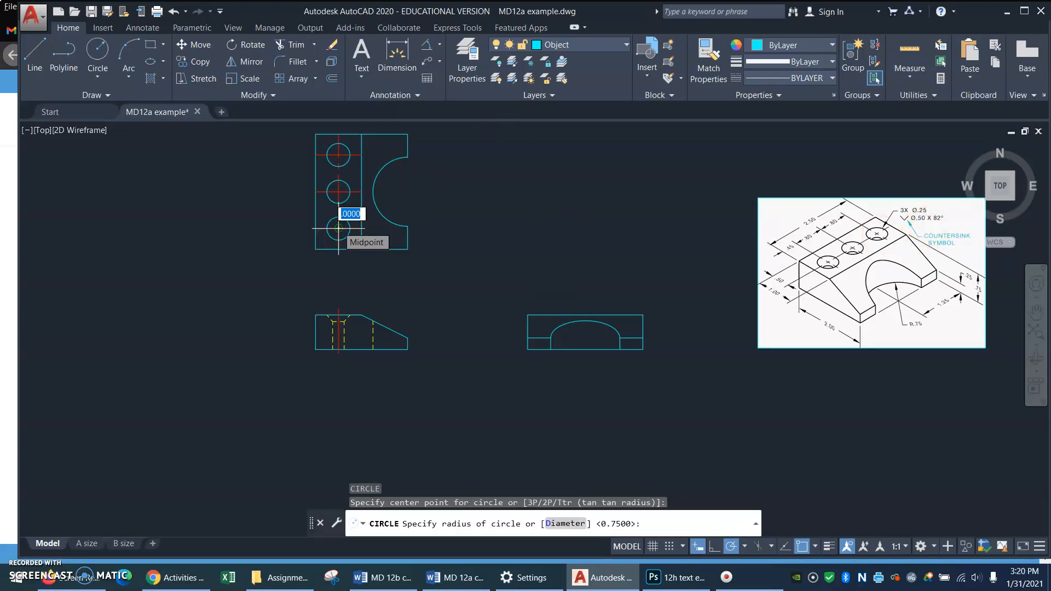
{"action": "type", "text": "D"}
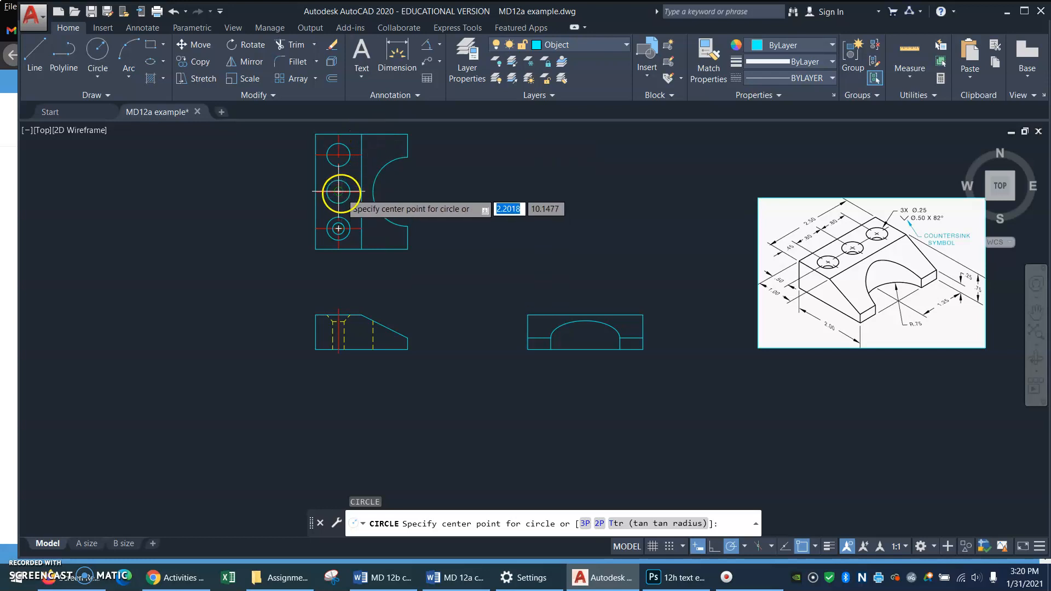
{"action": "left_click", "coordinate": [337, 192]}
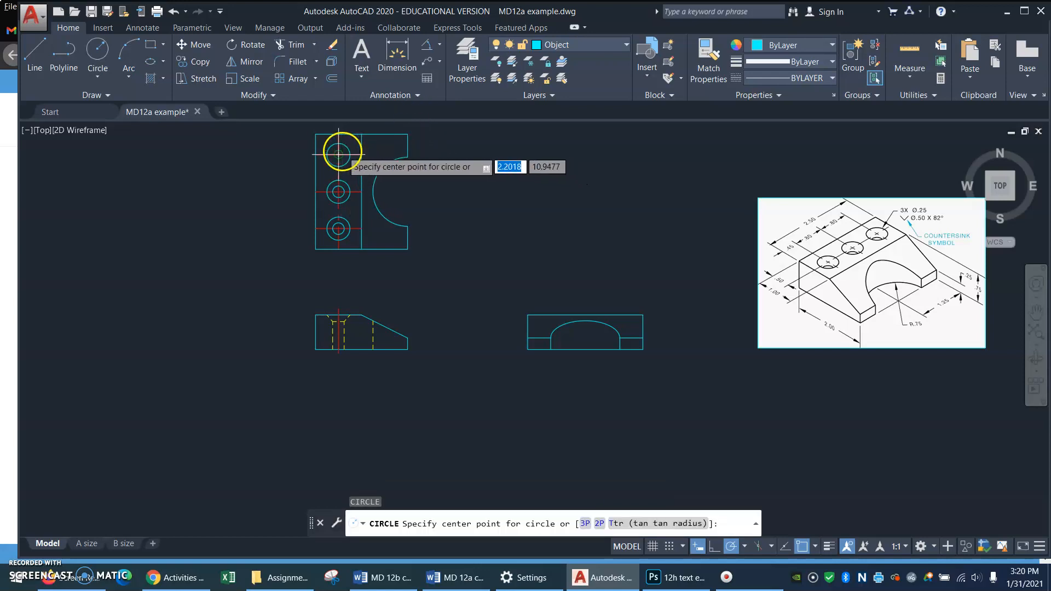
{"action": "left_click", "coordinate": [337, 153]}
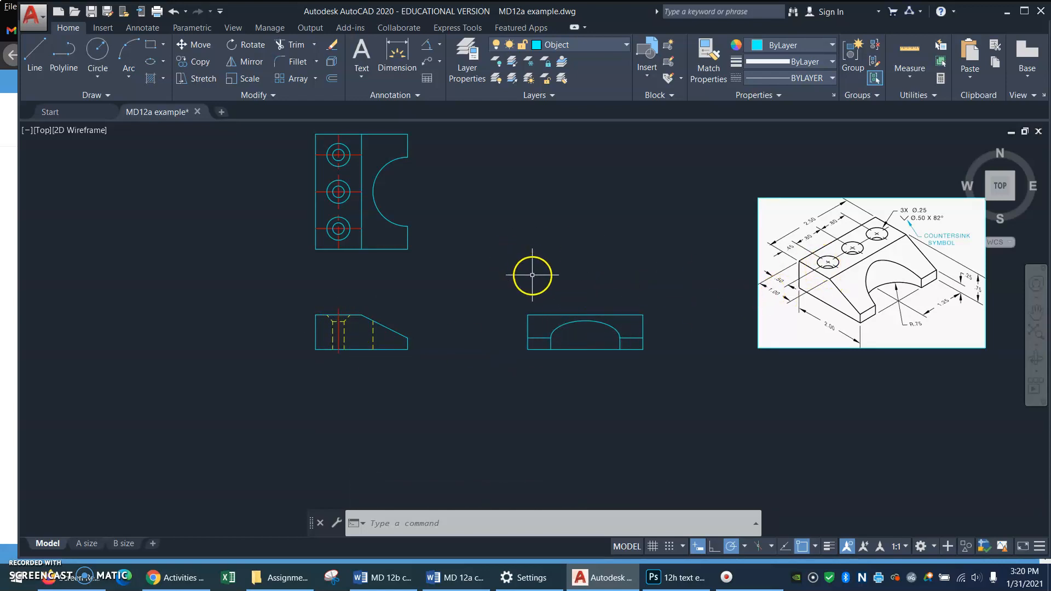
Offset the hole projection lines by .45 in the right-side view
{"action": "left_click", "coordinate": [34, 50]}
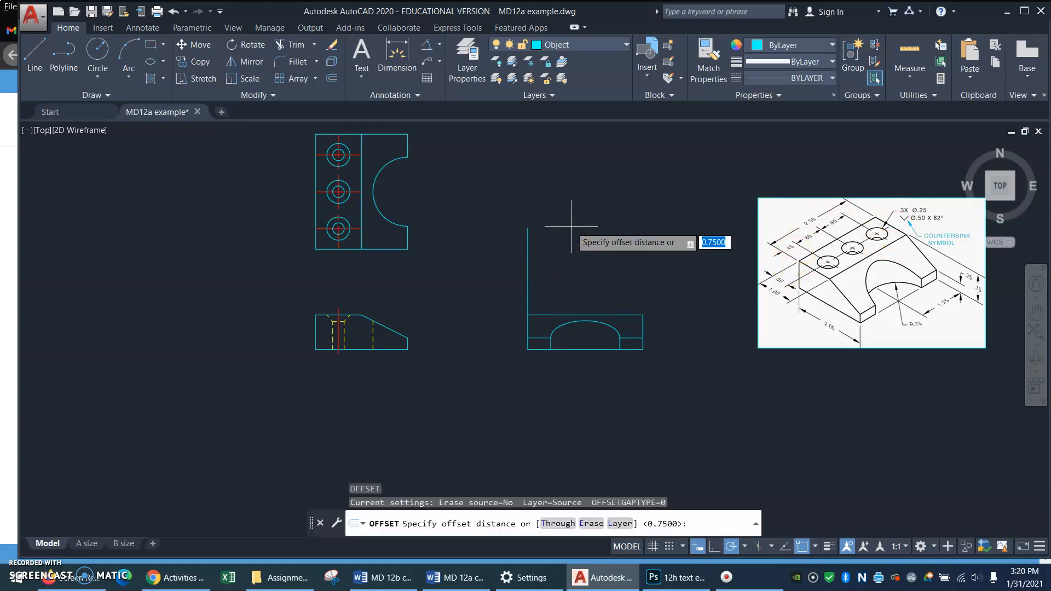
{"action": "type", "text": ".45"}
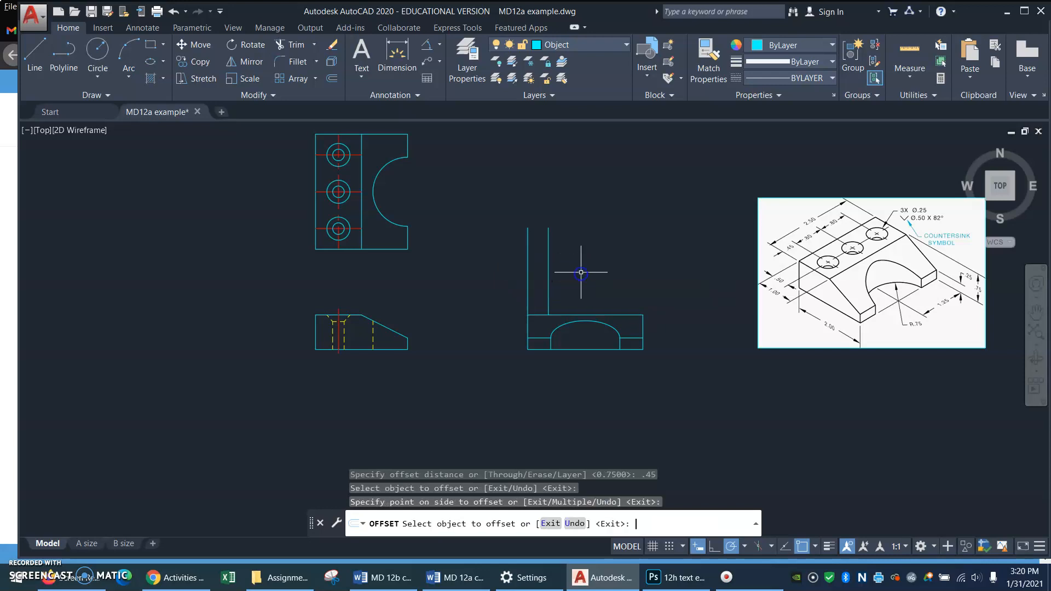
{"action": "key", "text": "Enter"}
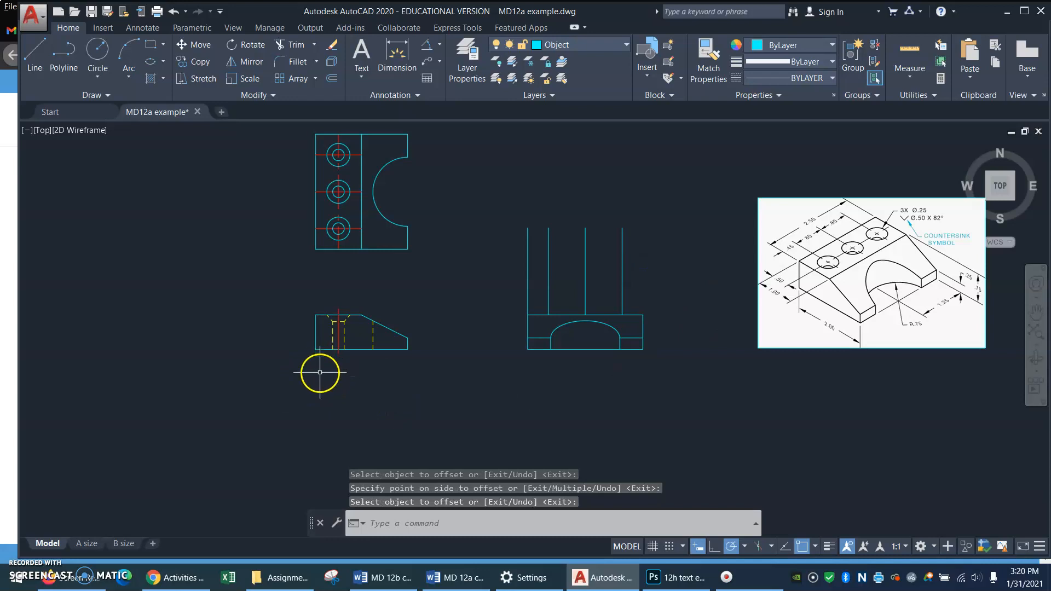
Copy the hole's hidden and centre lines from the hole's top midpoint with CO
{"action": "type", "text": "CO"}
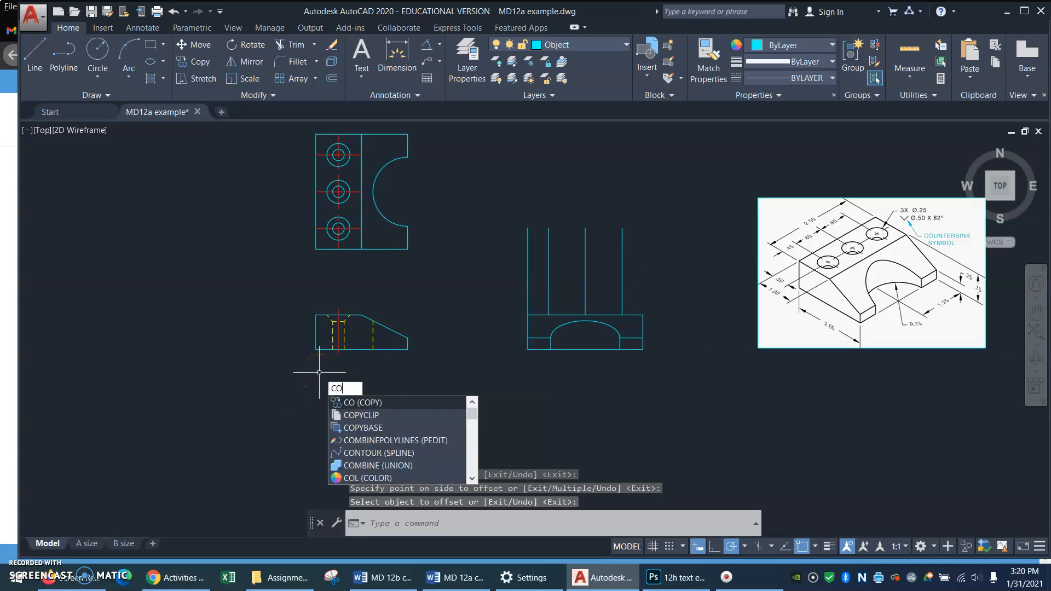
{"action": "key", "text": "Enter"}
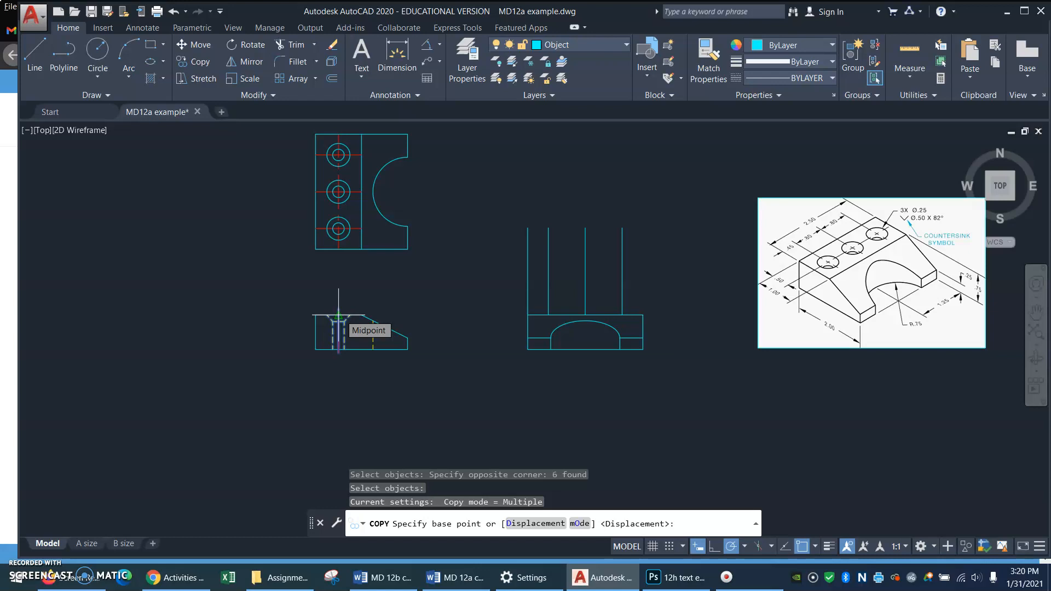
{"action": "left_click", "coordinate": [338, 316]}
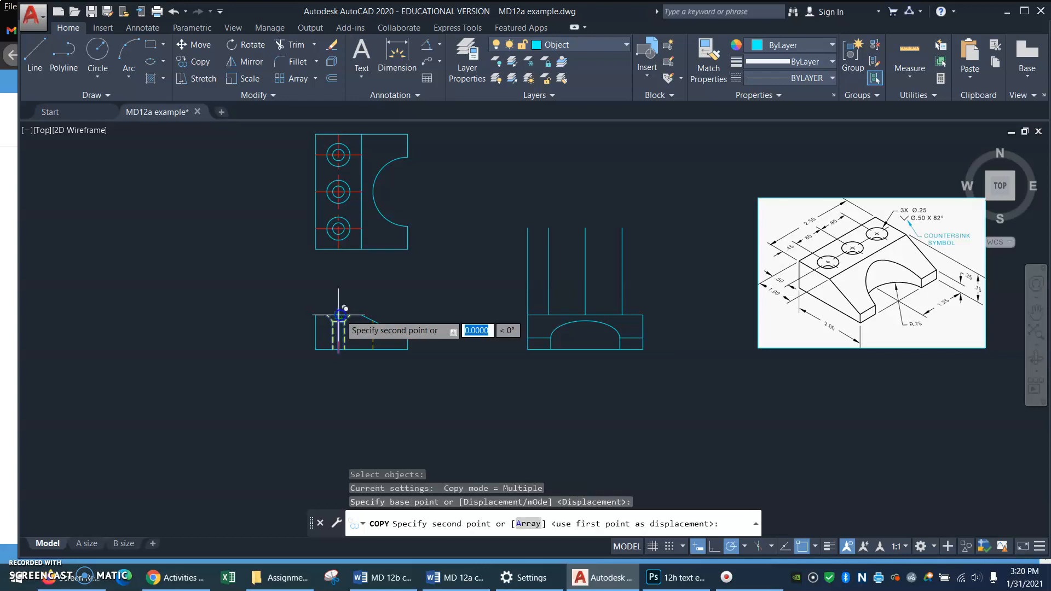
{"action": "mouse_move", "coordinate": [550, 313]}
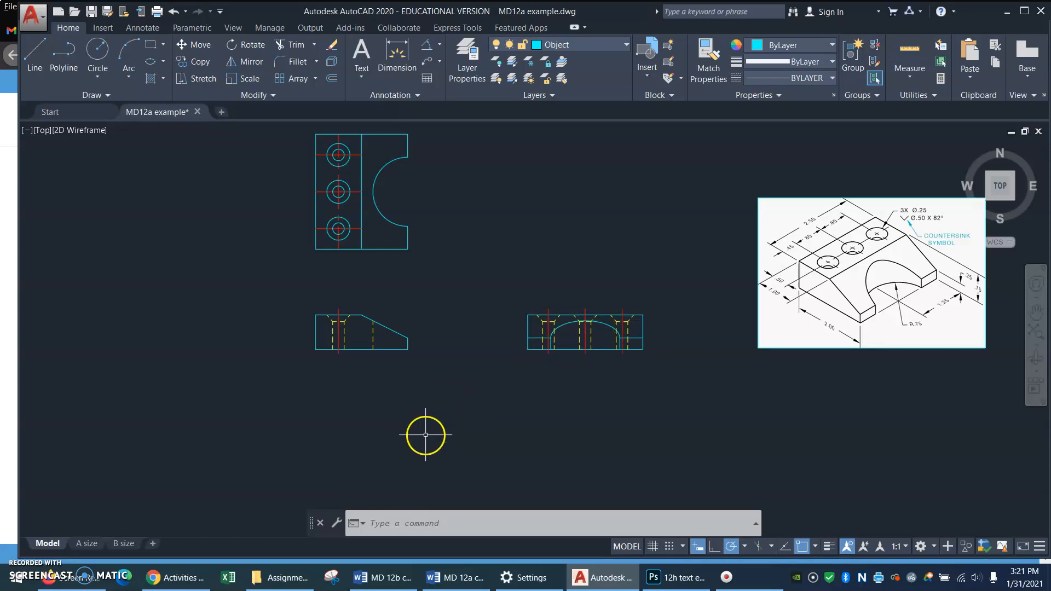
{"action": "mouse_move", "coordinate": [451, 377]}
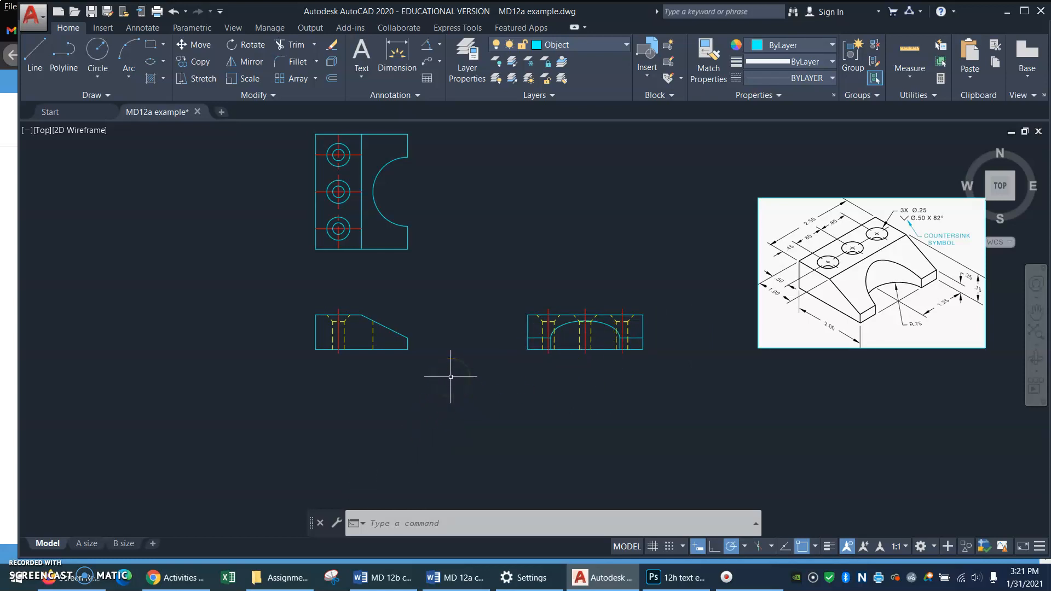
{"action": "mouse_move", "coordinate": [457, 177]}
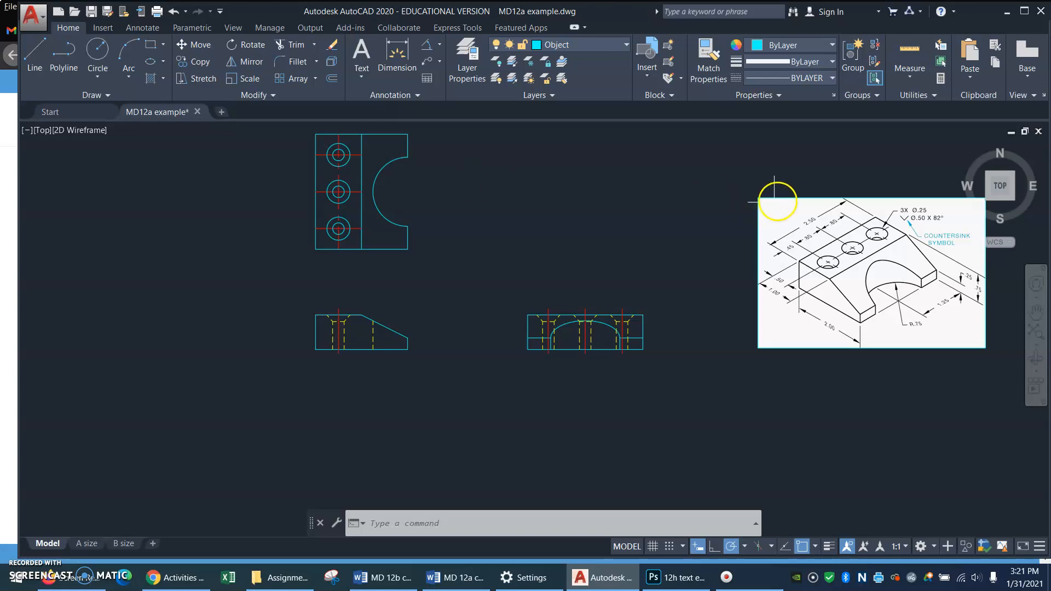
{"action": "mouse_move", "coordinate": [601, 202]}
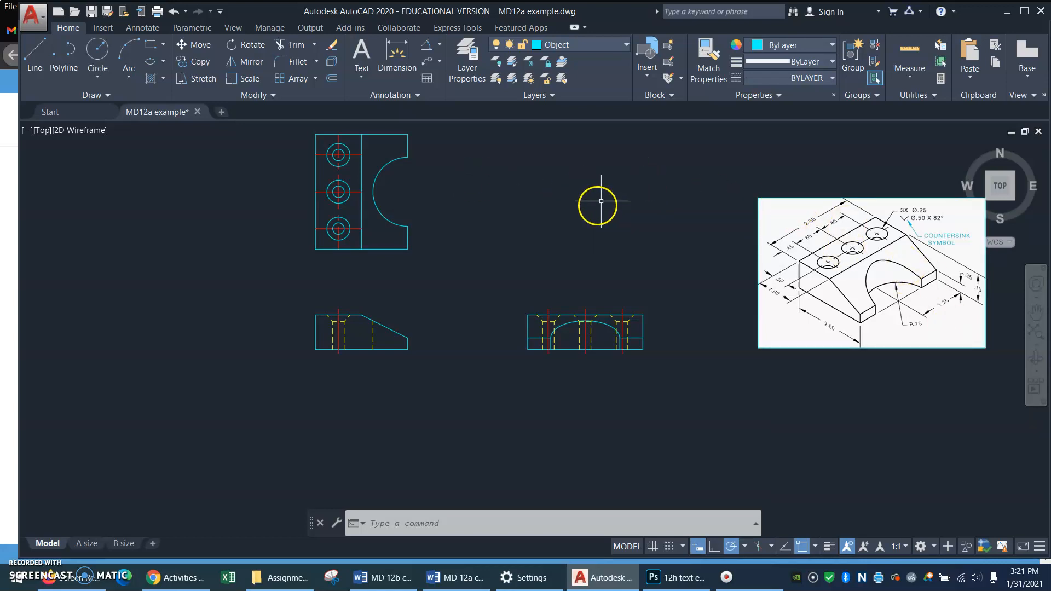
{"action": "mouse_move", "coordinate": [515, 214]}
{"action": "type", "text": "P"}
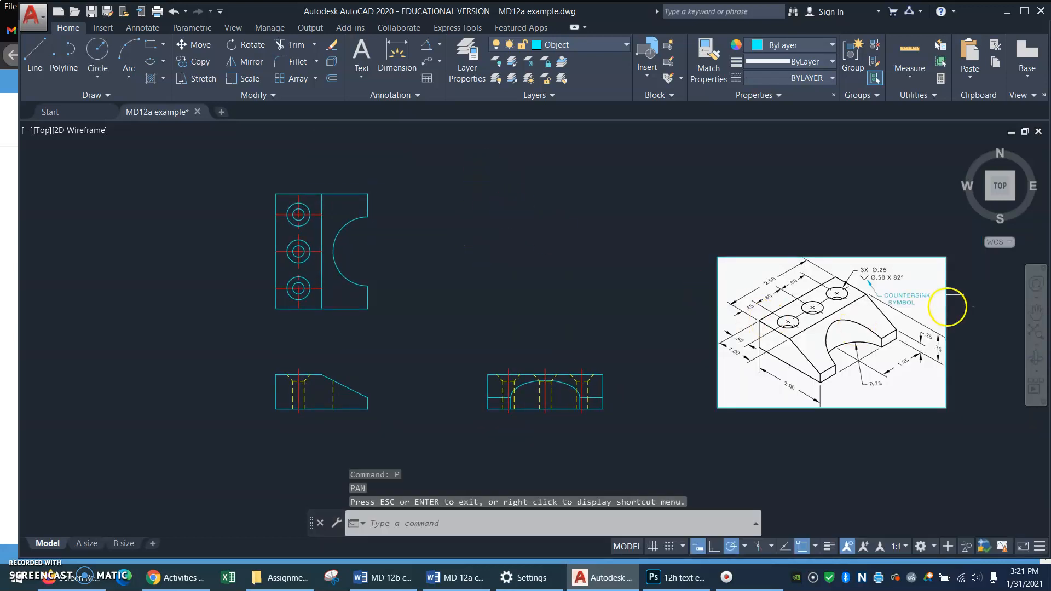
{"action": "mouse_move", "coordinate": [366, 164]}
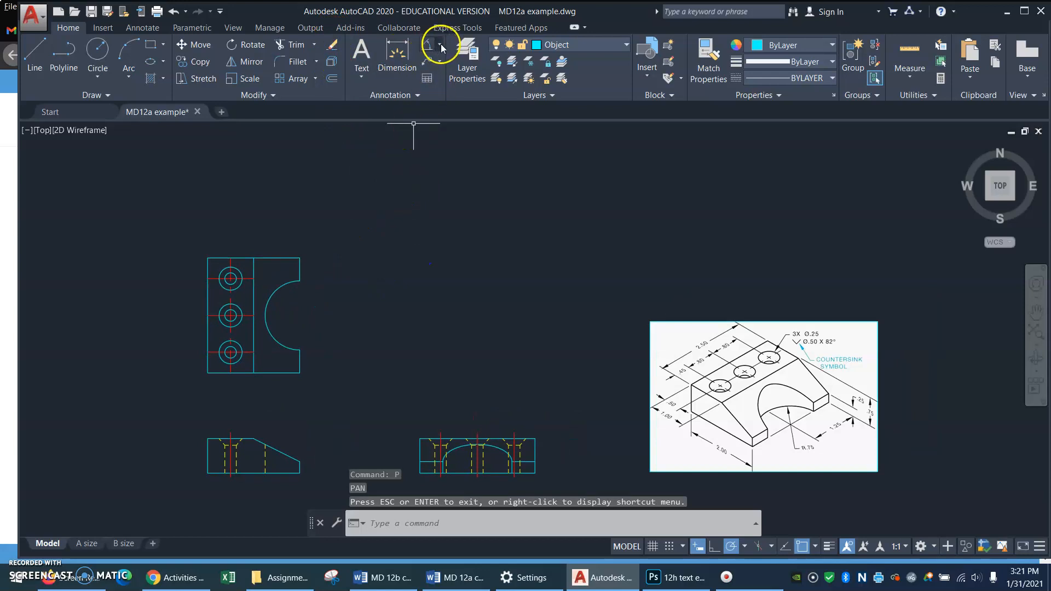
Start a Diameter dimension on the top hole from the Dimension dropdown
{"action": "left_click", "coordinate": [440, 44]}
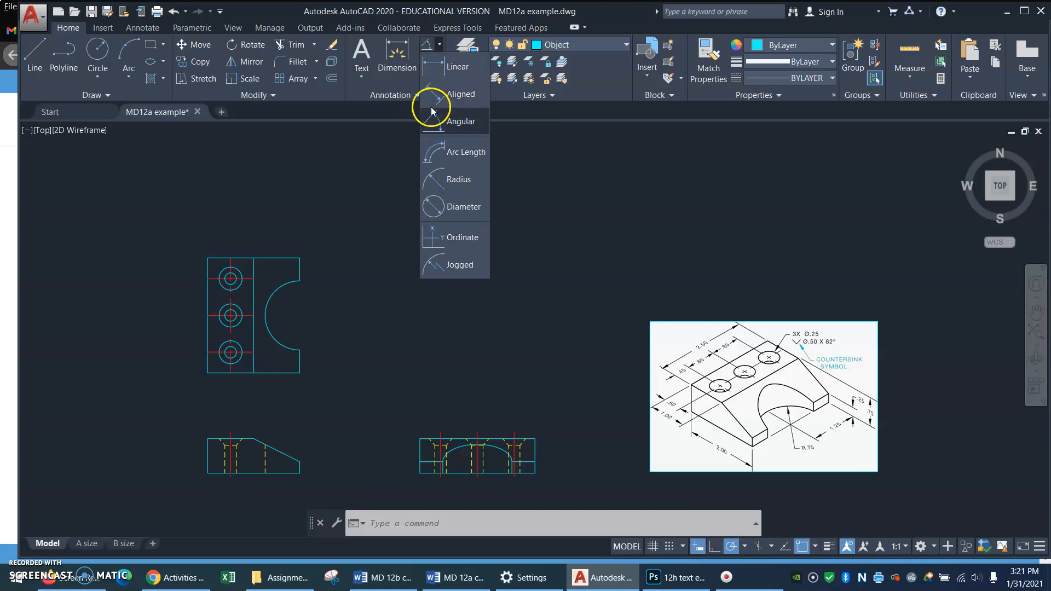
{"action": "left_click", "coordinate": [434, 207]}
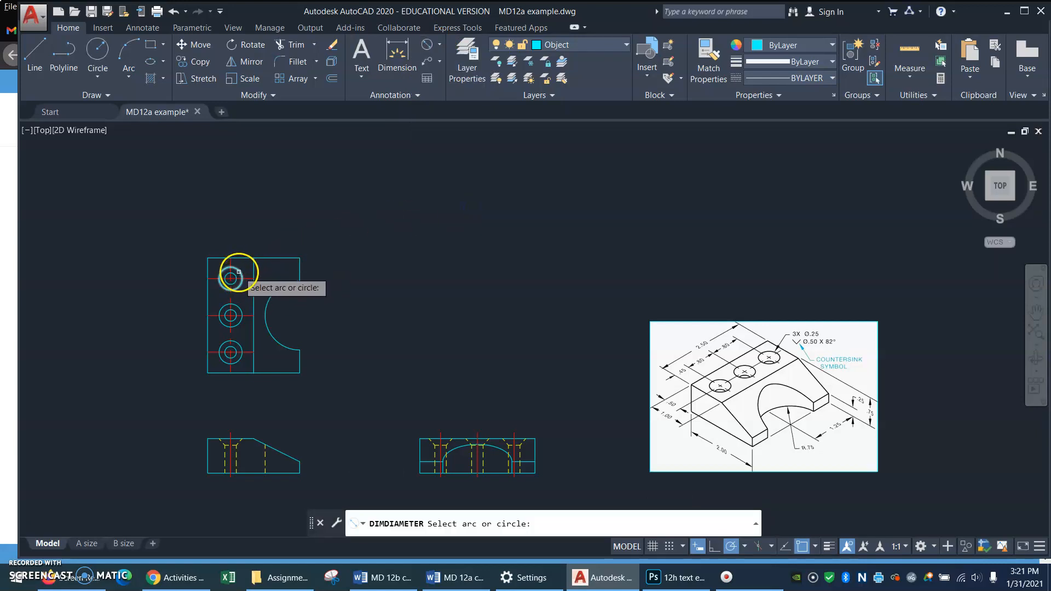
{"action": "left_click", "coordinate": [230, 278]}
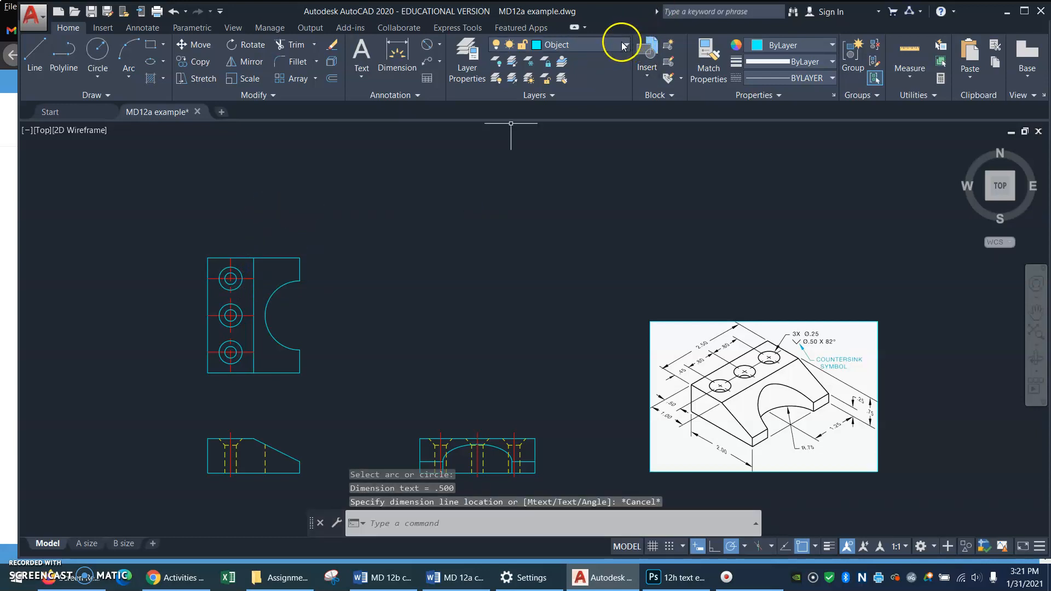
Make Dimension the current layer and pick the top hole again for the Ø.500 dimension
{"action": "left_click", "coordinate": [622, 43]}
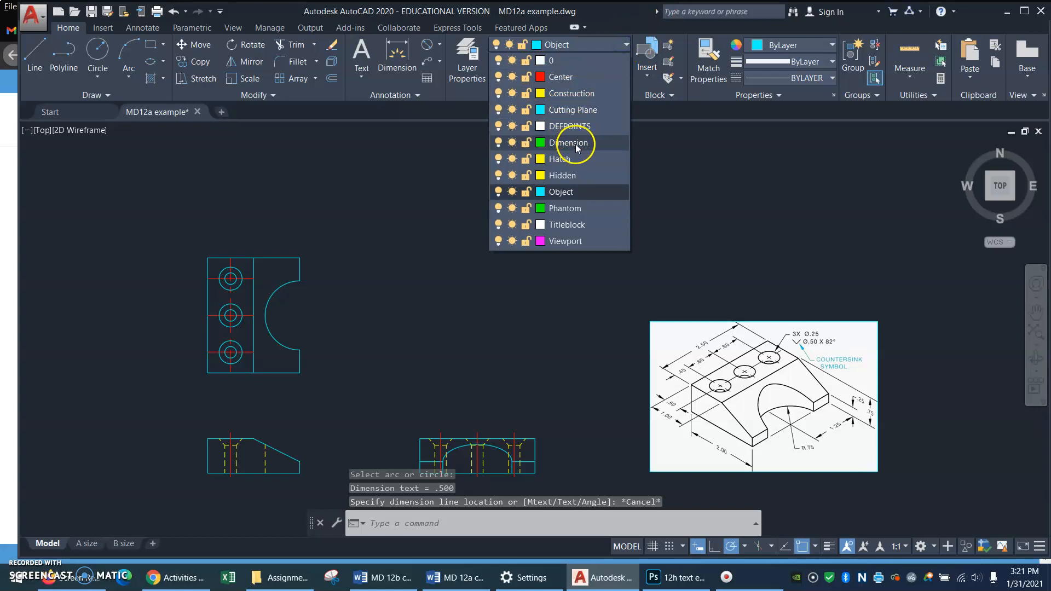
{"action": "left_click", "coordinate": [572, 142]}
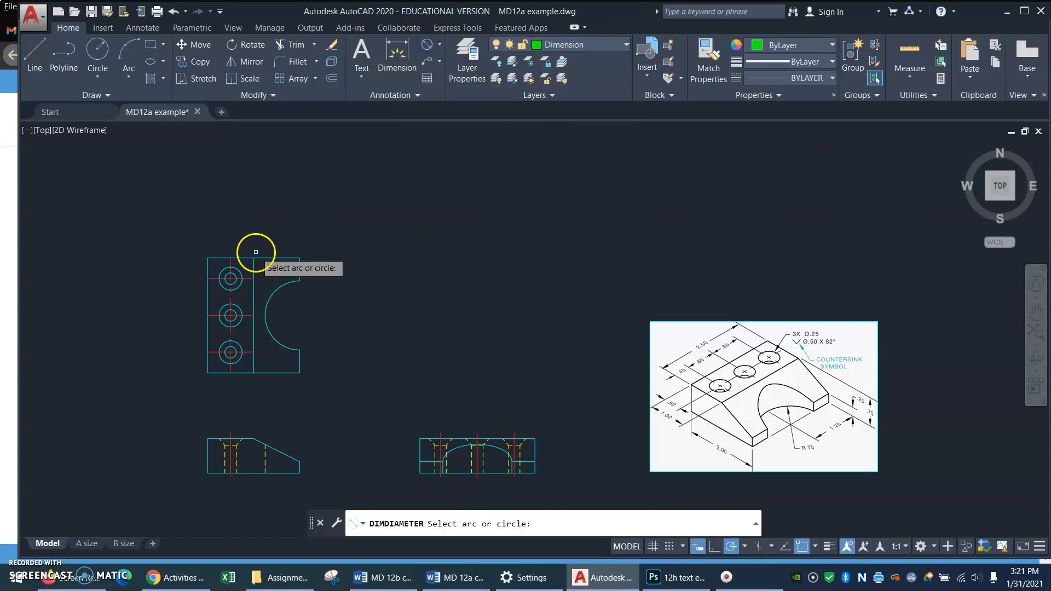
{"action": "left_click", "coordinate": [230, 278]}
{"action": "type", "text": "M"}
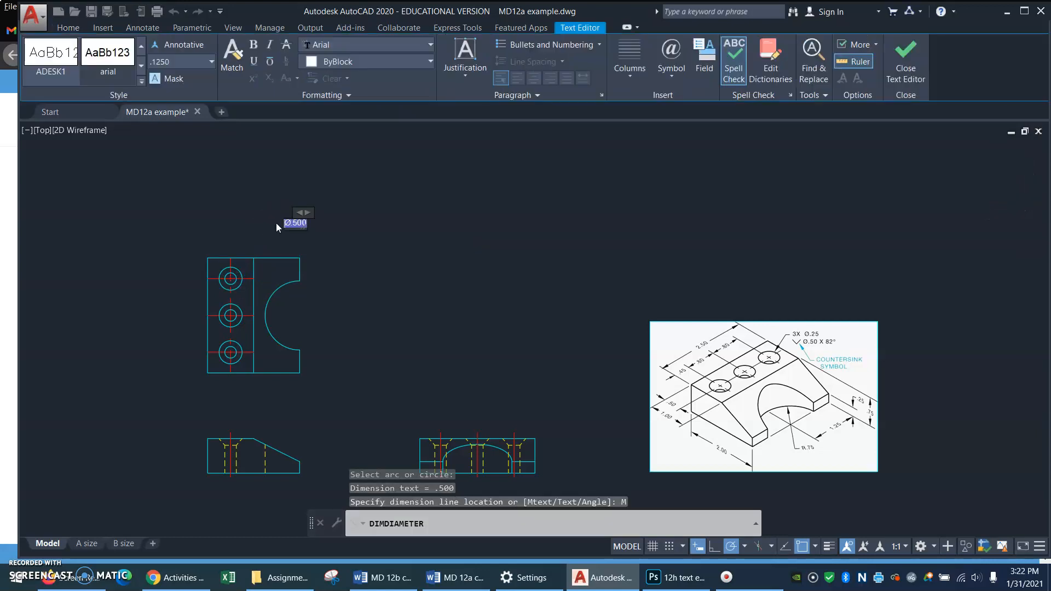
{"action": "mouse_move", "coordinate": [419, 218]}
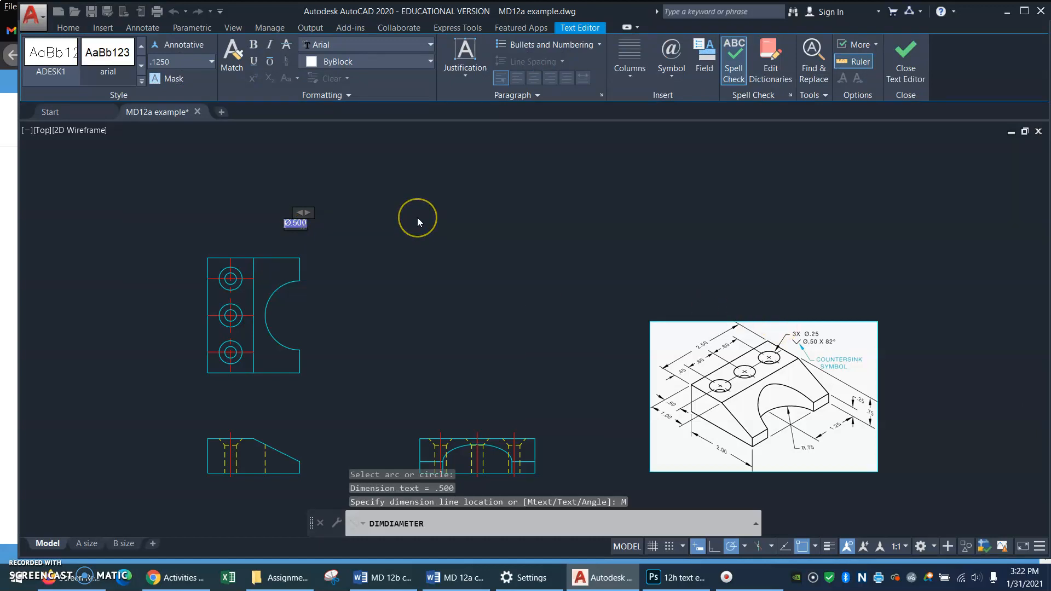
Edit the callout Mtext to read 3X Ø.250 above Ø.500 X 82°
{"action": "type", "text": "3X Ø.250"}
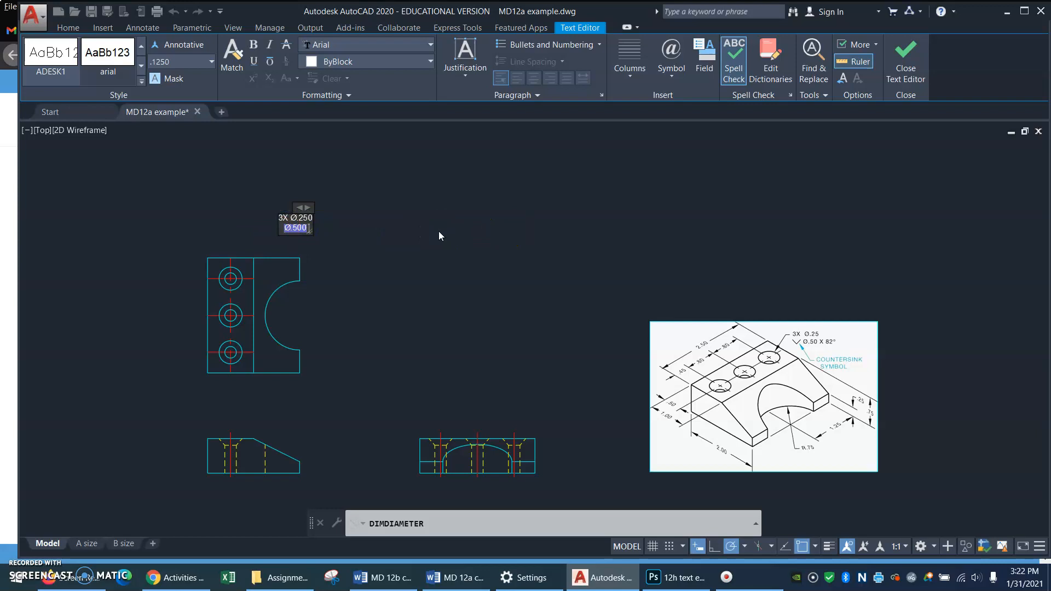
{"action": "type", "text": "X"}
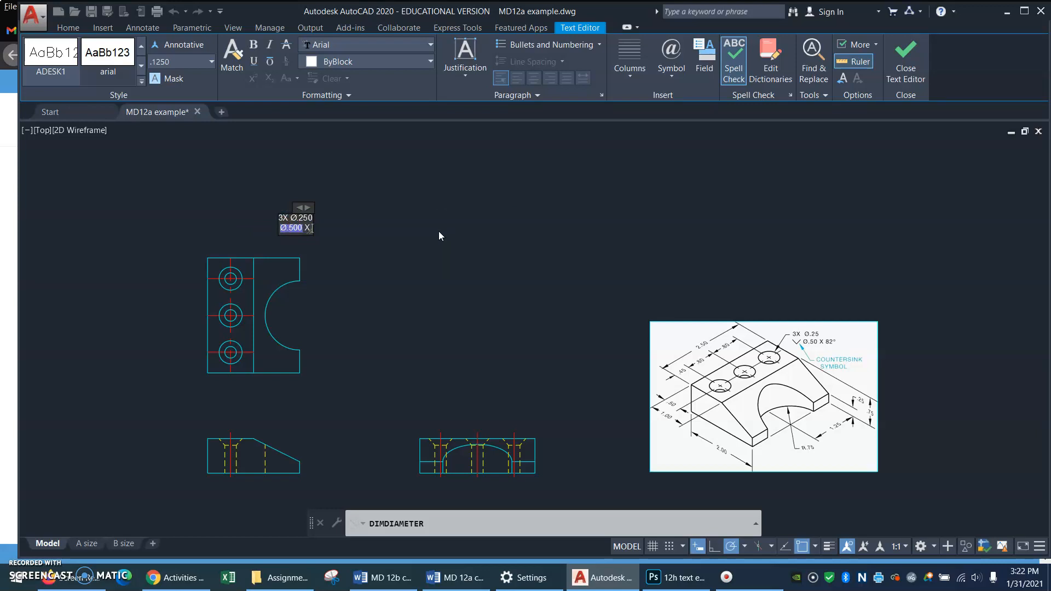
{"action": "type", "text": "82°"}
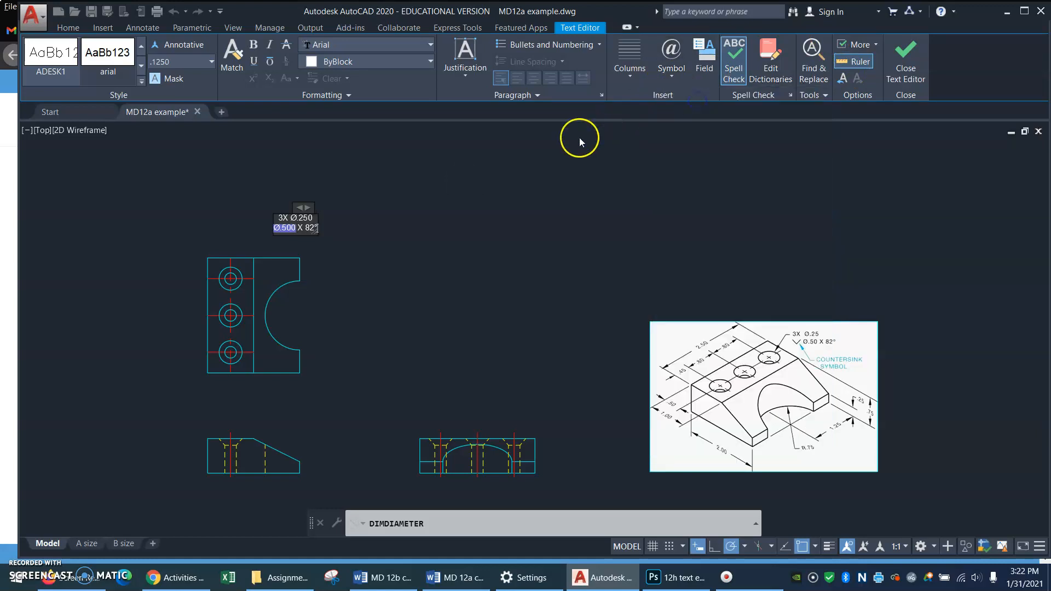
{"action": "mouse_move", "coordinate": [379, 279]}
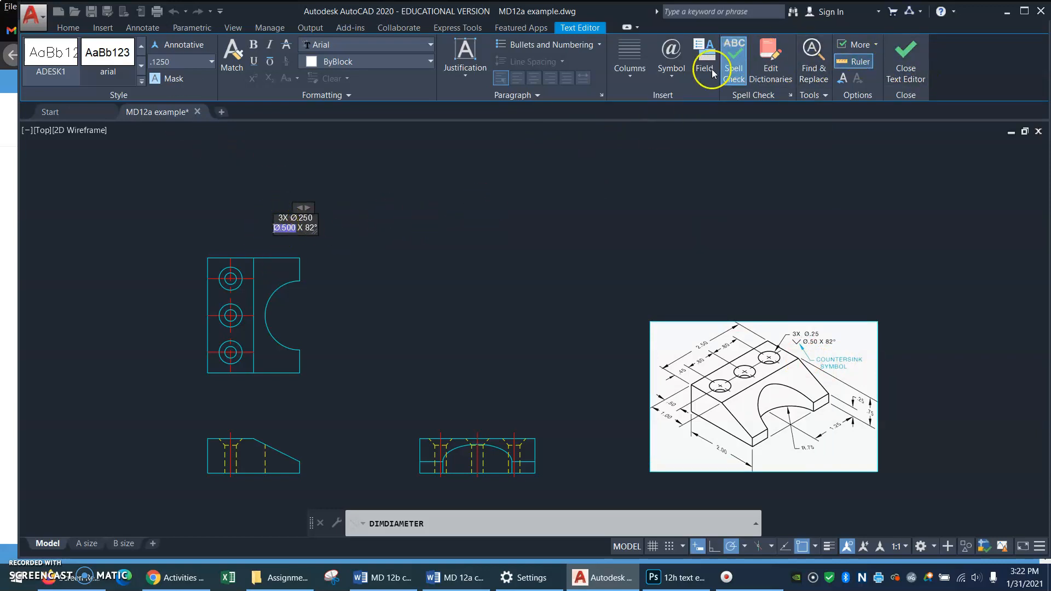
Copy the AIGDT countersink glyph from Character Map and paste it before Ø.500
{"action": "left_click", "coordinate": [671, 55]}
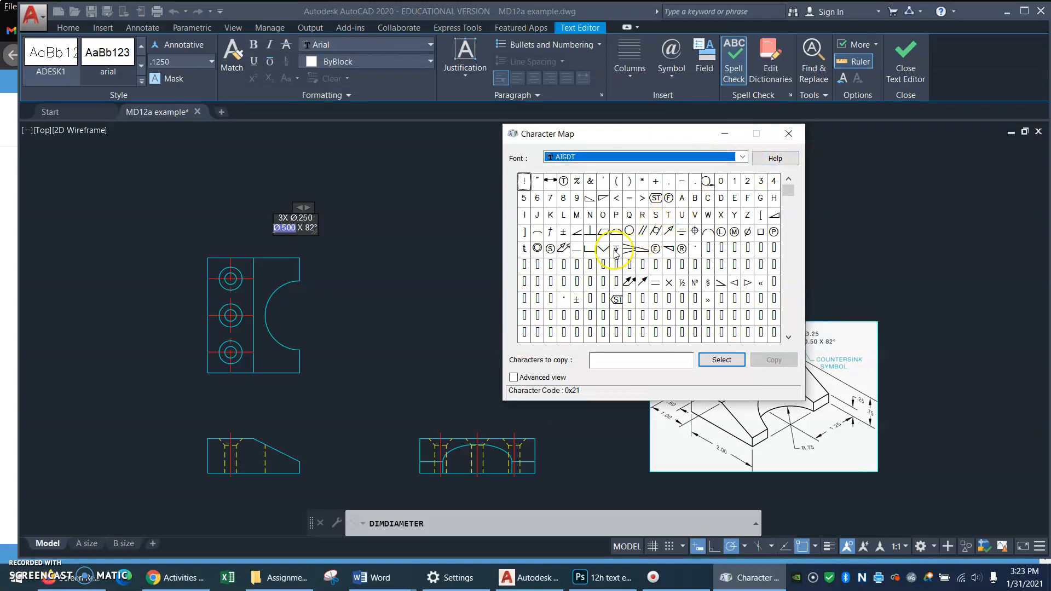
{"action": "left_click", "coordinate": [616, 249]}
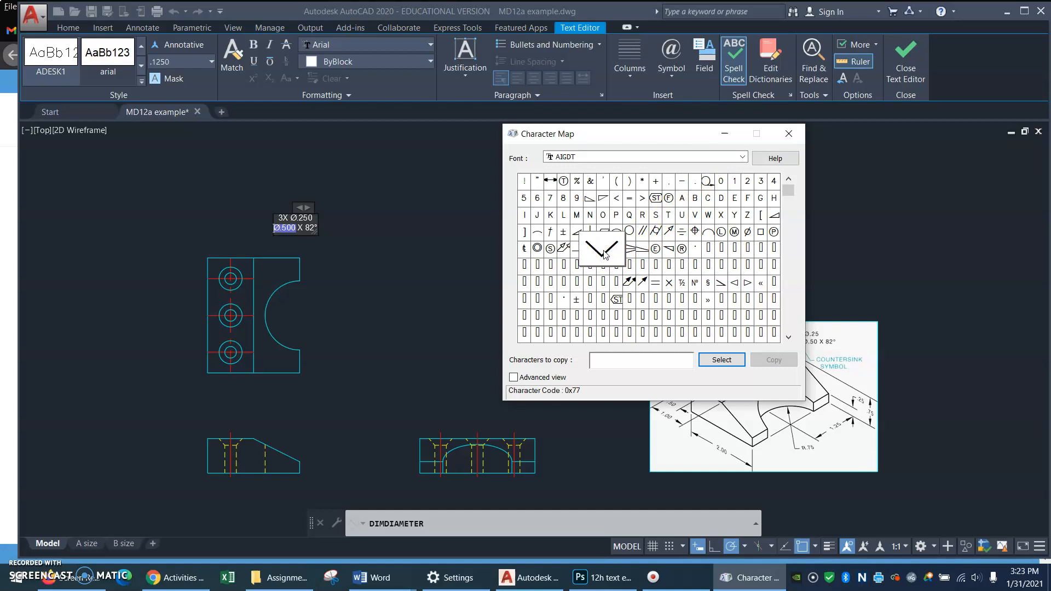
{"action": "left_click", "coordinate": [722, 360]}
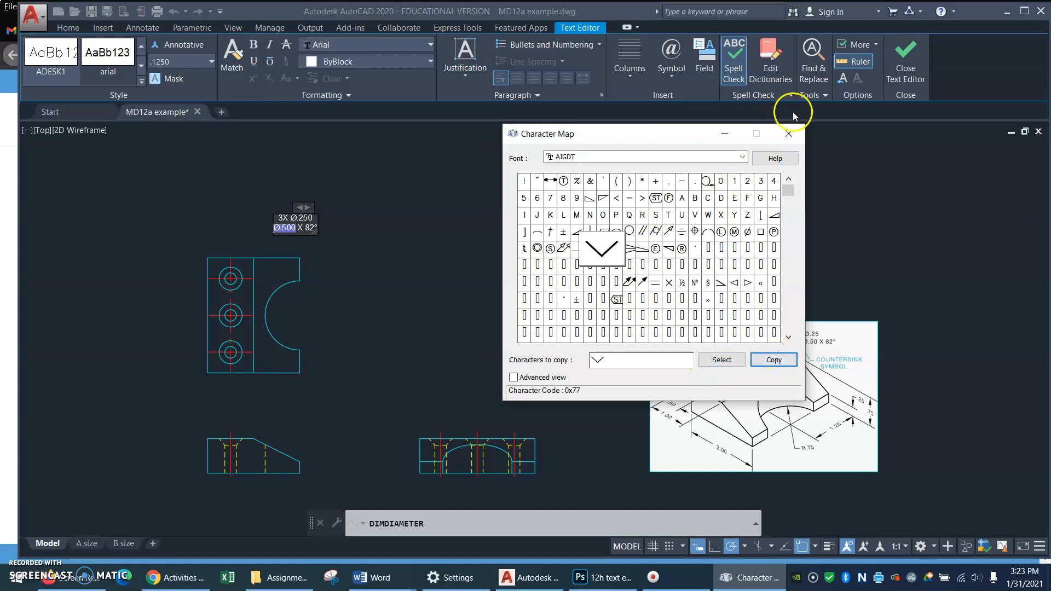
{"action": "left_click", "coordinate": [789, 133]}
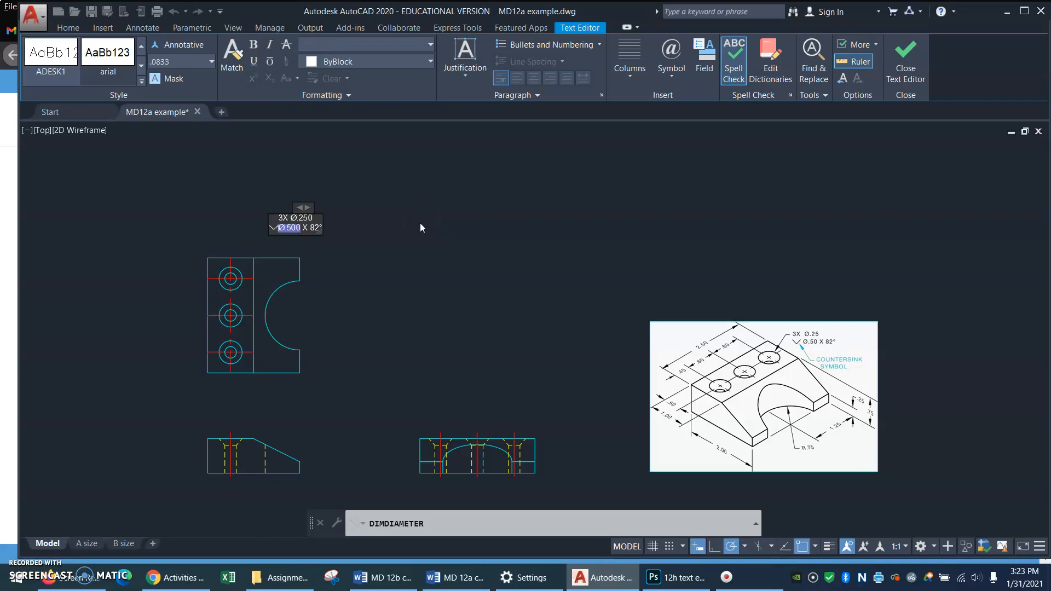
{"action": "mouse_move", "coordinate": [907, 51]}
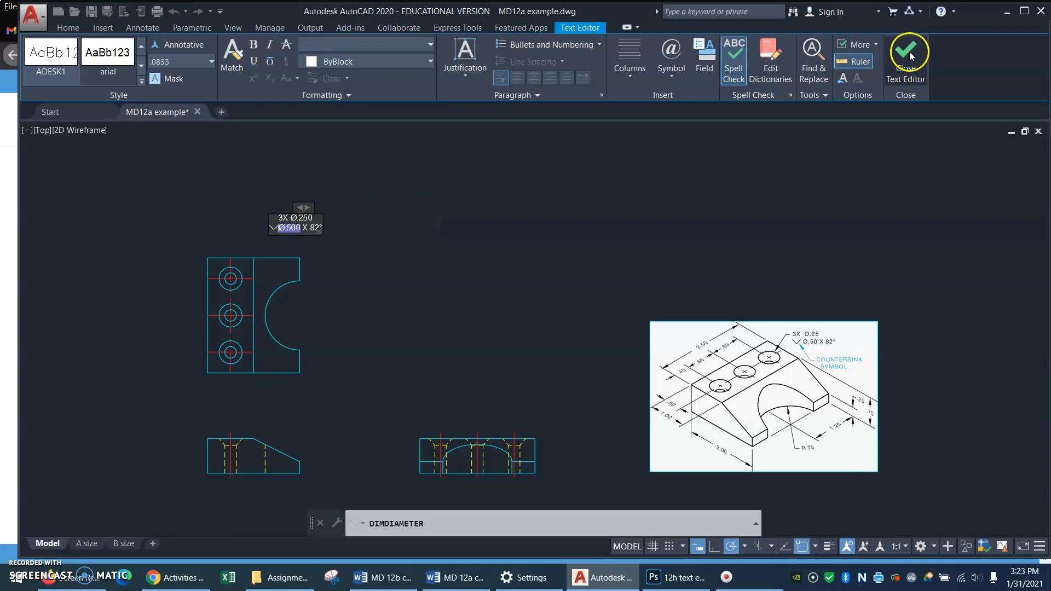
Finish the callout so '3X Ø.250' over 'Ø.500 X 82°' sits above the top hole
{"action": "left_click", "coordinate": [907, 51]}
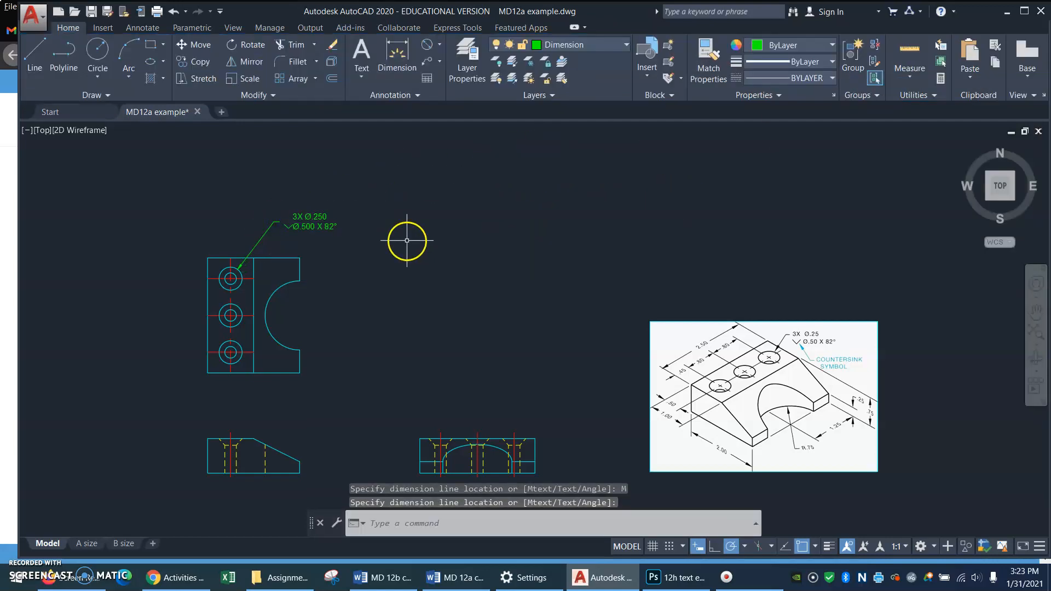
{"action": "mouse_move", "coordinate": [287, 228]}
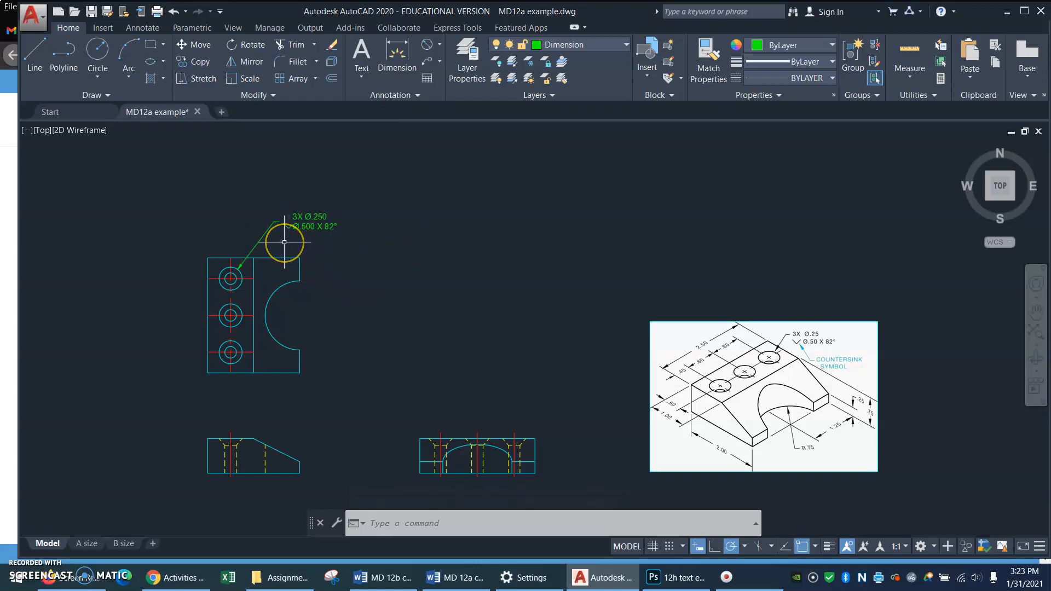
{"action": "mouse_move", "coordinate": [250, 153]}
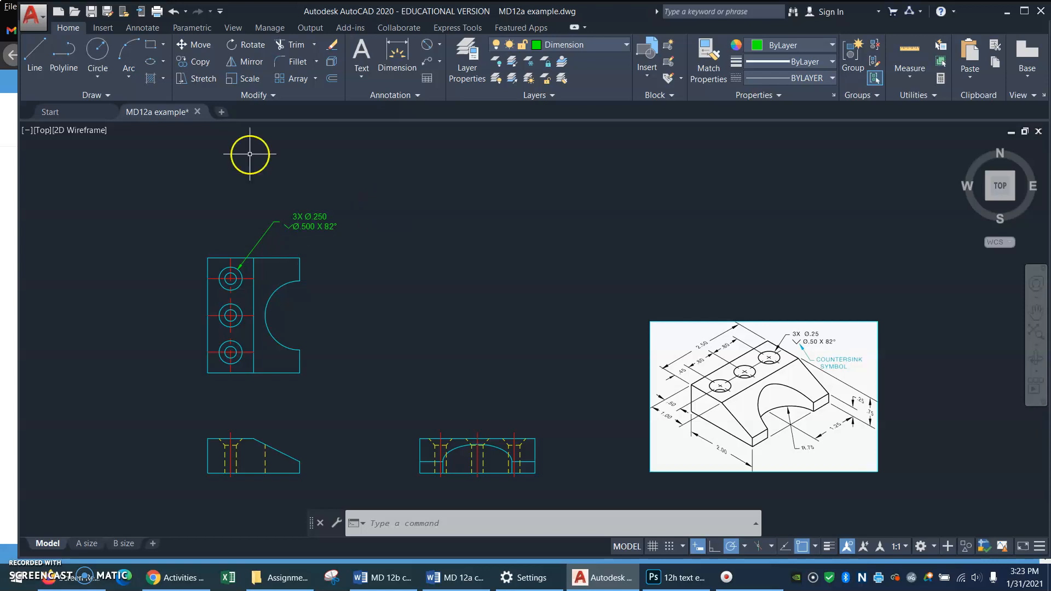
{"action": "mouse_move", "coordinate": [386, 292]}
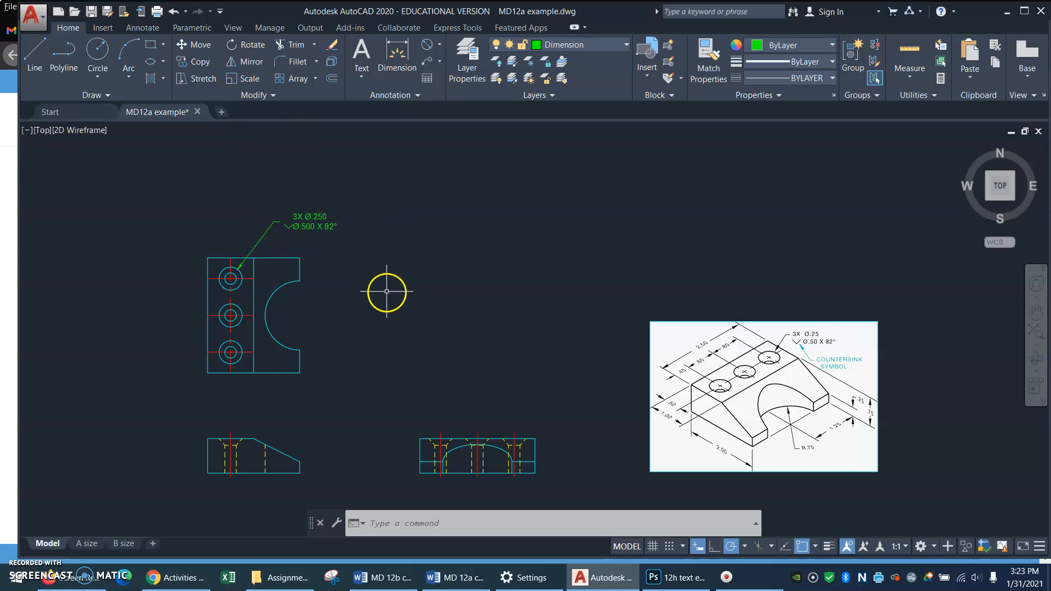
{"action": "mouse_move", "coordinate": [416, 354]}
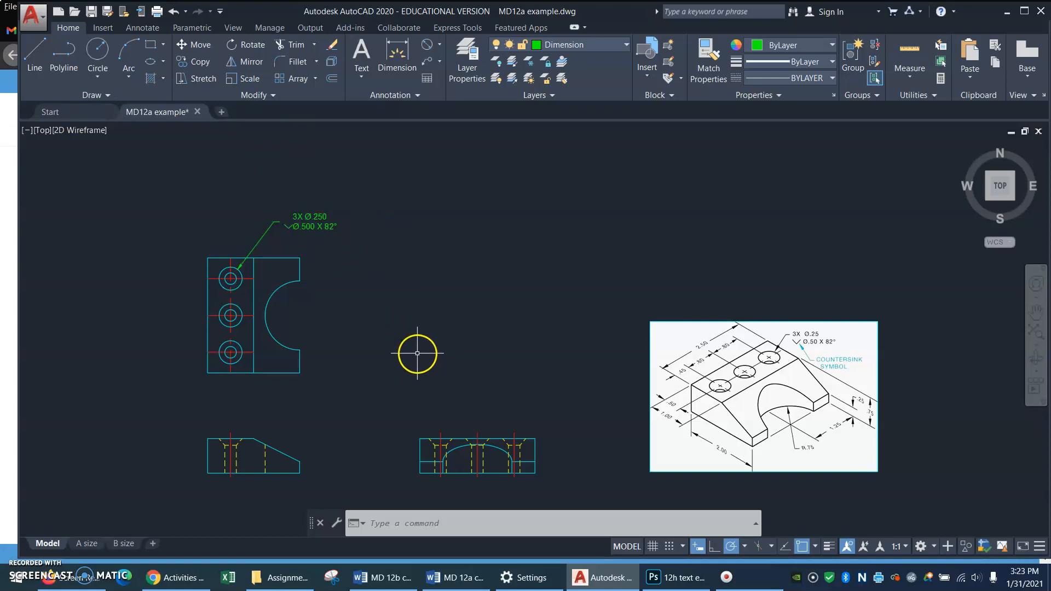
{"action": "mouse_move", "coordinate": [202, 360]}
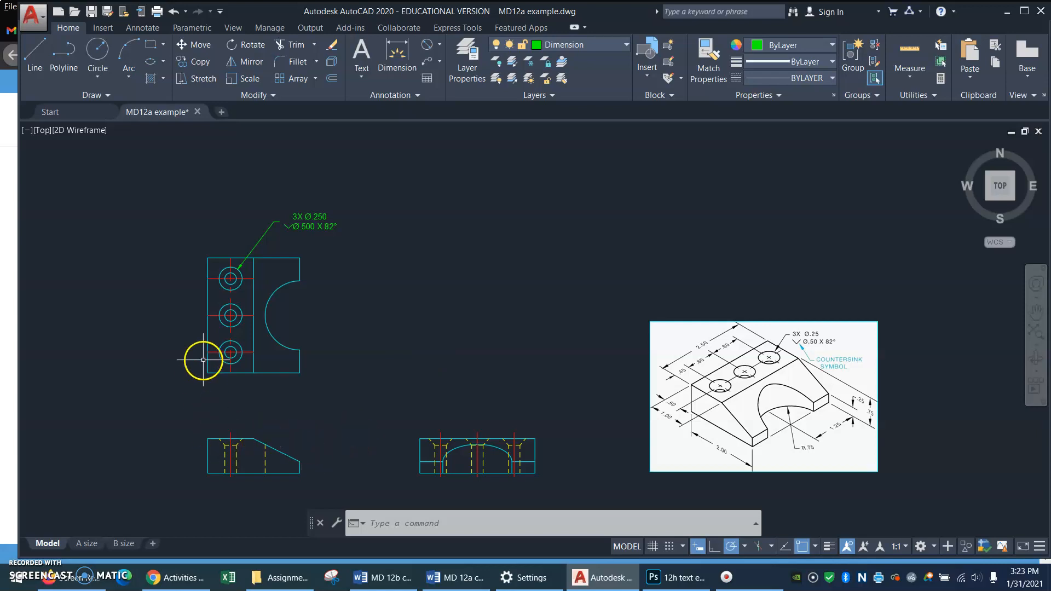
{"action": "mouse_move", "coordinate": [256, 358]}
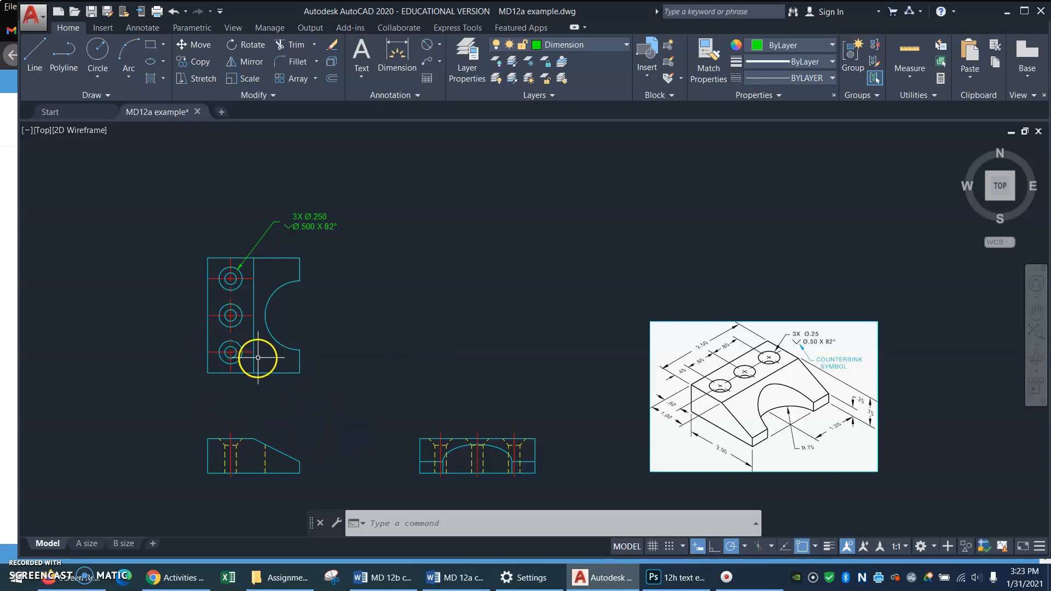